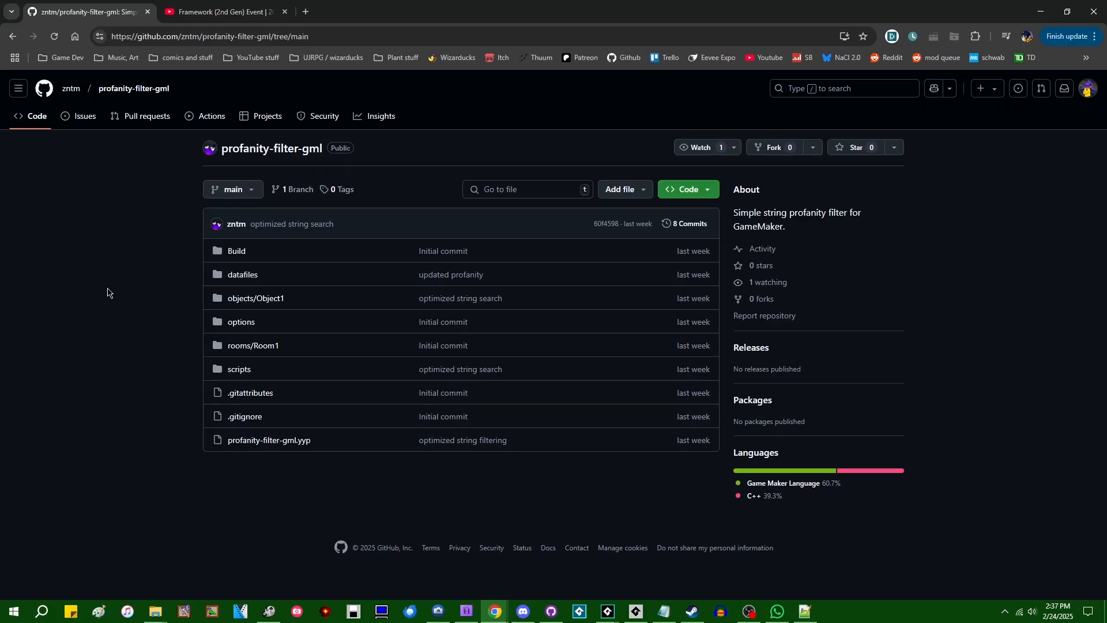
{"action": "mouse_move", "coordinate": [1016, 339]}
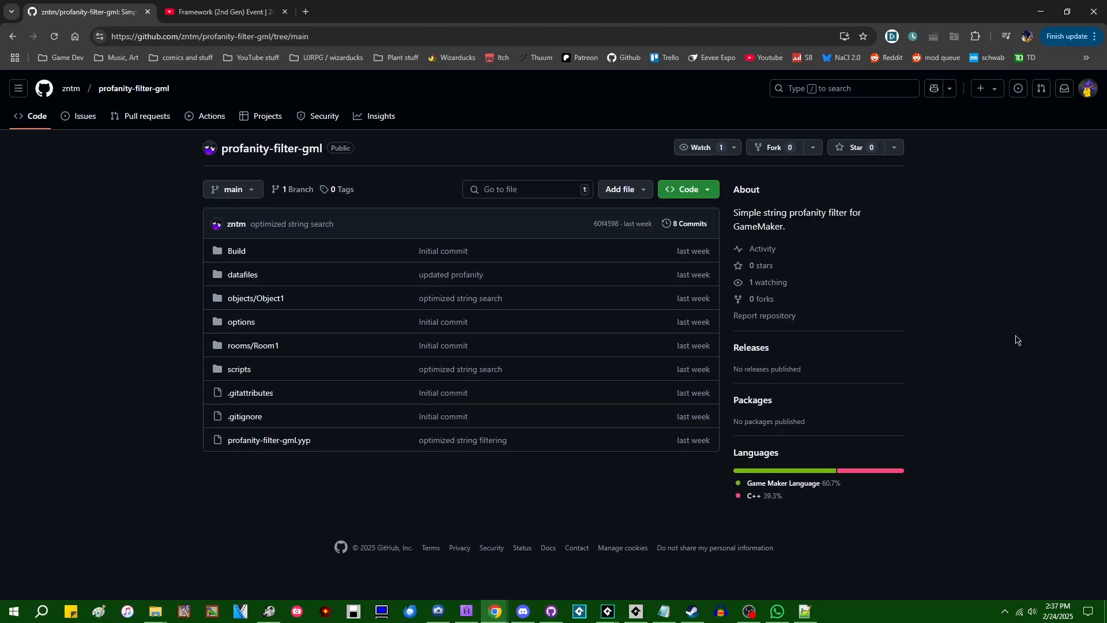
{"action": "mouse_move", "coordinate": [954, 456]}
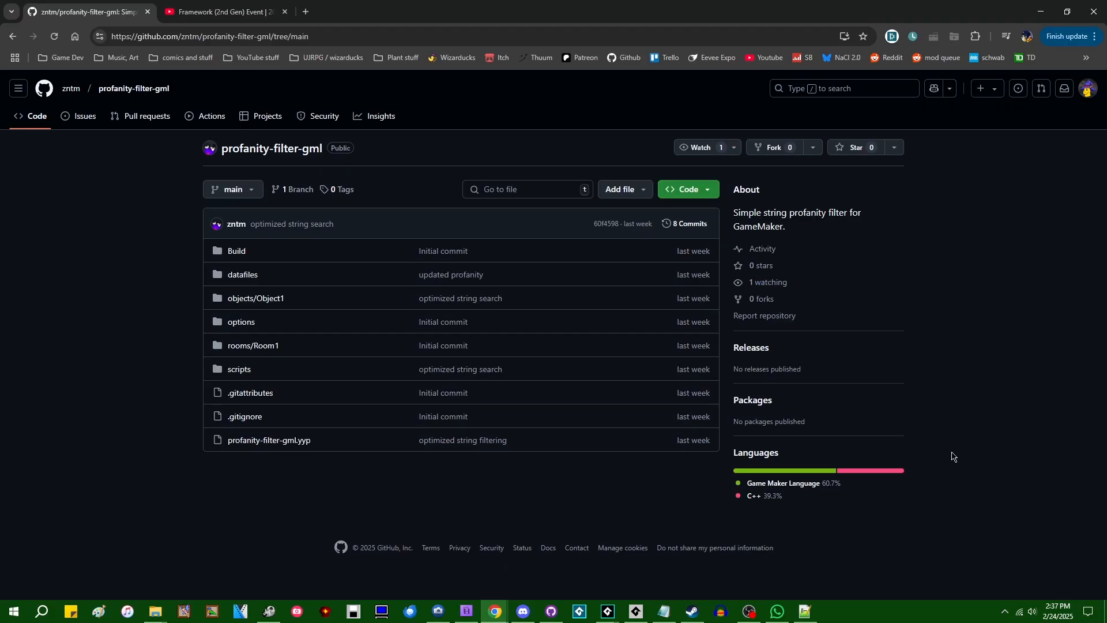
{"action": "mouse_move", "coordinate": [115, 311]}
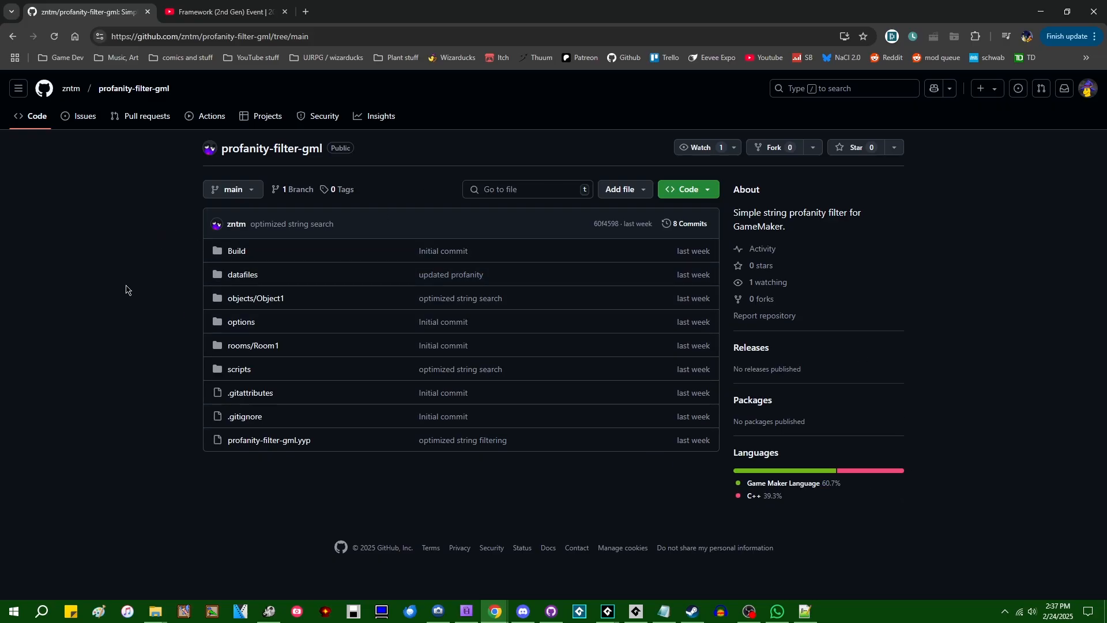
{"action": "mouse_move", "coordinate": [384, 295]}
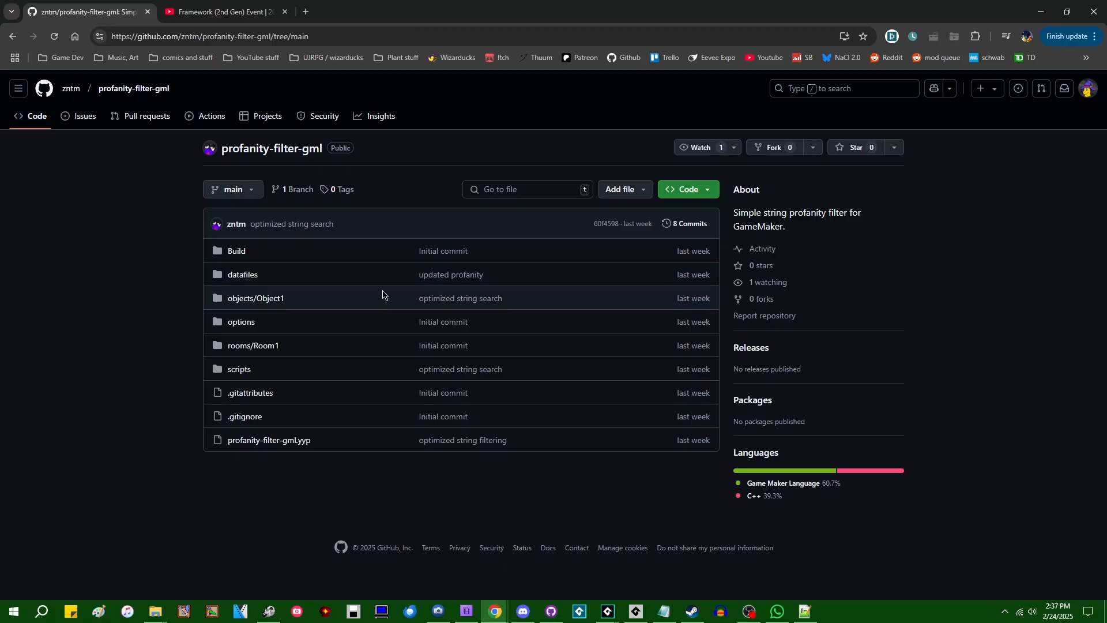
{"action": "mouse_move", "coordinate": [1041, 316]}
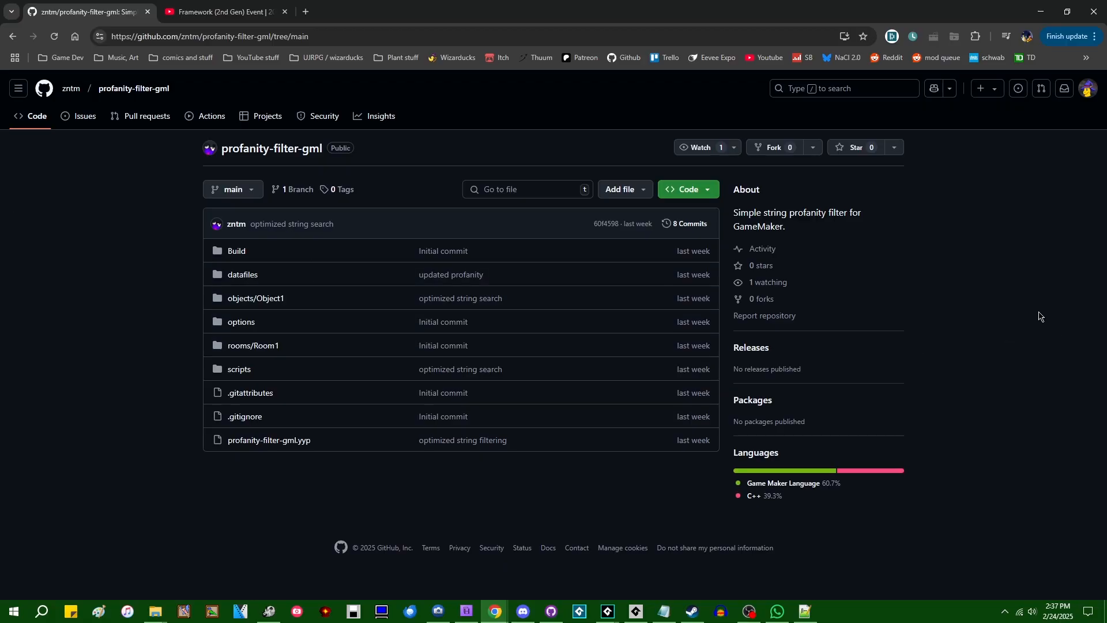
{"action": "mouse_move", "coordinate": [770, 424]}
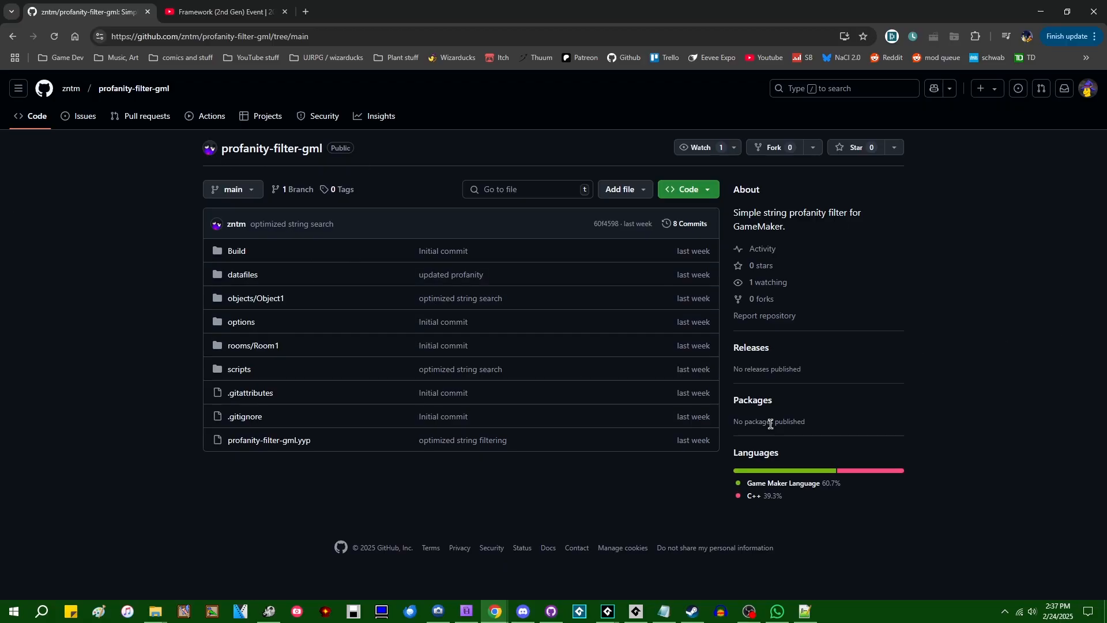
{"action": "mouse_move", "coordinate": [209, 350]}
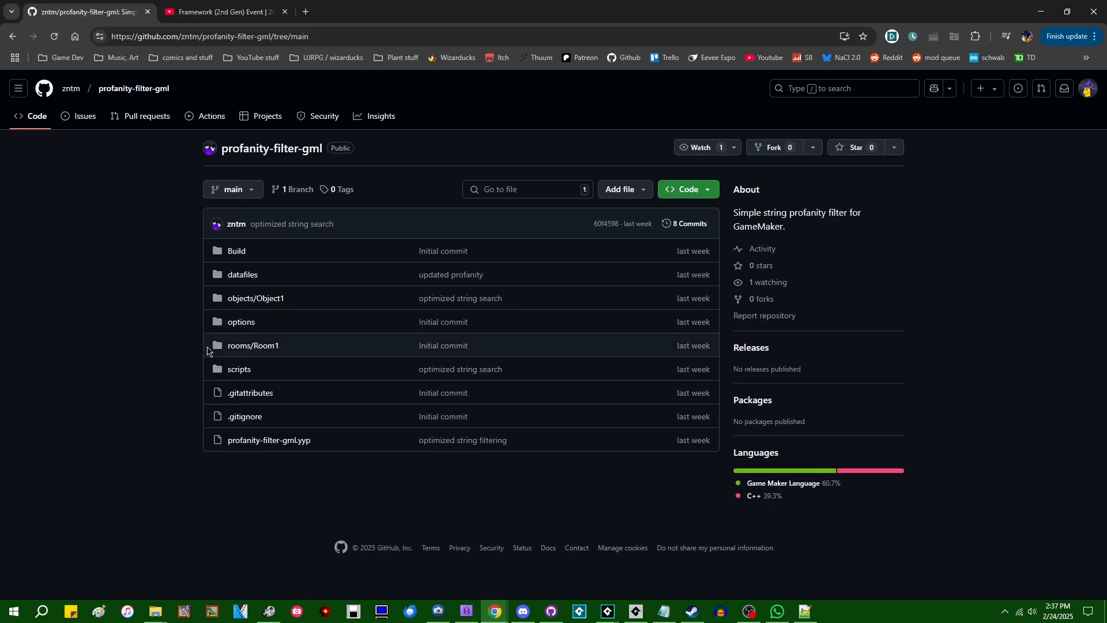
{"action": "mouse_move", "coordinate": [94, 343]}
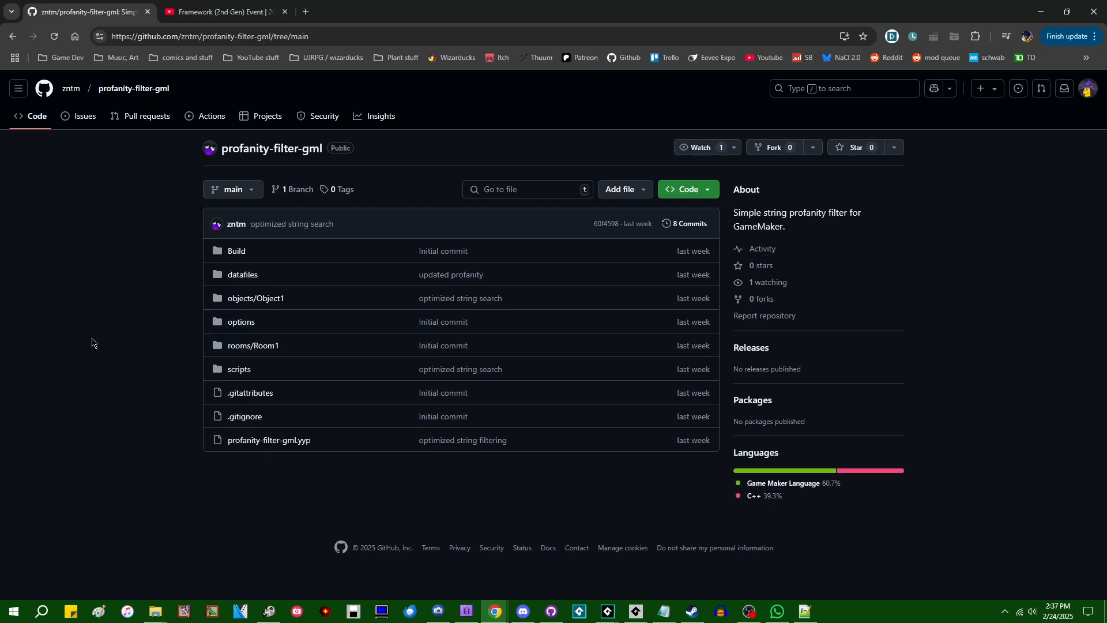
{"action": "mouse_move", "coordinate": [110, 348]}
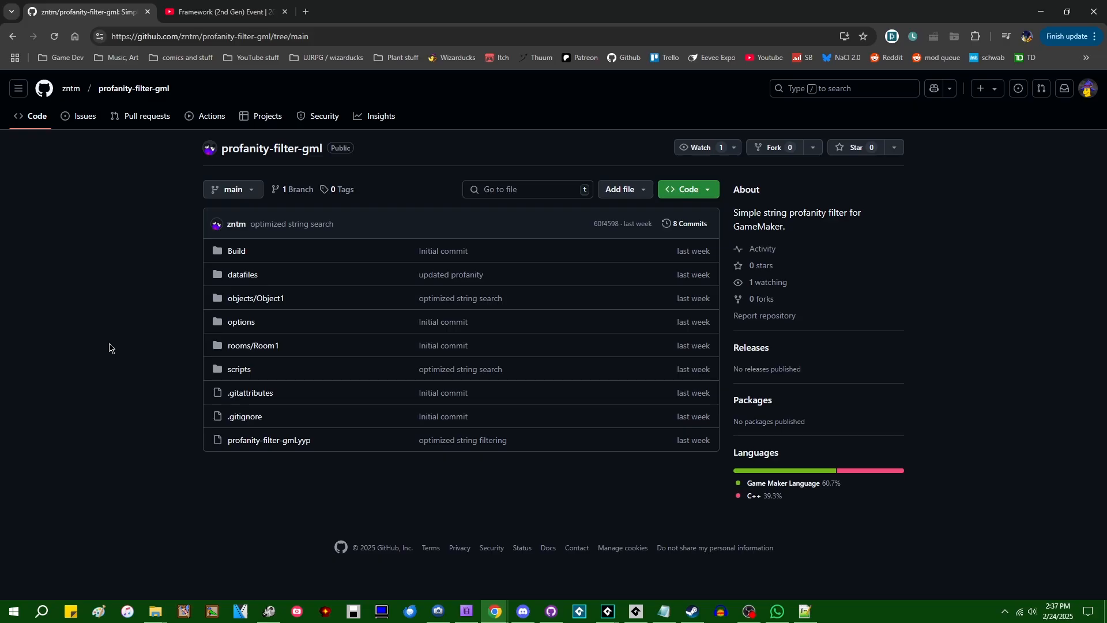
{"action": "mouse_move", "coordinate": [852, 501]}
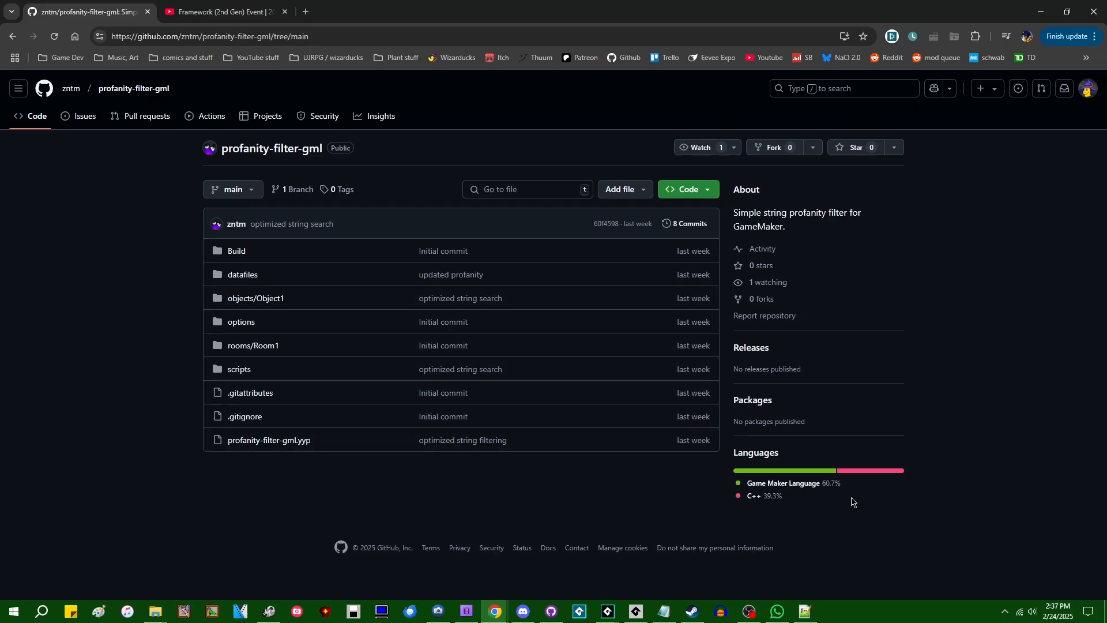
{"action": "mouse_move", "coordinate": [980, 505]}
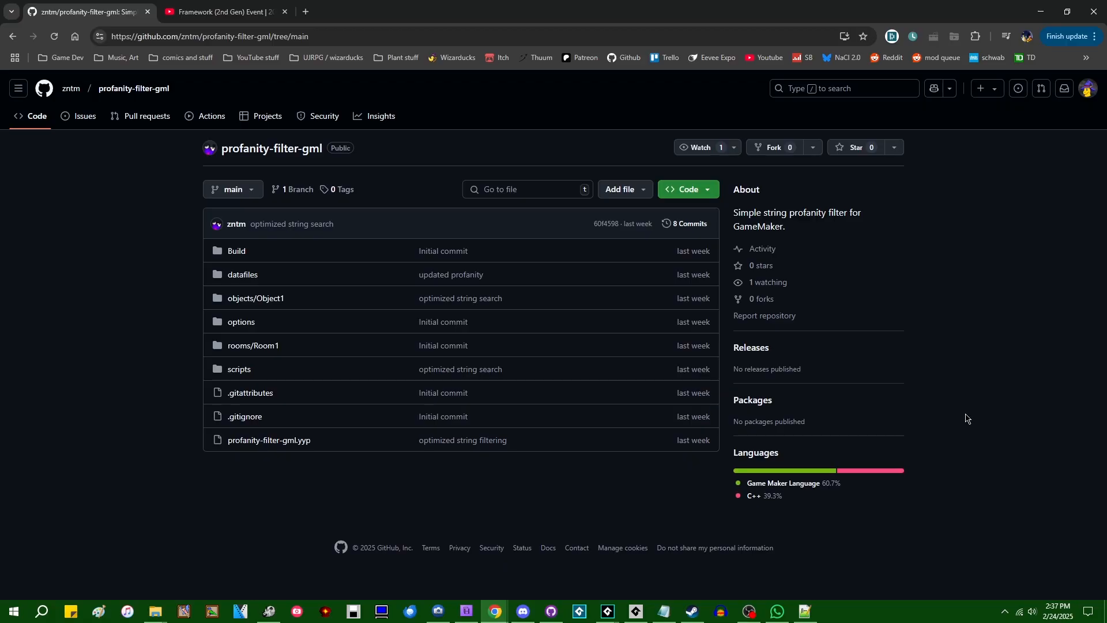
{"action": "mouse_move", "coordinate": [981, 409]}
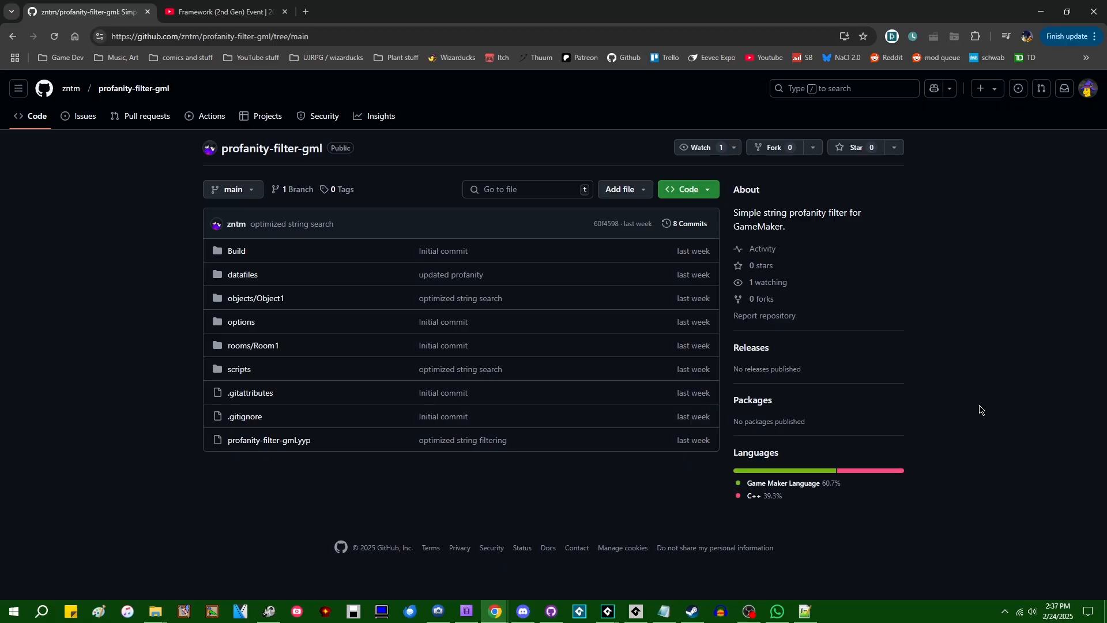
{"action": "mouse_move", "coordinate": [945, 317]}
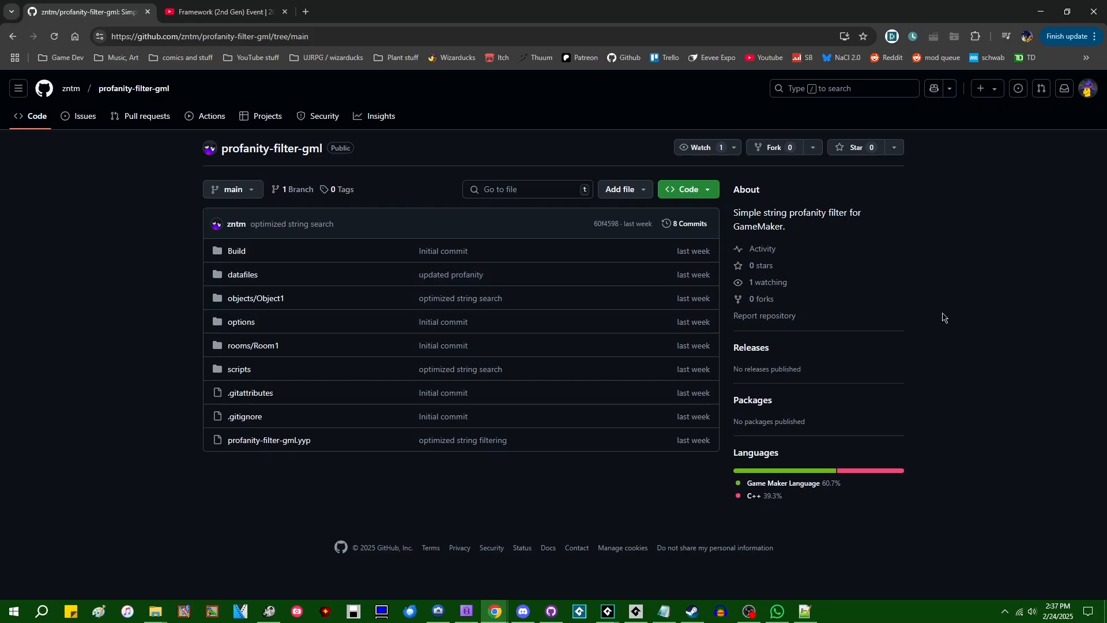
{"action": "mouse_move", "coordinate": [1016, 339]}
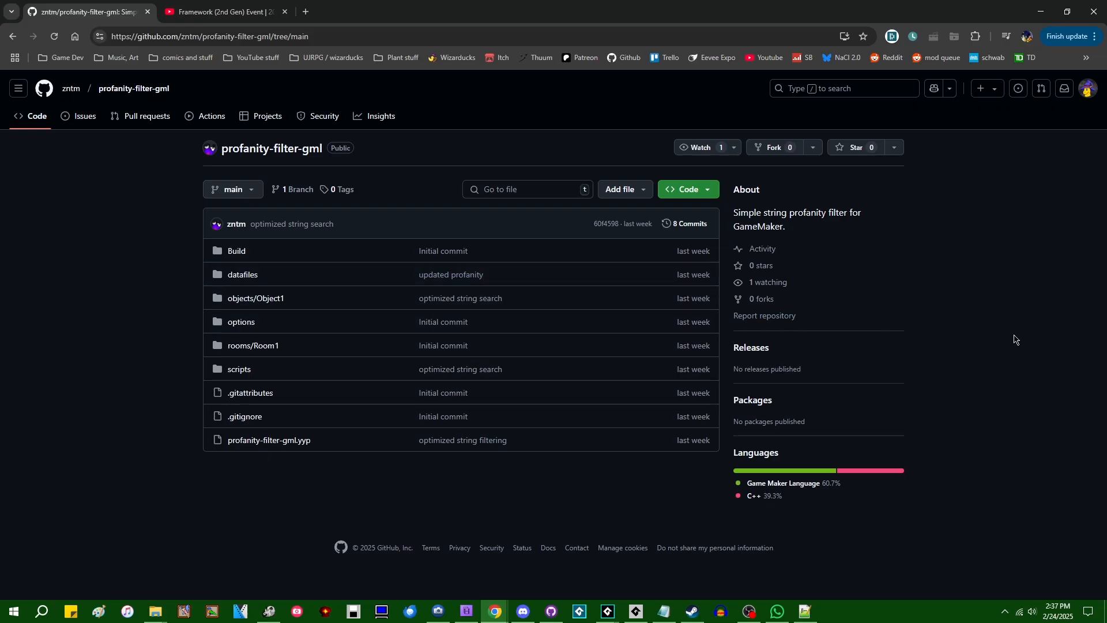
{"action": "mouse_move", "coordinate": [991, 342]}
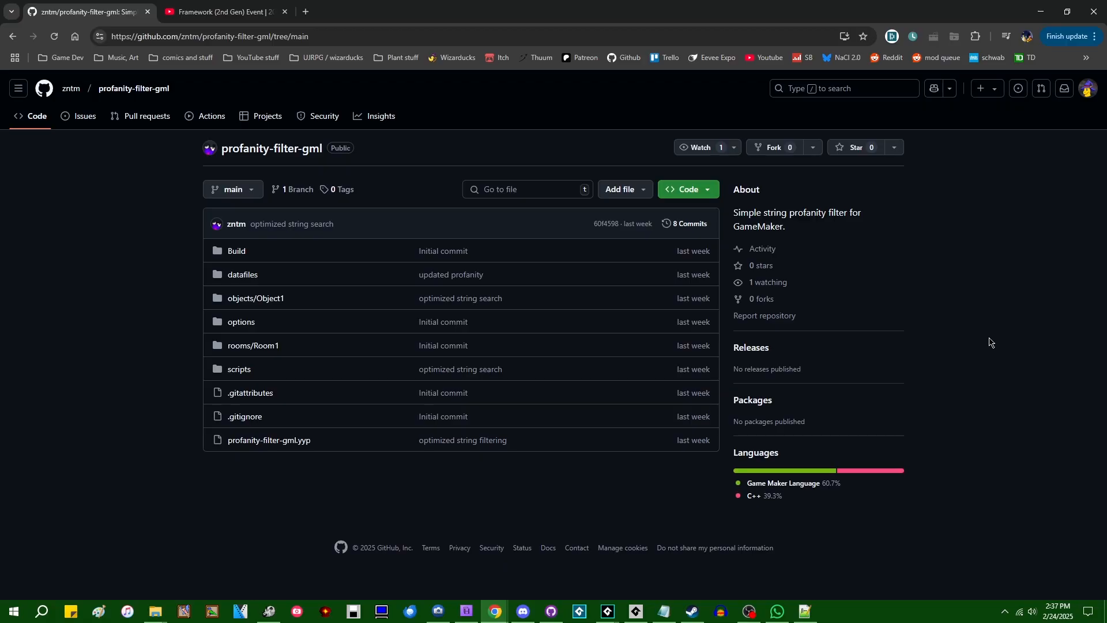
{"action": "mouse_move", "coordinate": [412, 396]}
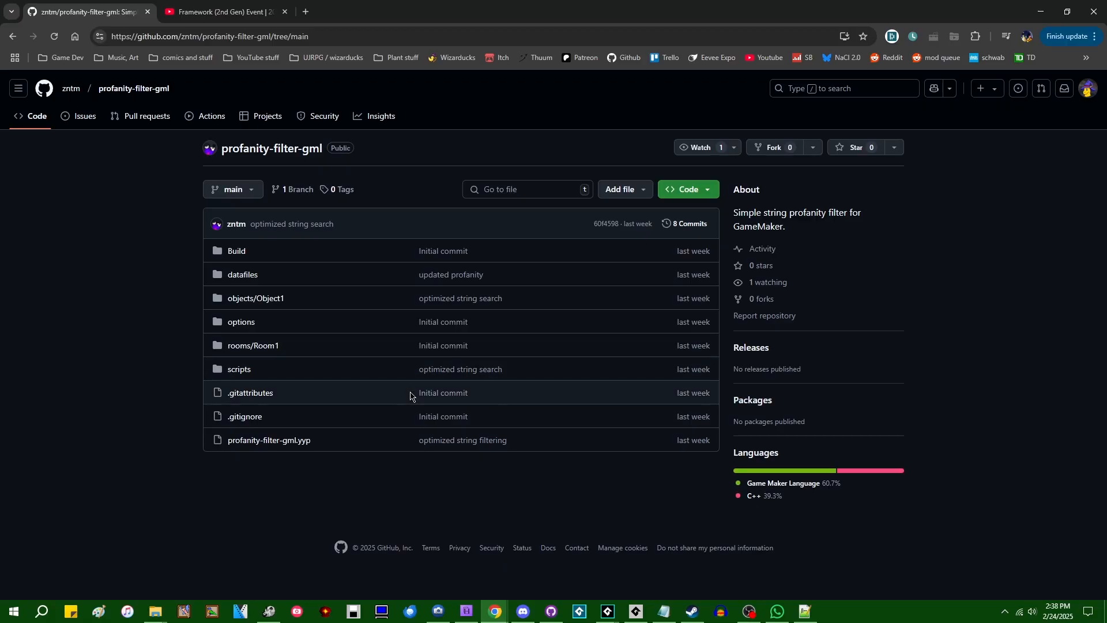
{"action": "mouse_move", "coordinate": [70, 365]}
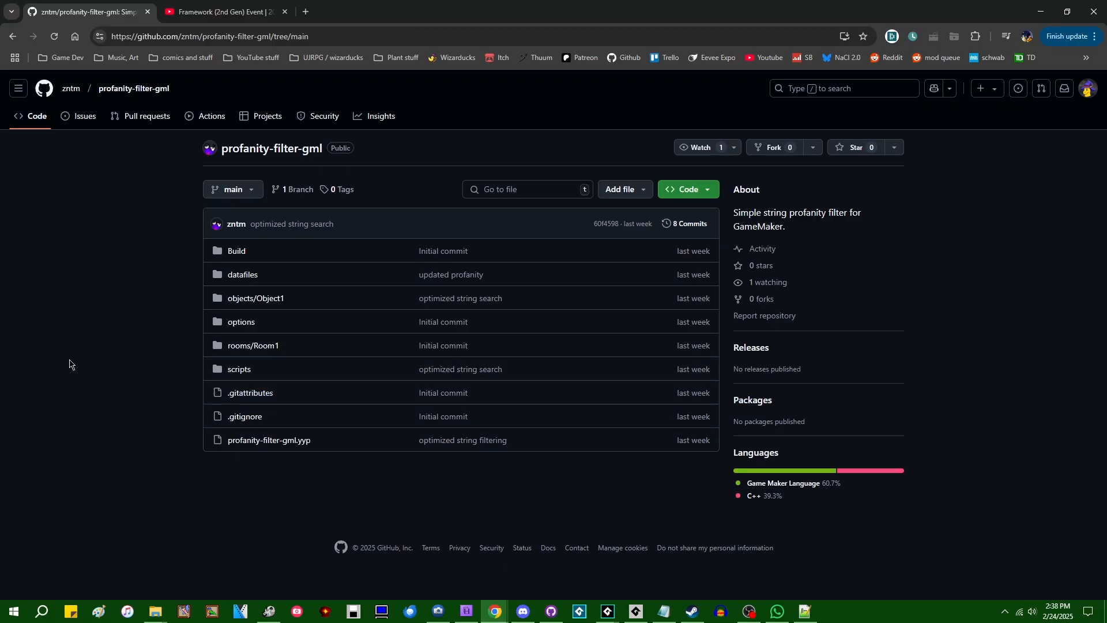
{"action": "mouse_move", "coordinate": [619, 473]}
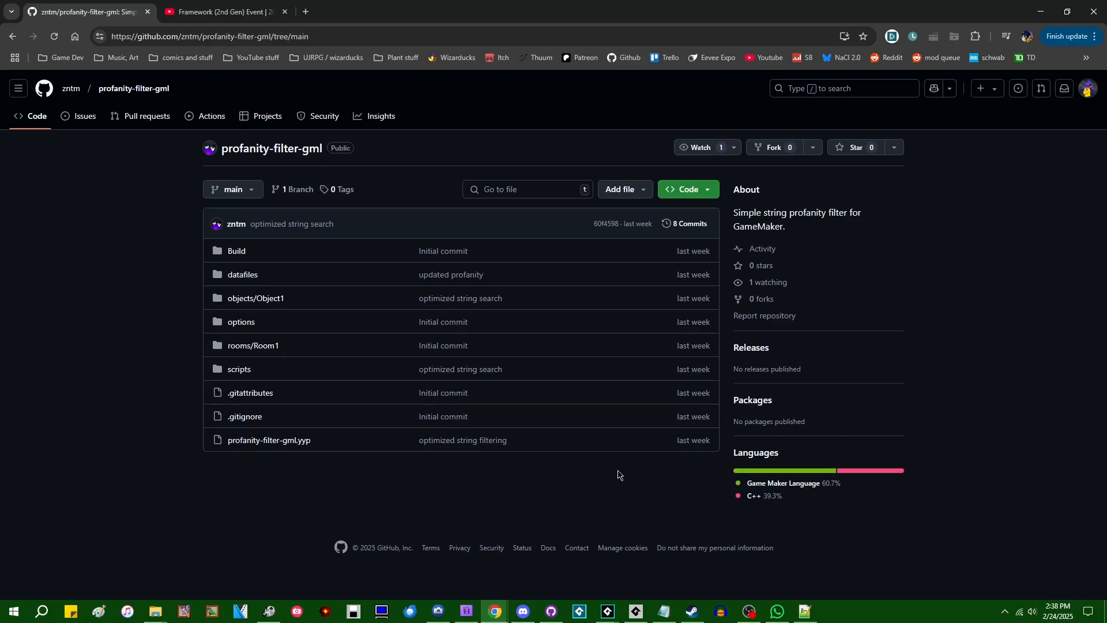
{"action": "mouse_move", "coordinate": [640, 473]}
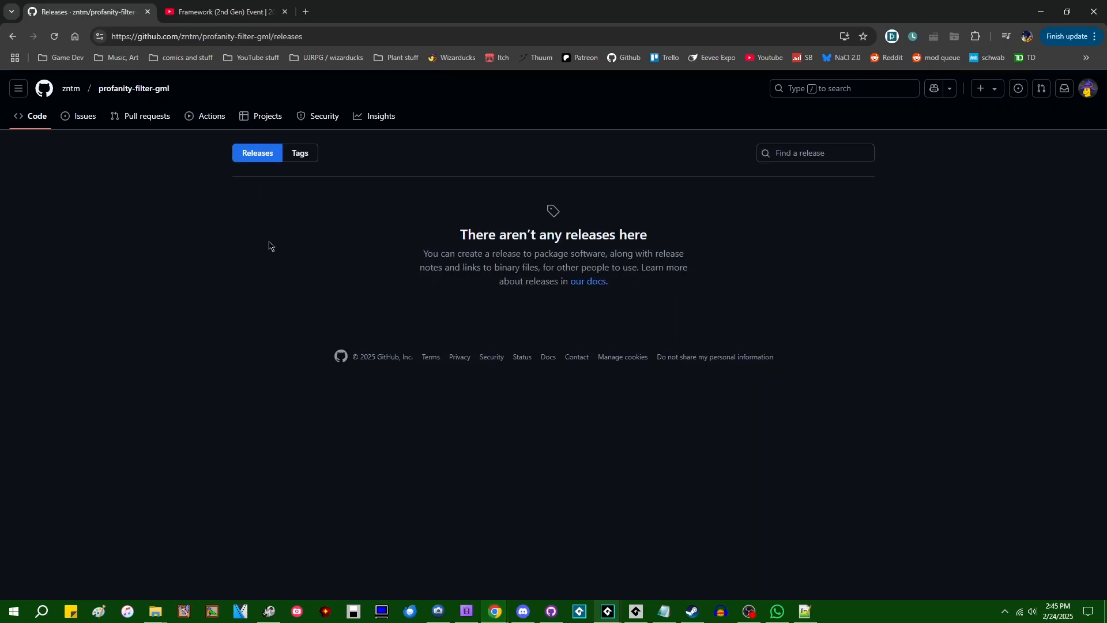
{"action": "mouse_move", "coordinate": [123, 90]}
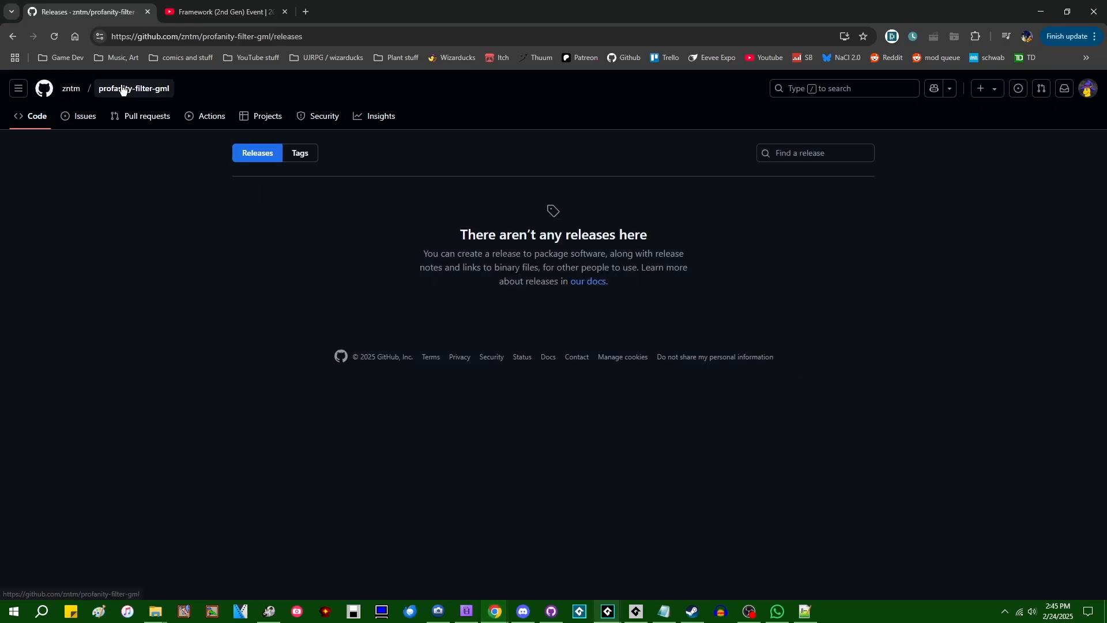
Return from the empty Releases page to the profanity-filter-gml repository's file listing
{"action": "left_click", "coordinate": [134, 89]}
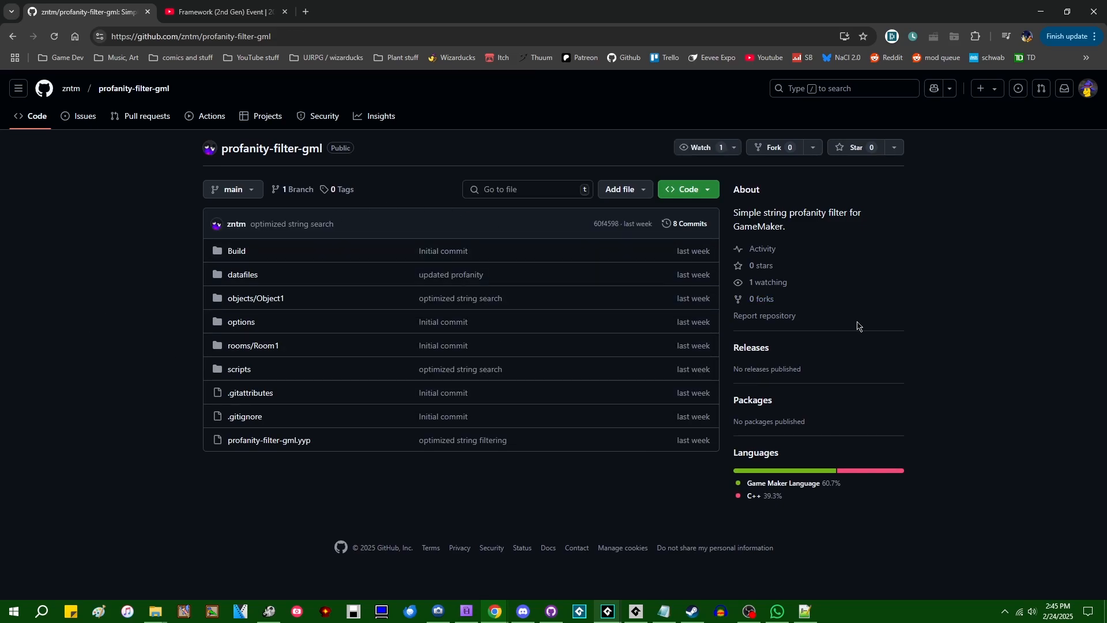
{"action": "mouse_move", "coordinate": [591, 245]}
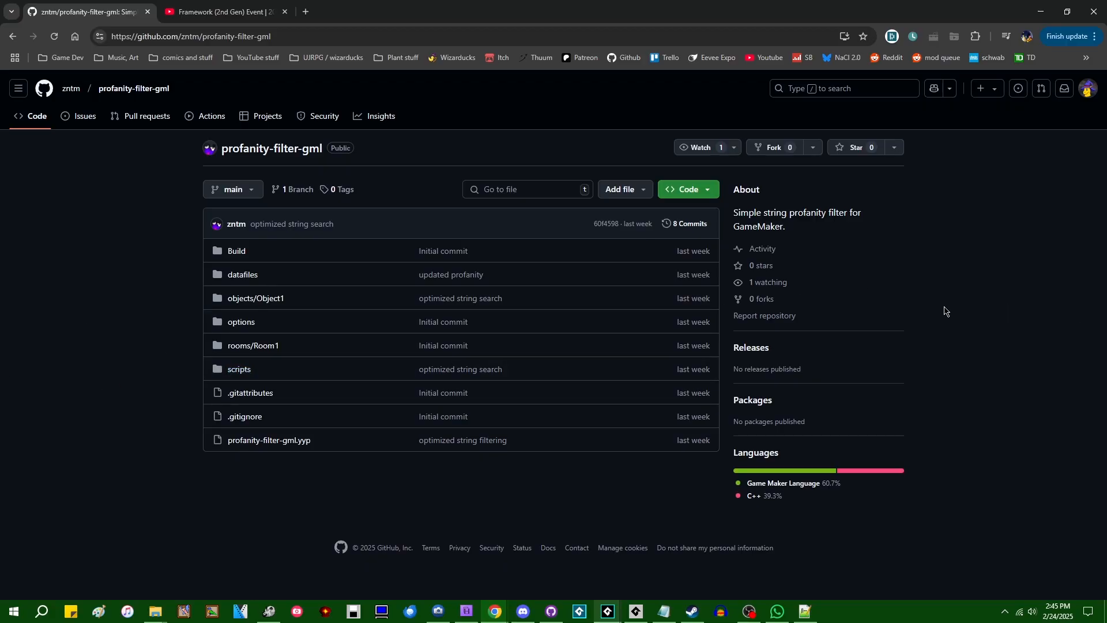
{"action": "left_click", "coordinate": [688, 189]}
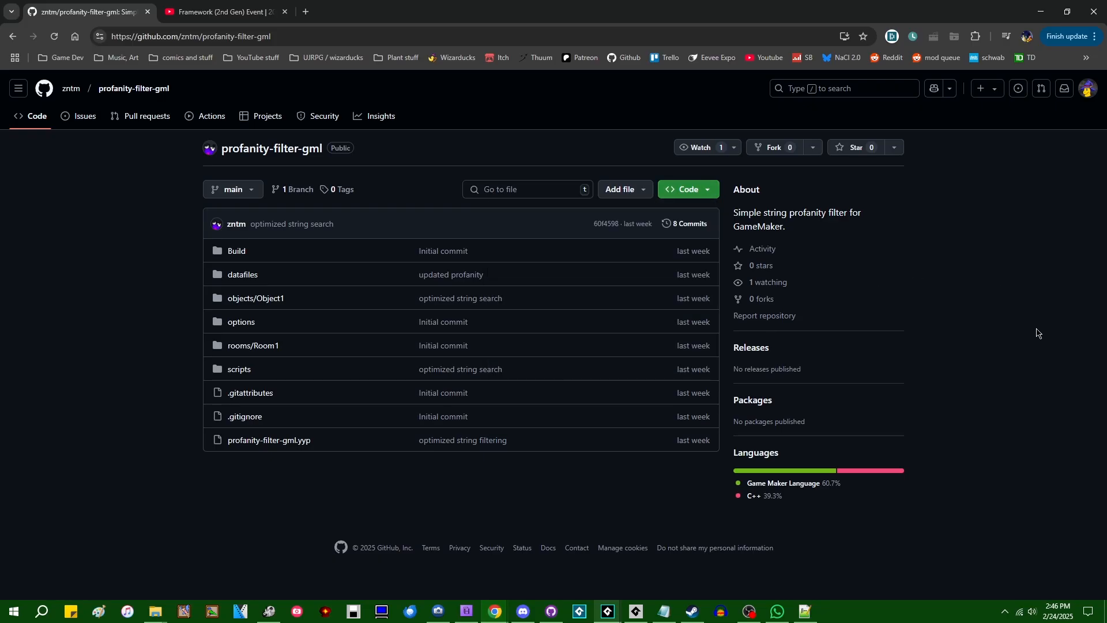
{"action": "mouse_move", "coordinate": [607, 612]}
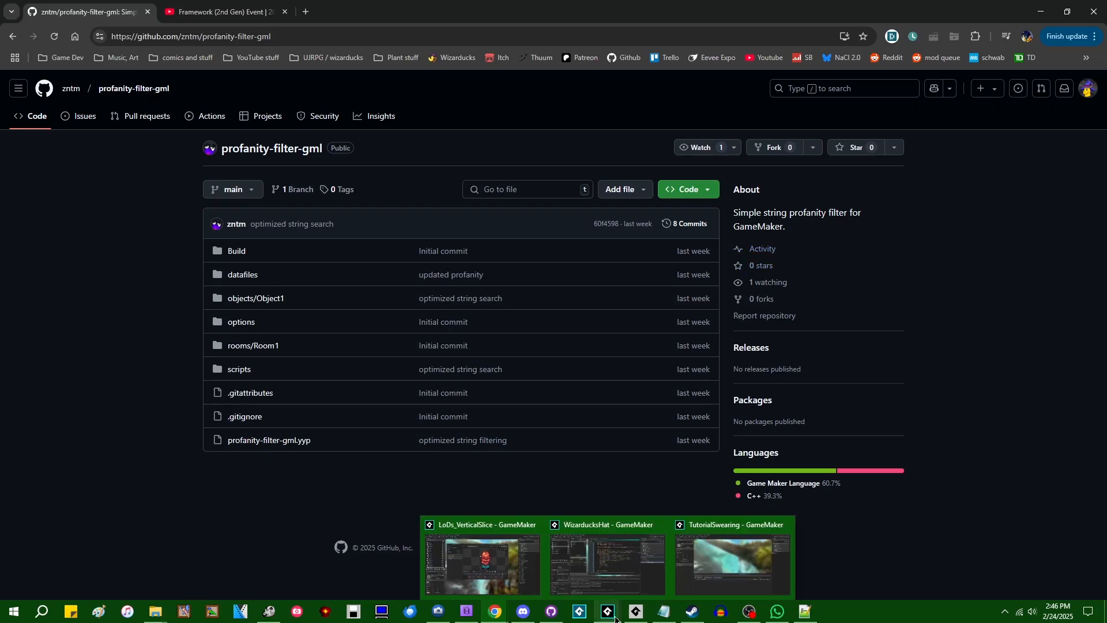
Switch to the profanity-filter-gml GameMaker window and confirm exiting that project
{"action": "left_click", "coordinate": [636, 610]}
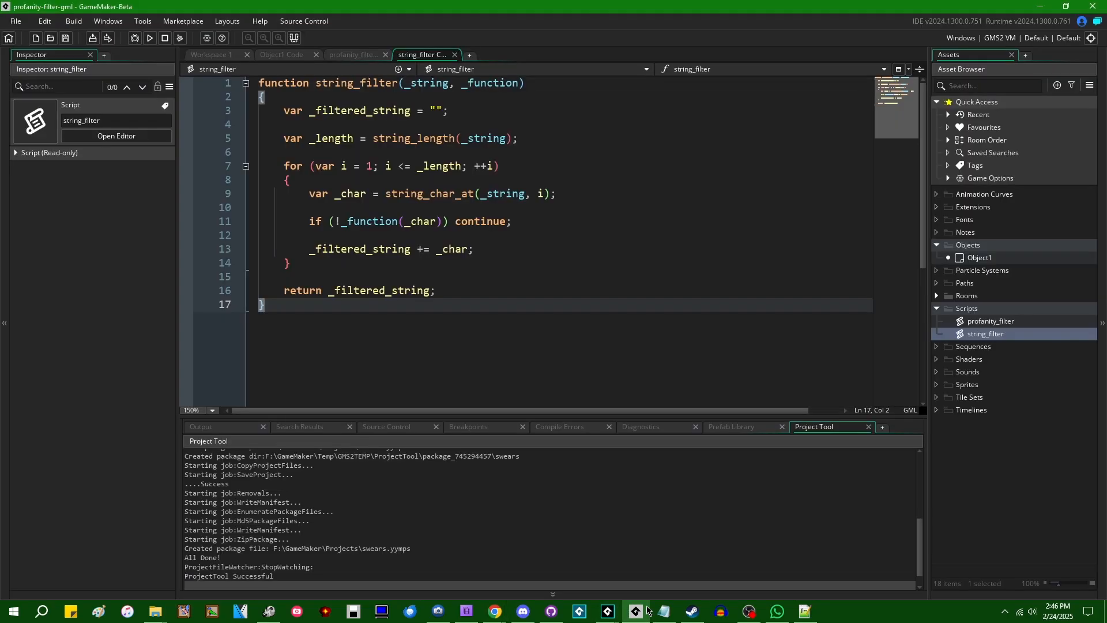
{"action": "mouse_move", "coordinate": [554, 203]}
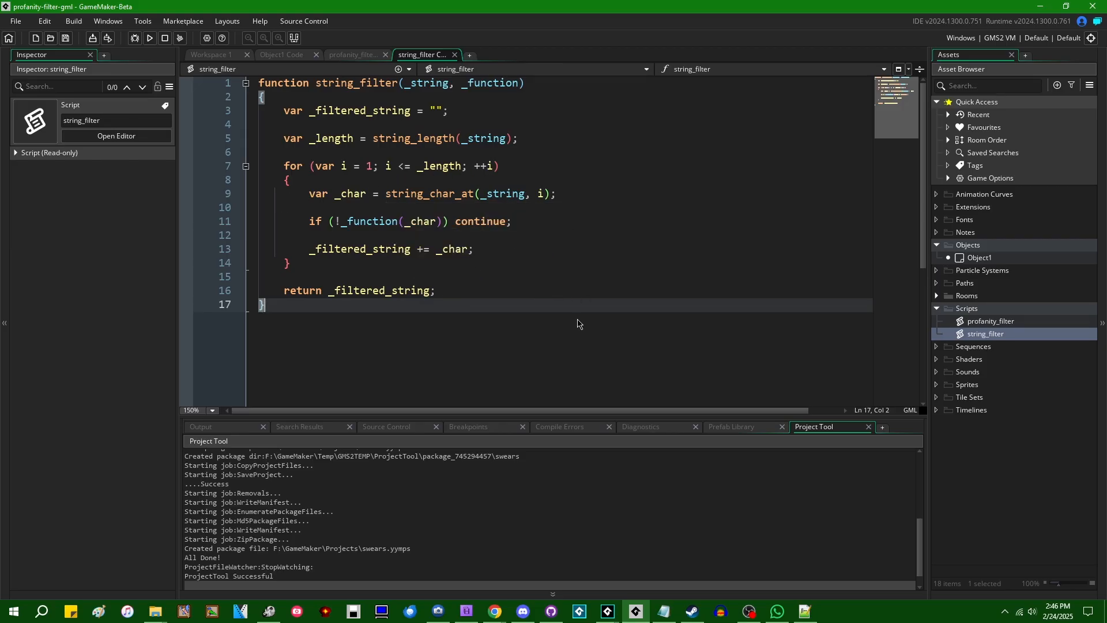
{"action": "mouse_move", "coordinate": [547, 279]}
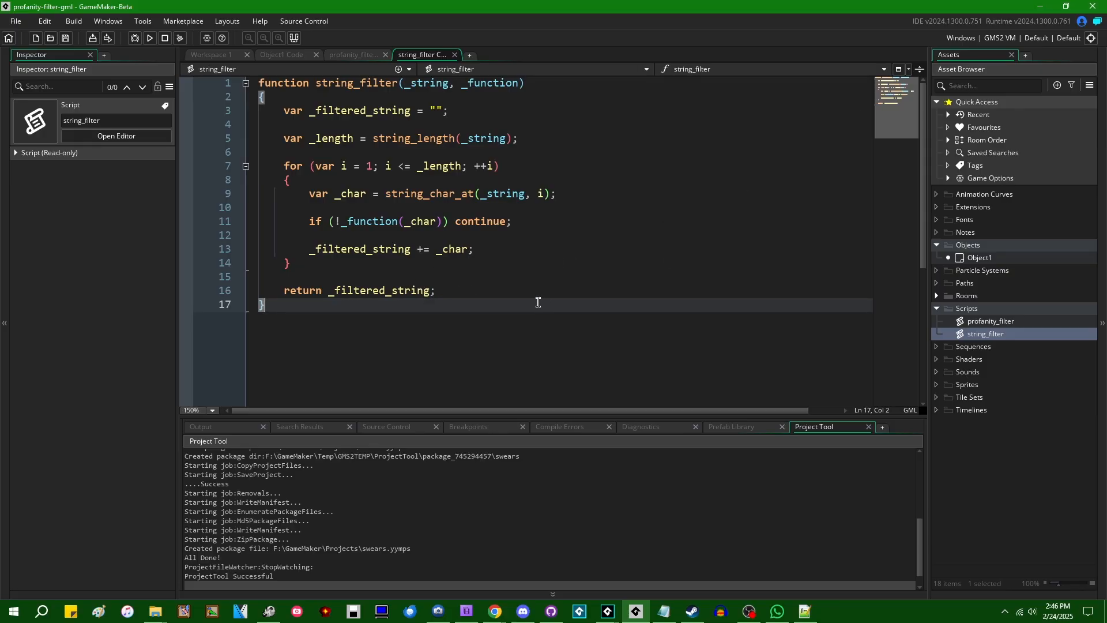
{"action": "mouse_move", "coordinate": [838, 308]}
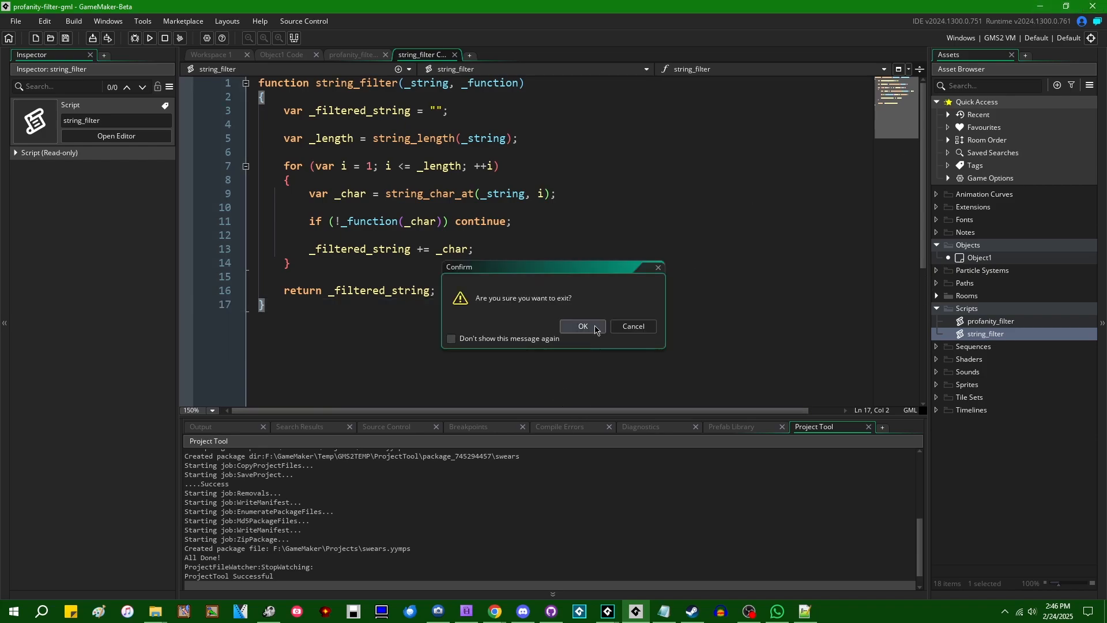
{"action": "left_click", "coordinate": [582, 326]}
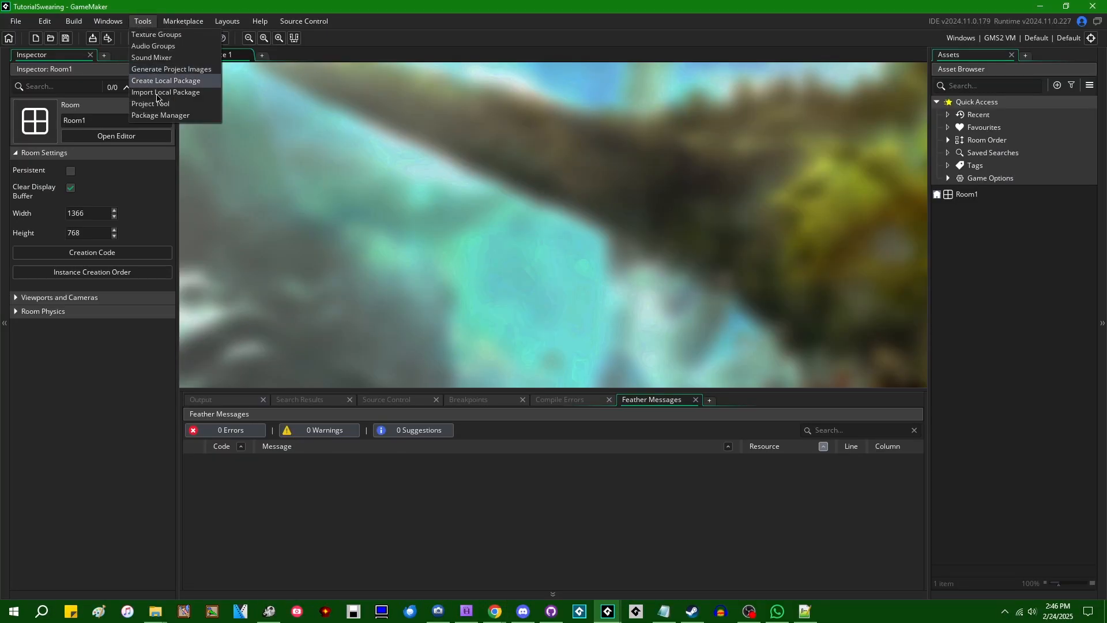
Install the project-tool-win-x64 package (0.3.24), dismiss the success message, and close Package Manager
{"action": "left_click", "coordinate": [160, 115]}
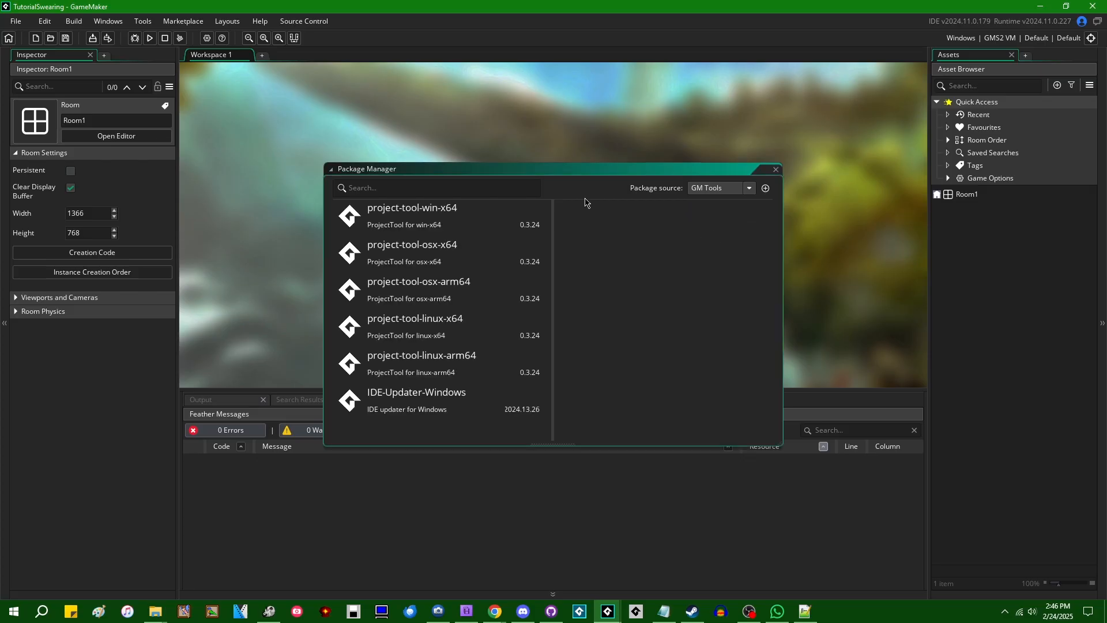
{"action": "left_click", "coordinate": [411, 215]}
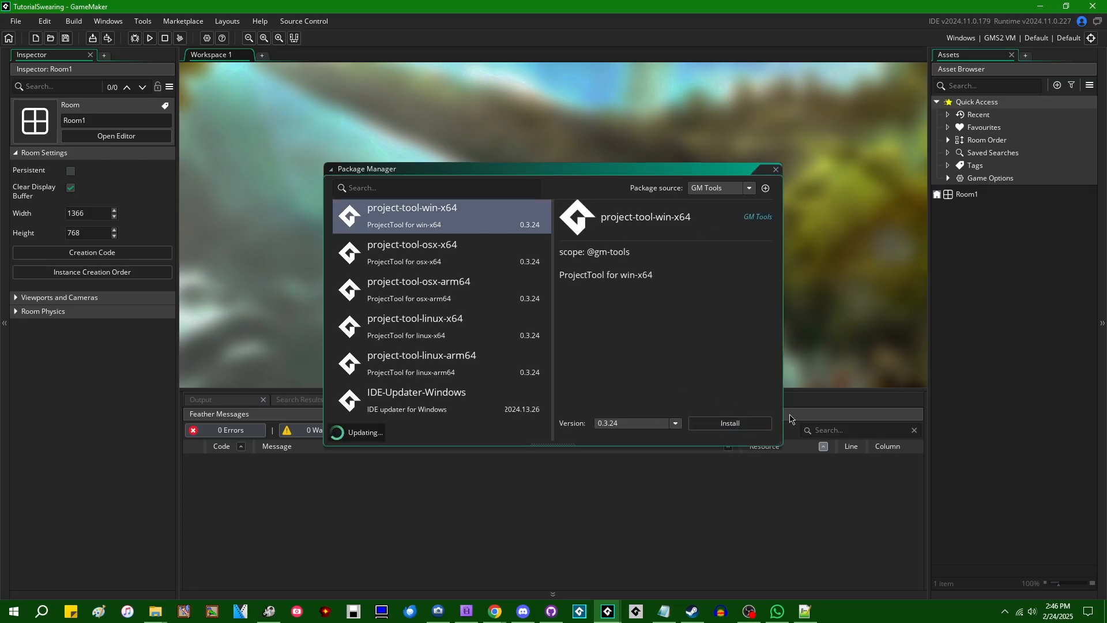
{"action": "mouse_move", "coordinate": [513, 321]}
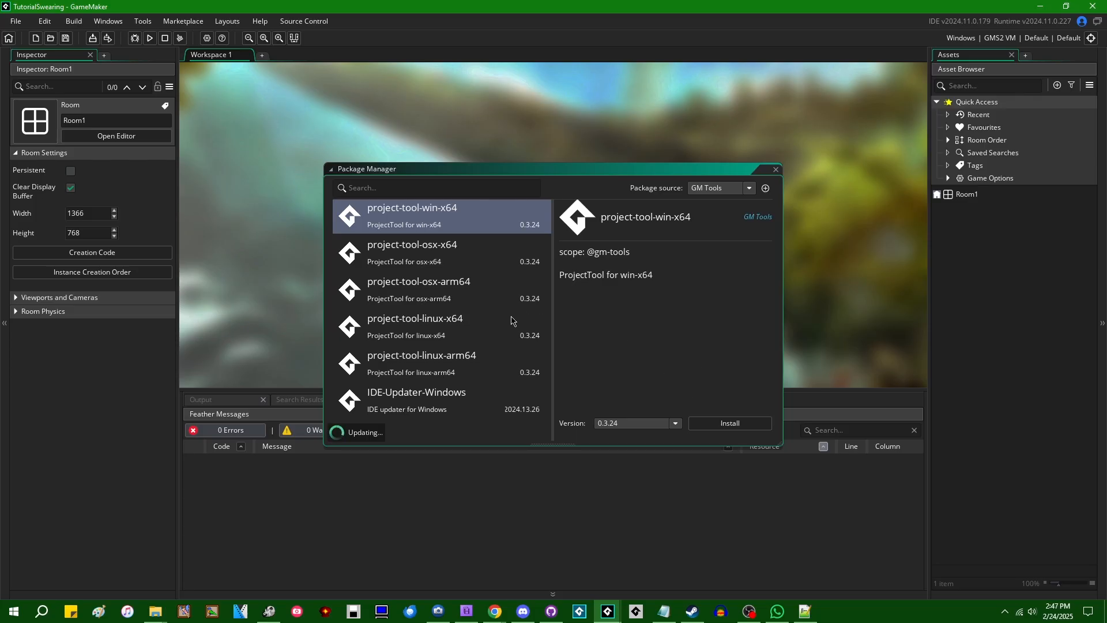
{"action": "mouse_move", "coordinate": [584, 374]}
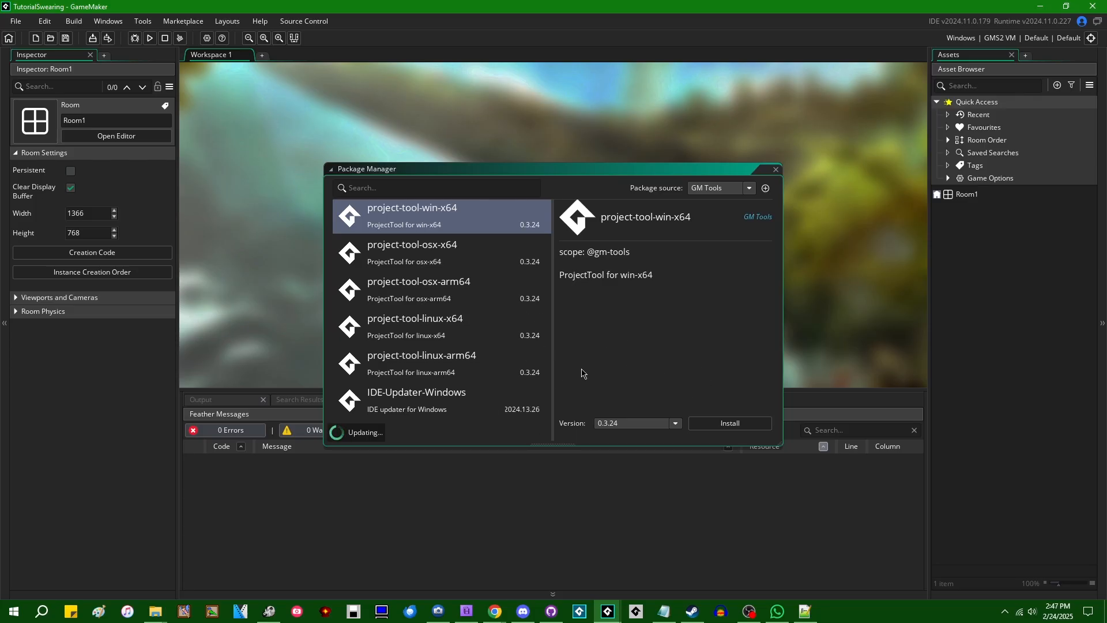
{"action": "mouse_move", "coordinate": [557, 462]}
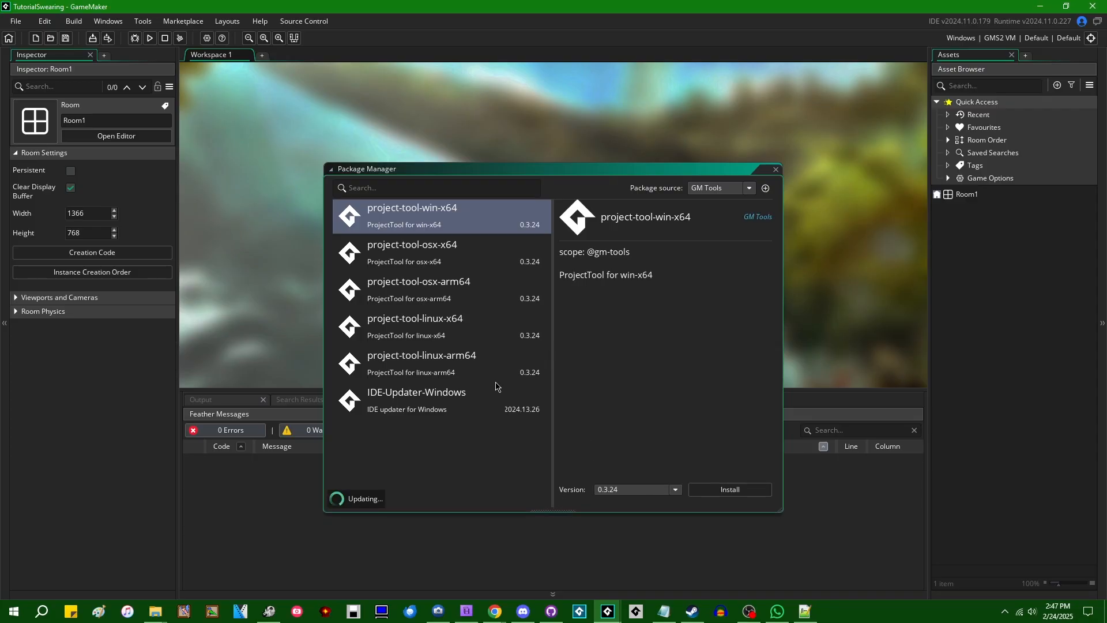
{"action": "left_click", "coordinate": [729, 489]}
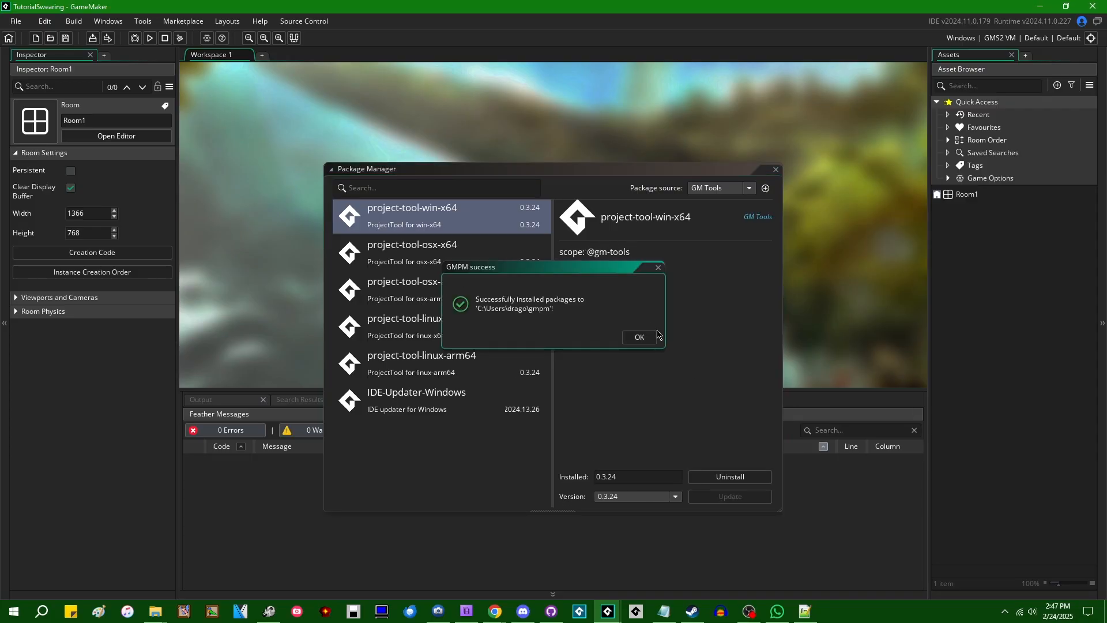
{"action": "left_click", "coordinate": [639, 336]}
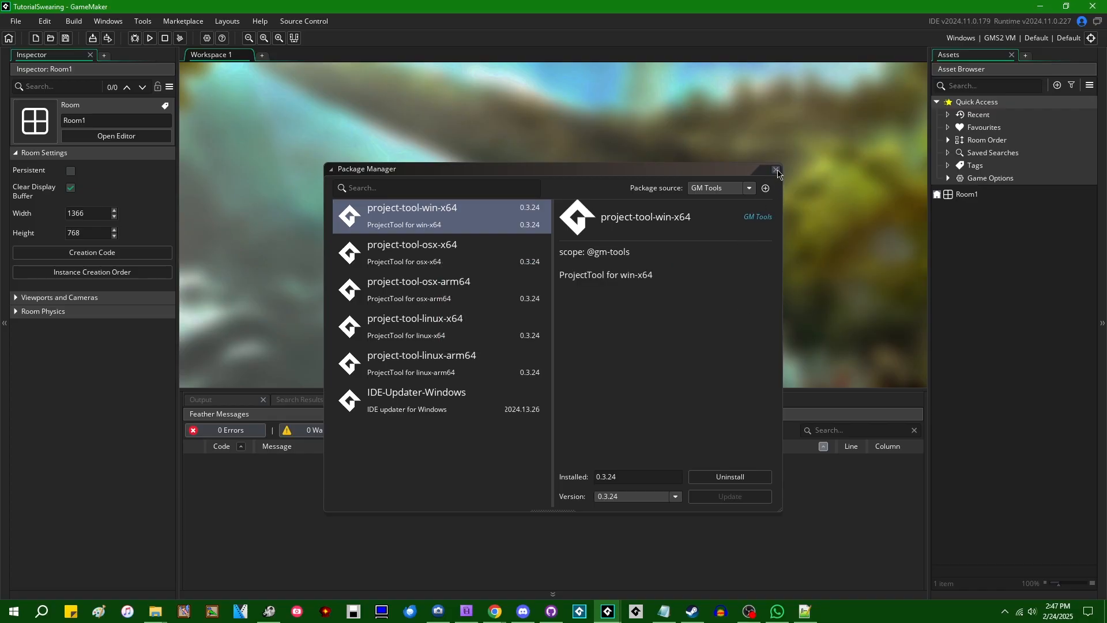
{"action": "left_click", "coordinate": [776, 170]}
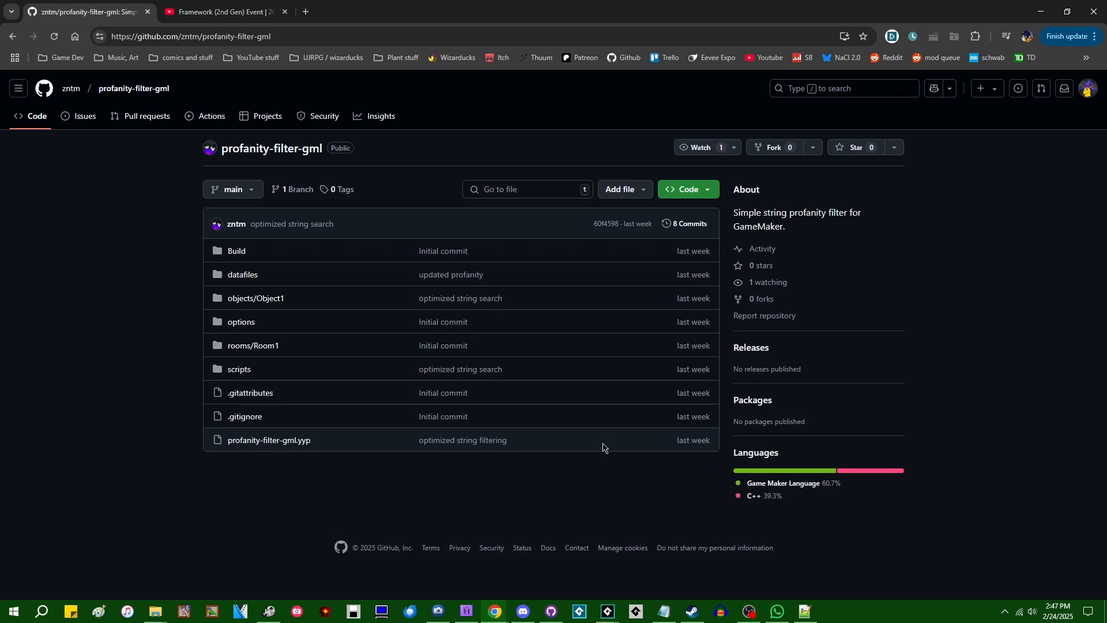
Use the taskbar to switch to the profanity-filter-gml repository page in the browser
{"action": "right_click", "coordinate": [608, 611]}
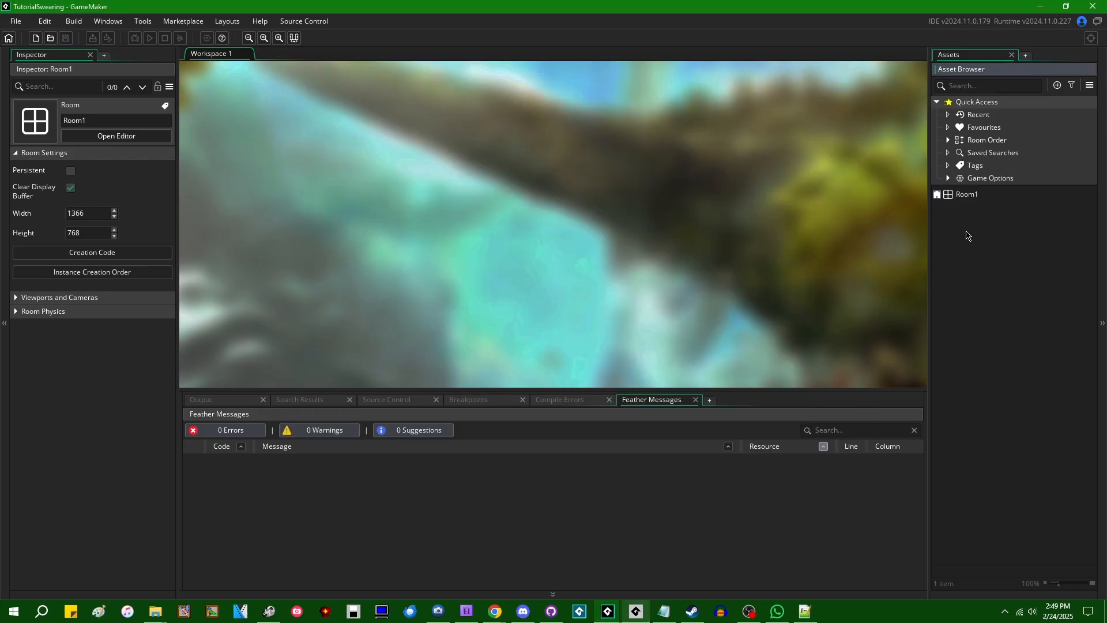
Create the string_filter script with its code, then open profanity_filter in its own tab
{"action": "right_click", "coordinate": [1010, 222]}
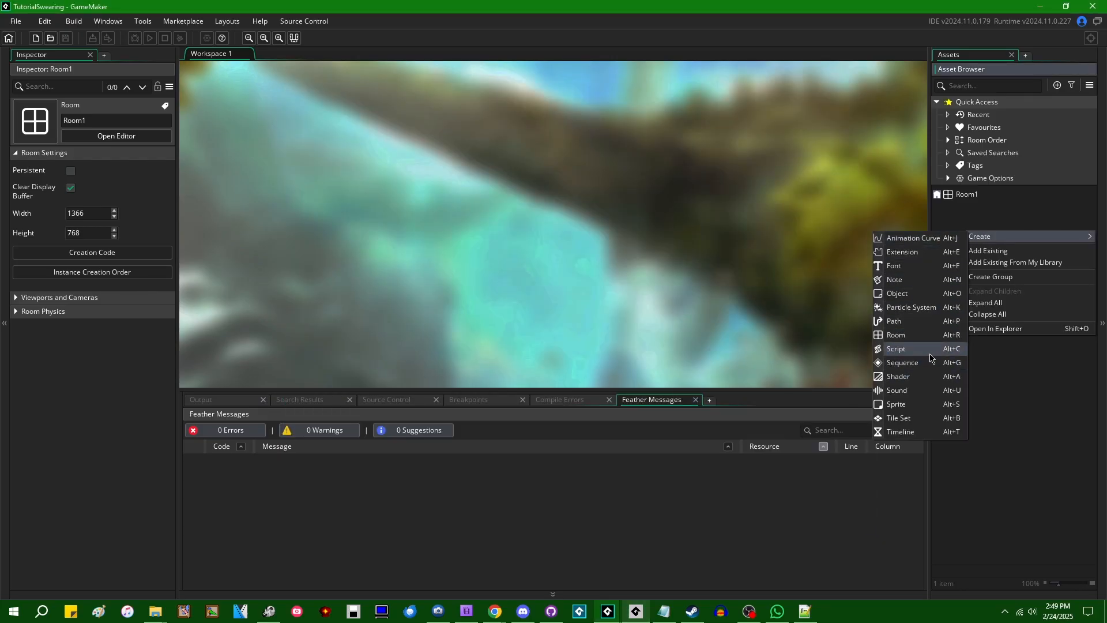
{"action": "left_click", "coordinate": [896, 348]}
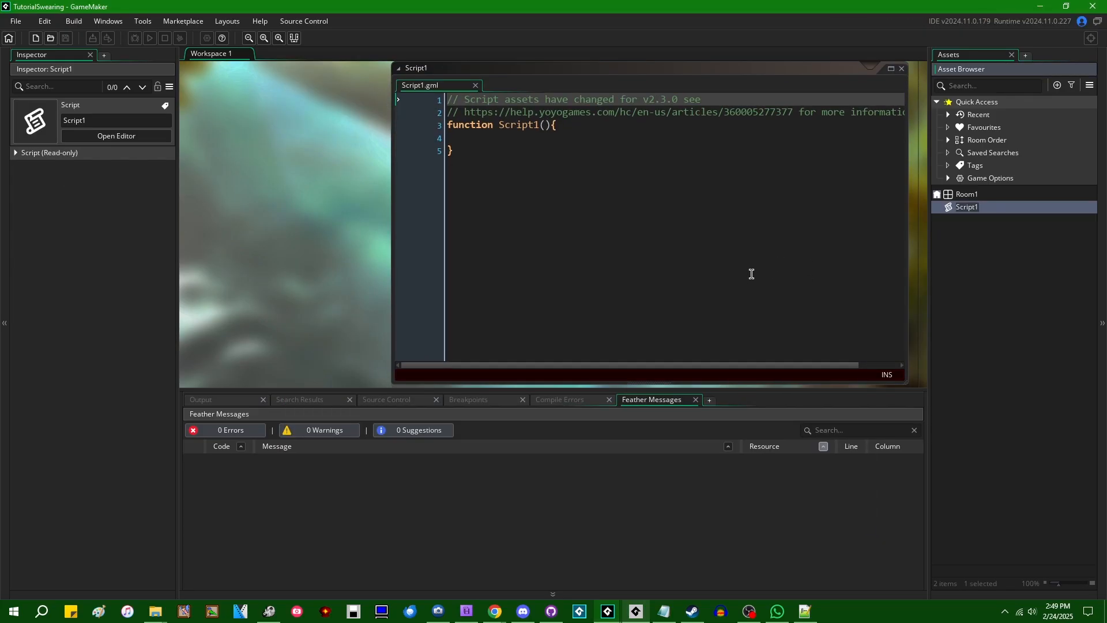
{"action": "type", "text": "string_filter"}
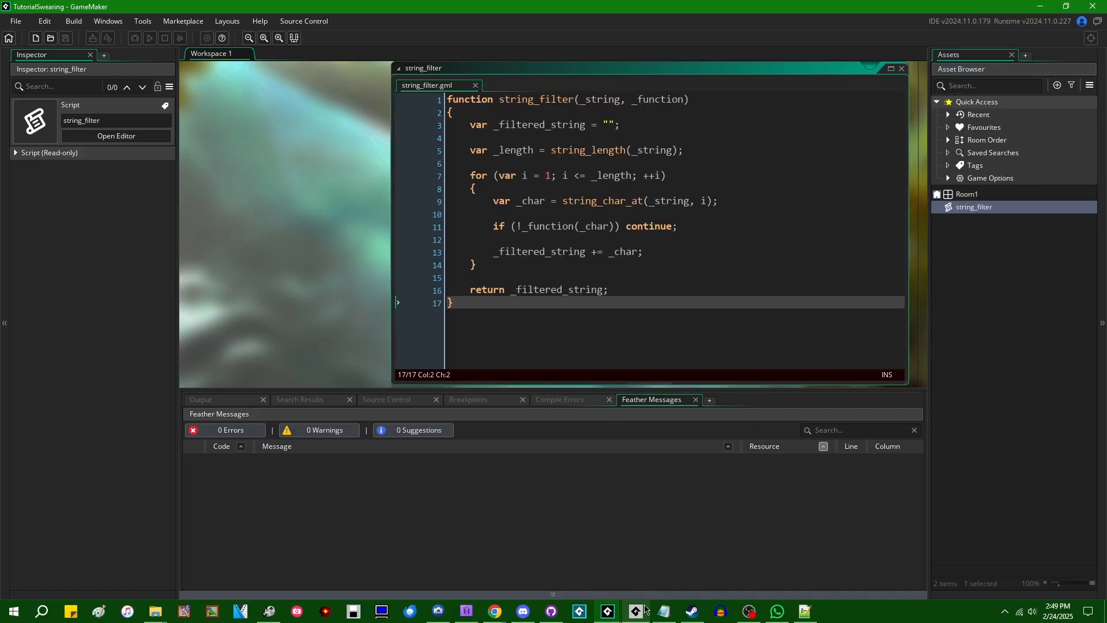
{"action": "left_click", "coordinate": [636, 611]}
{"action": "type", "text": "profanity_fi"}
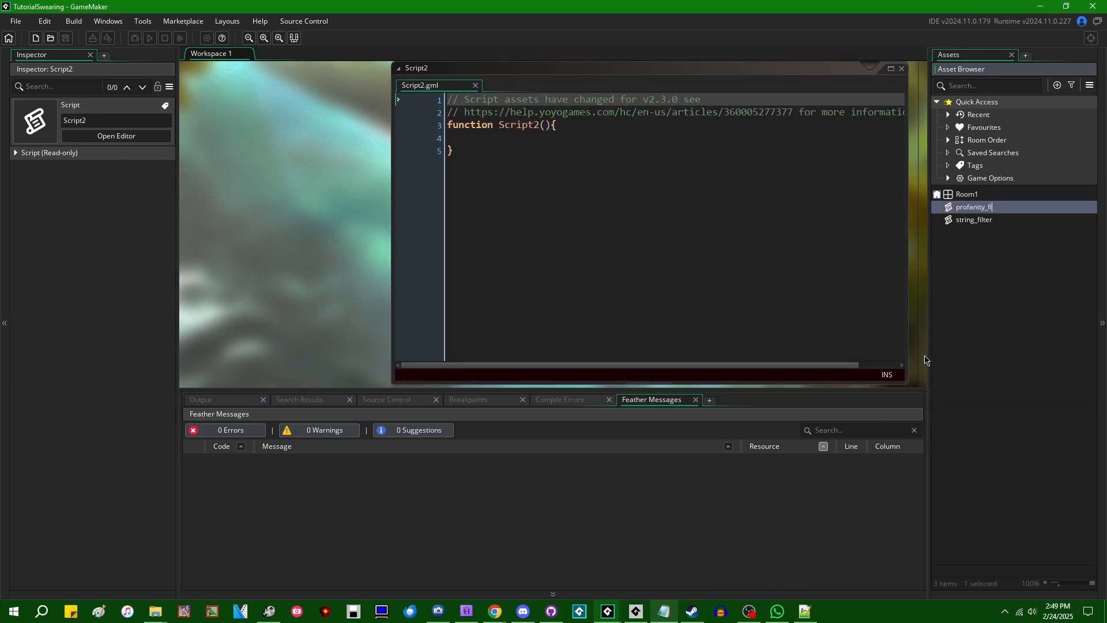
{"action": "double_click", "coordinate": [974, 207]}
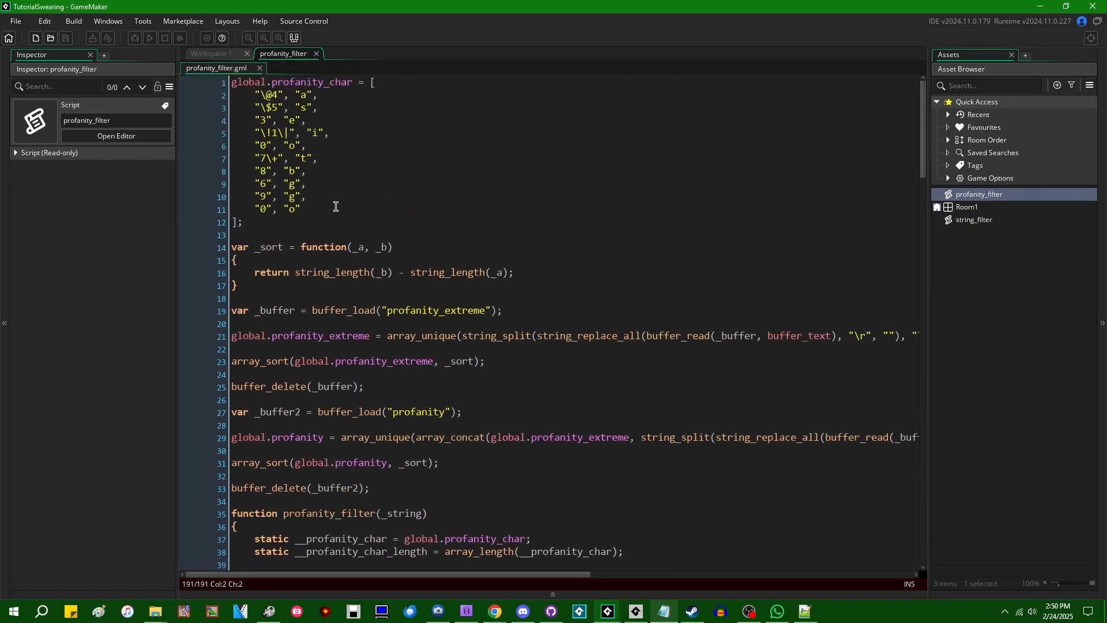
{"action": "left_click", "coordinate": [236, 234]}
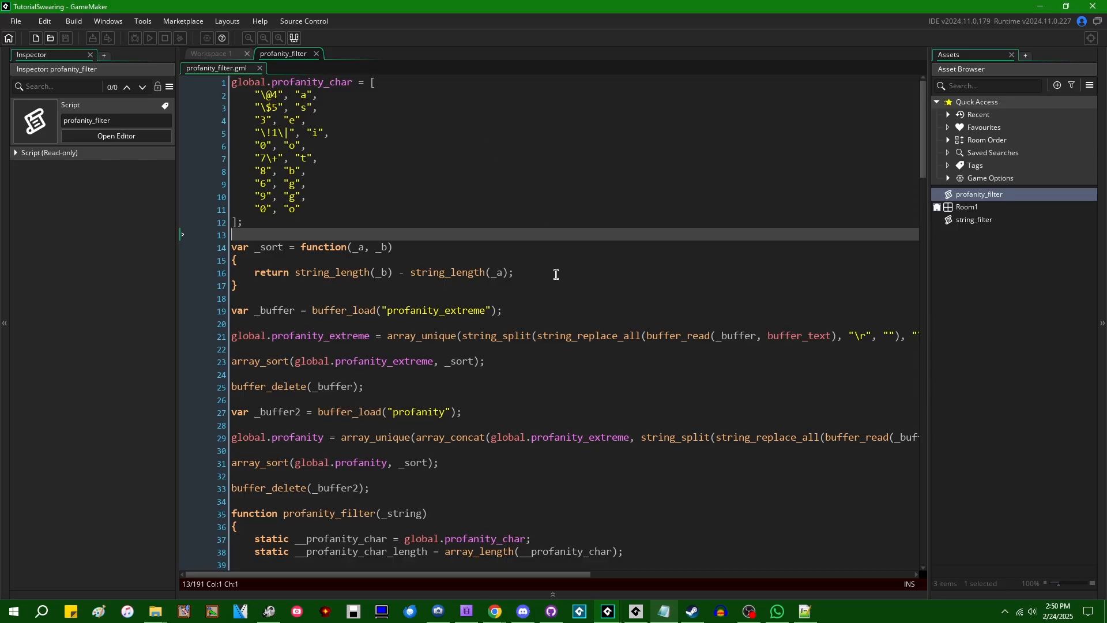
{"action": "left_click", "coordinate": [260, 21]}
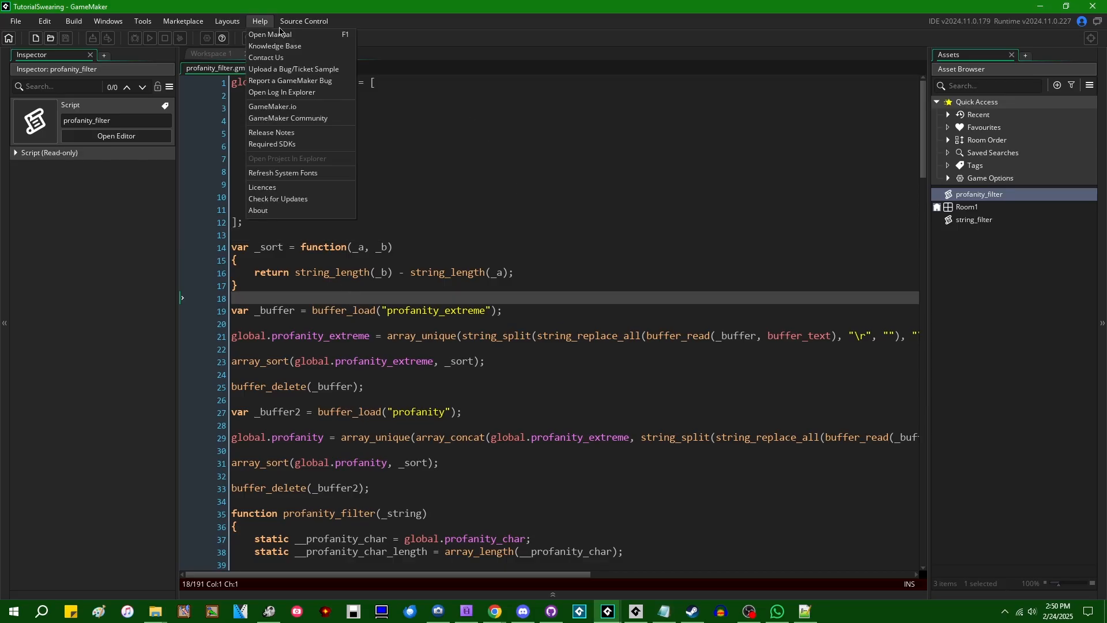
{"action": "mouse_move", "coordinate": [284, 187]}
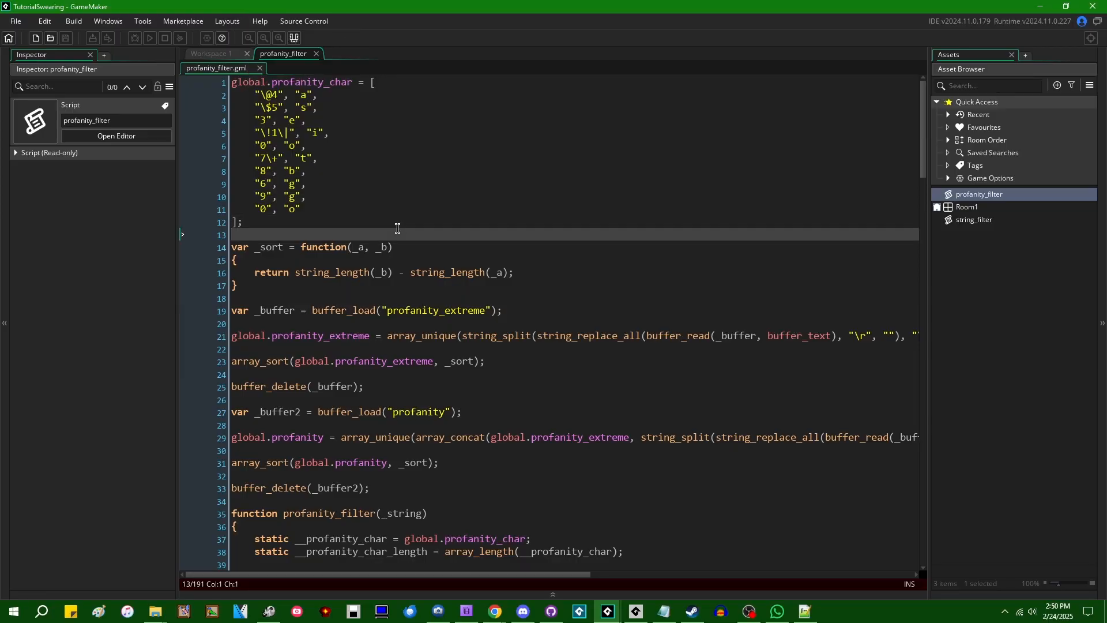
{"action": "left_click", "coordinate": [260, 21]}
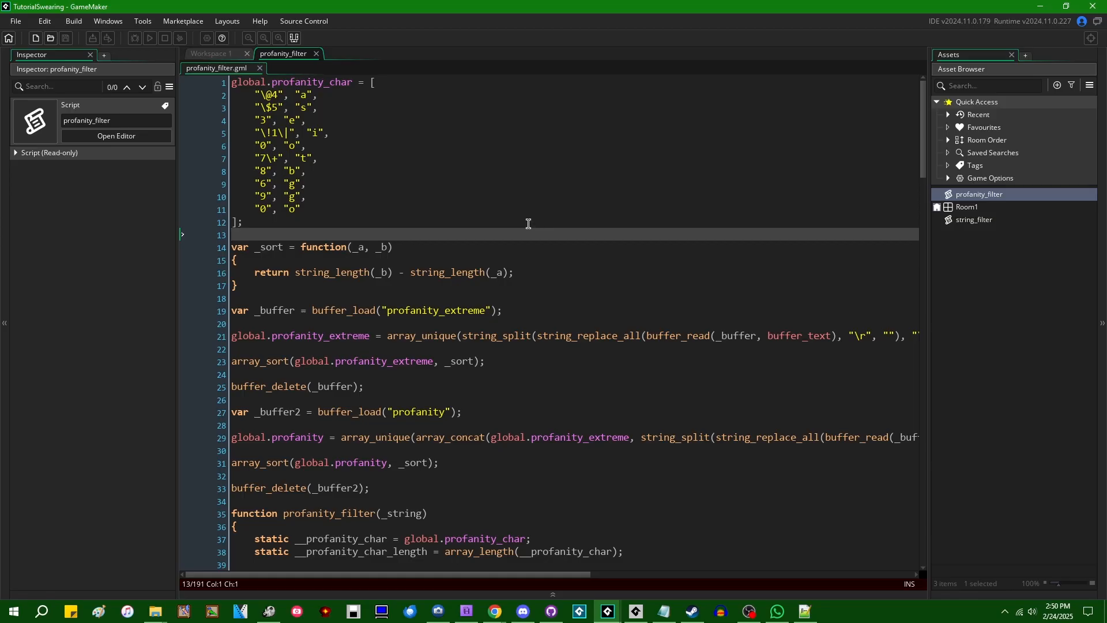
{"action": "left_click", "coordinate": [260, 21]}
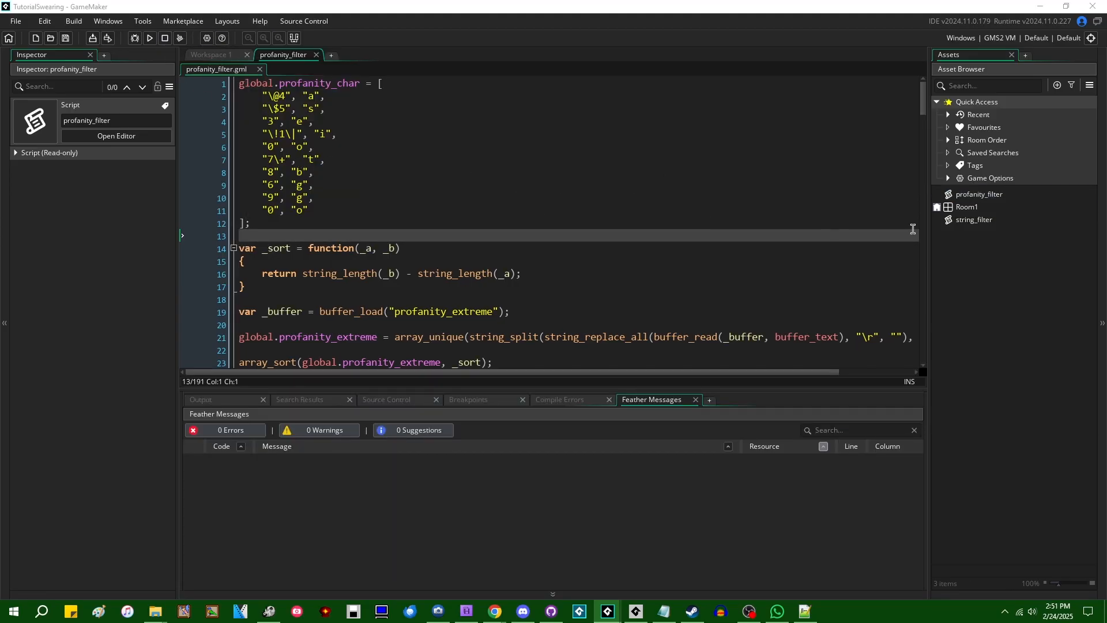
Inspect the empty TutorialSwearing datafiles and profanity-filter-gml's profanity files, then close Explorer
{"action": "left_click", "coordinate": [154, 611]}
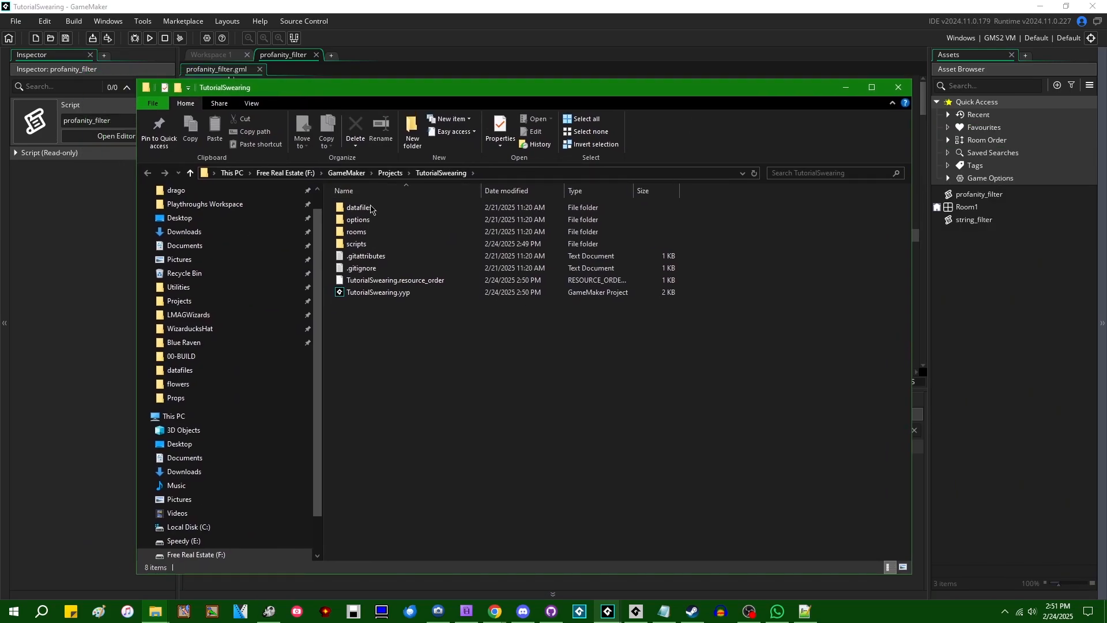
{"action": "double_click", "coordinate": [358, 207]}
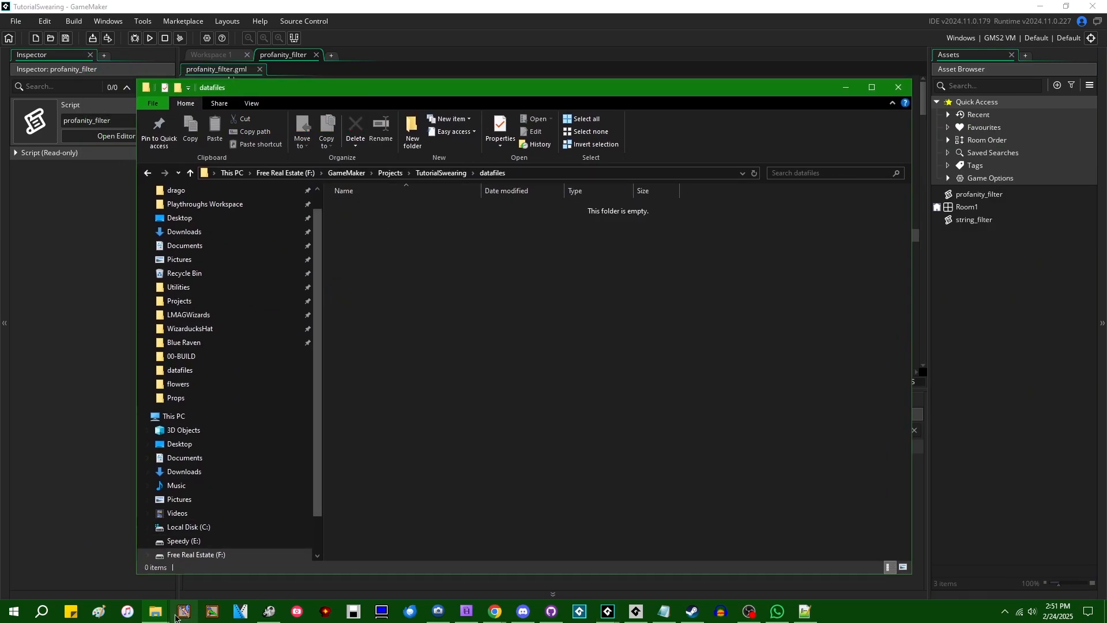
{"action": "mouse_move", "coordinate": [155, 611]}
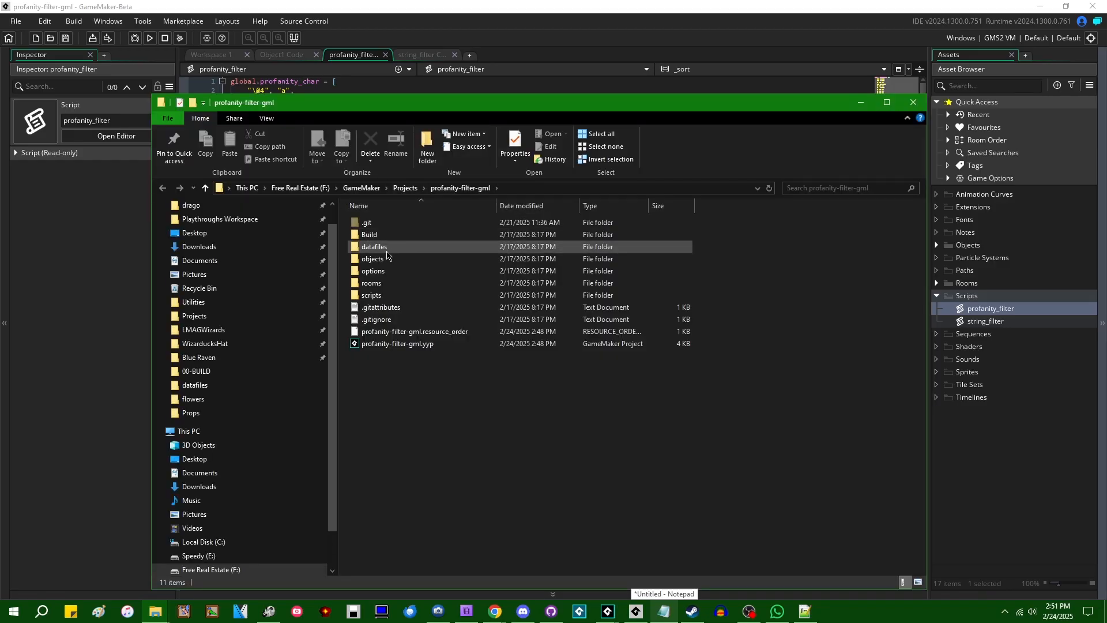
{"action": "double_click", "coordinate": [375, 246]}
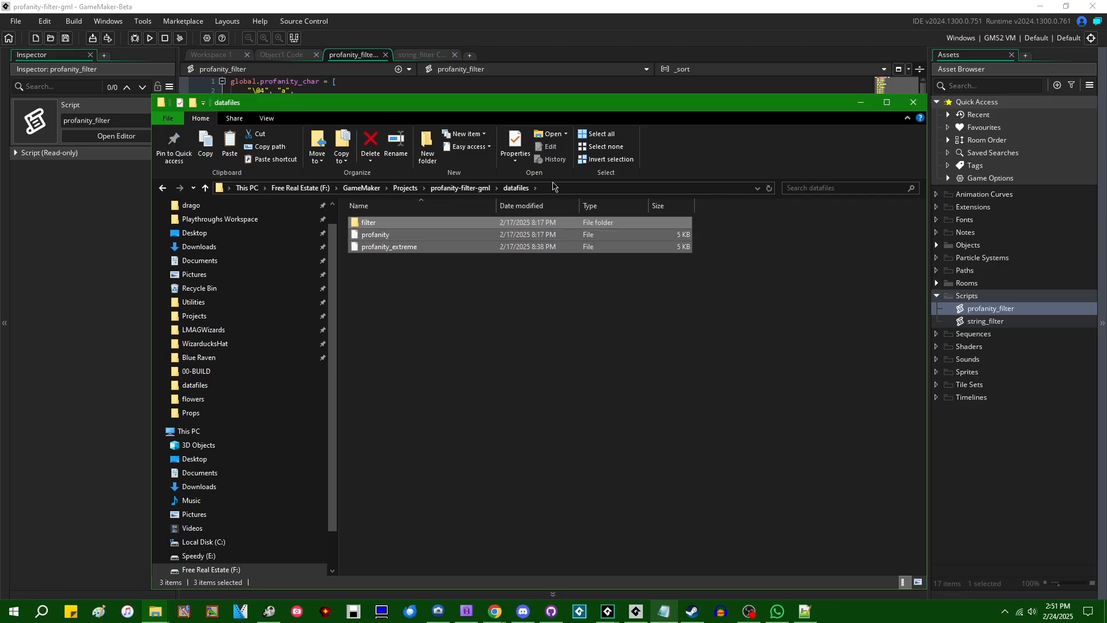
{"action": "mouse_move", "coordinate": [327, 611]}
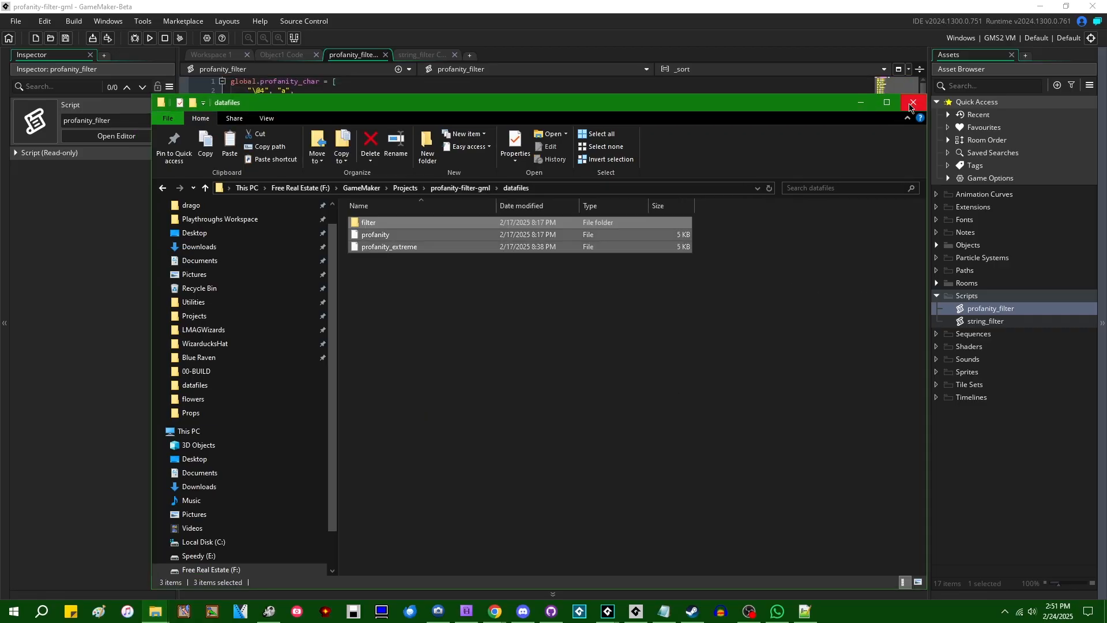
{"action": "left_click", "coordinate": [913, 102]}
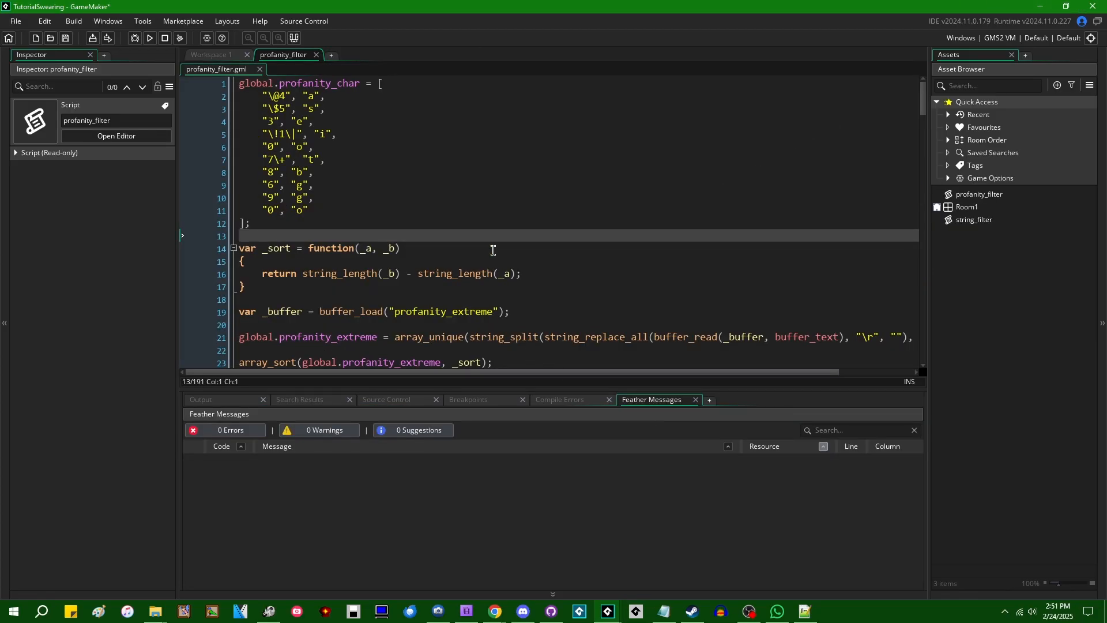
{"action": "mouse_move", "coordinate": [551, 256]}
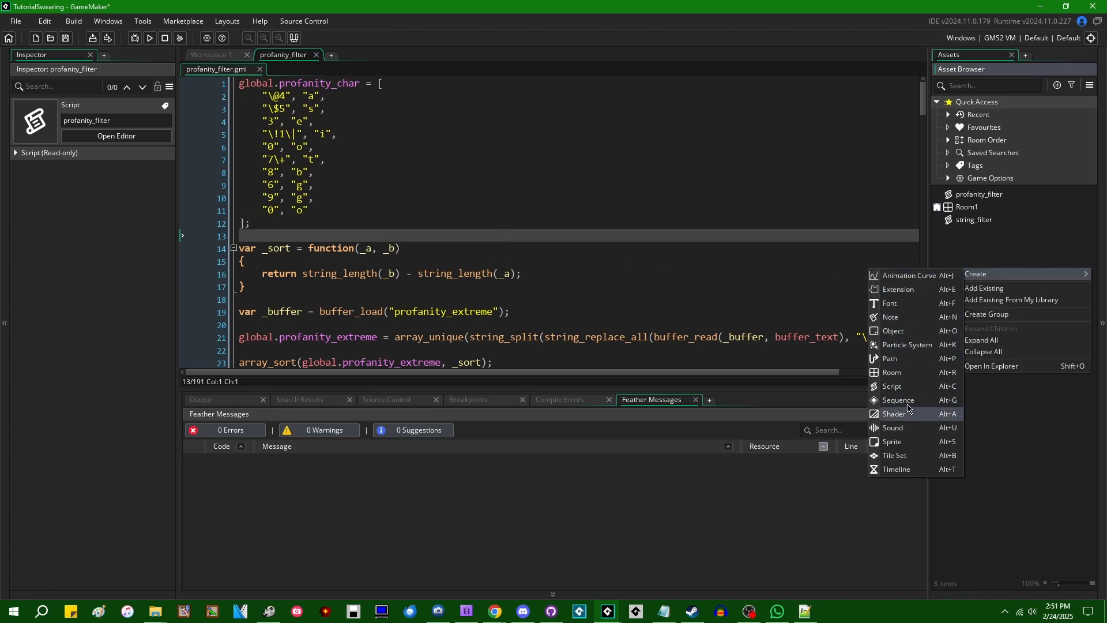
{"action": "mouse_move", "coordinate": [907, 330]}
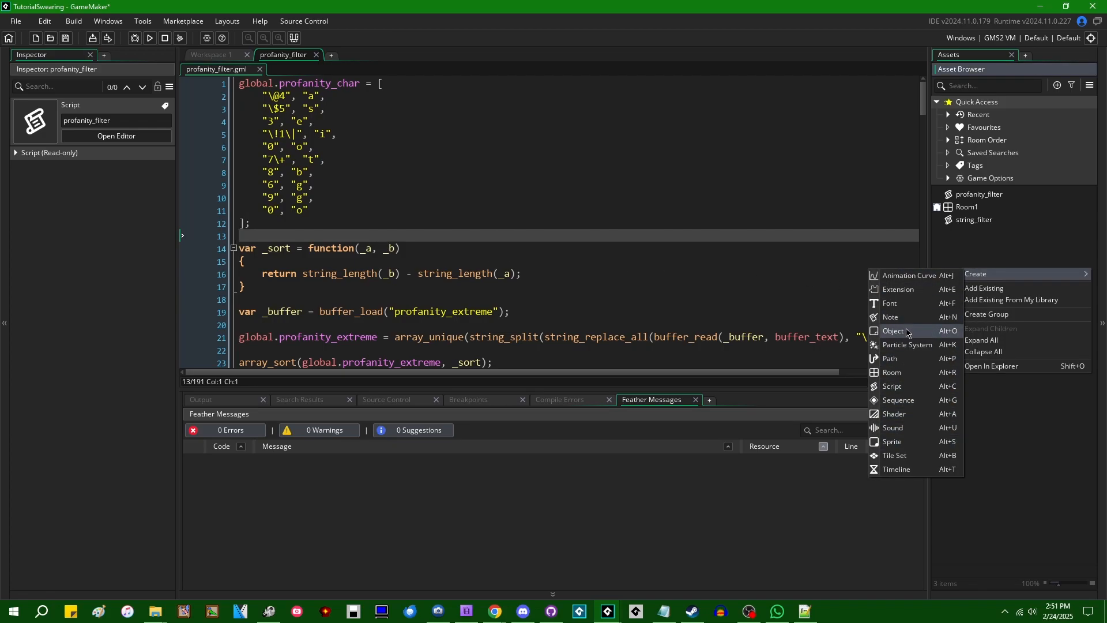
Create Object1, open Room1, and return to Workspace 1 with Object1's editor
{"action": "left_click", "coordinate": [893, 330]}
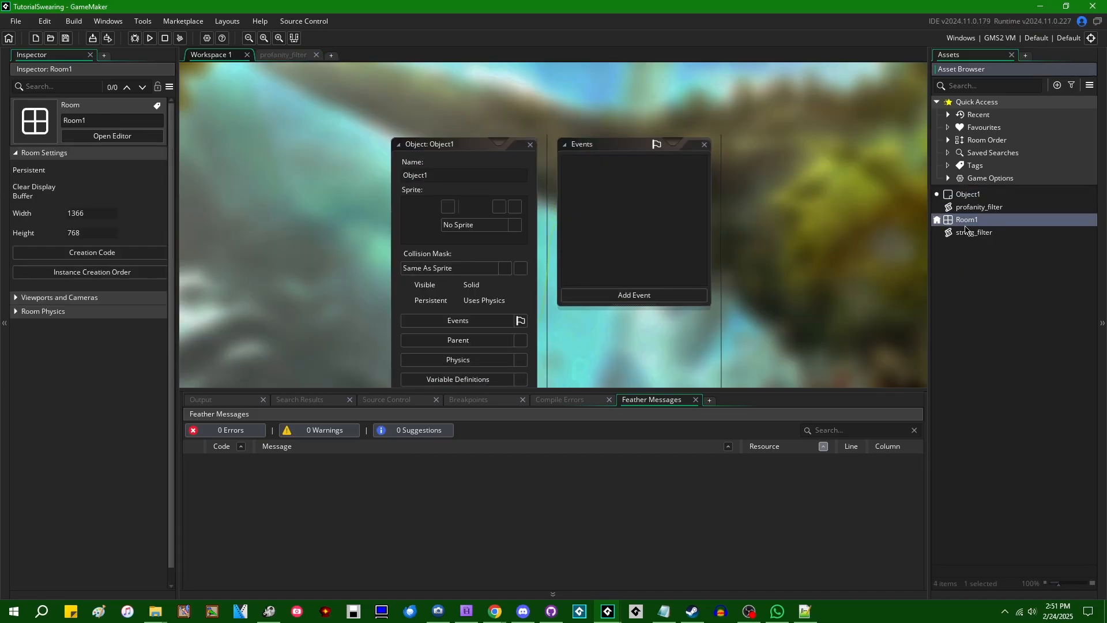
{"action": "mouse_move", "coordinate": [974, 226]}
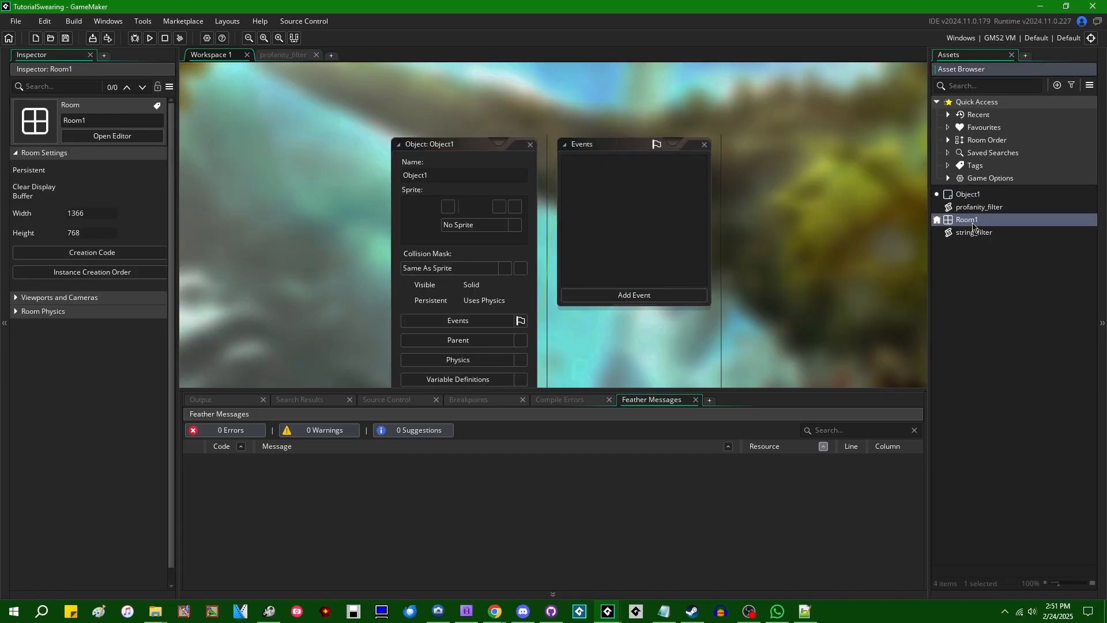
{"action": "mouse_move", "coordinate": [900, 294]}
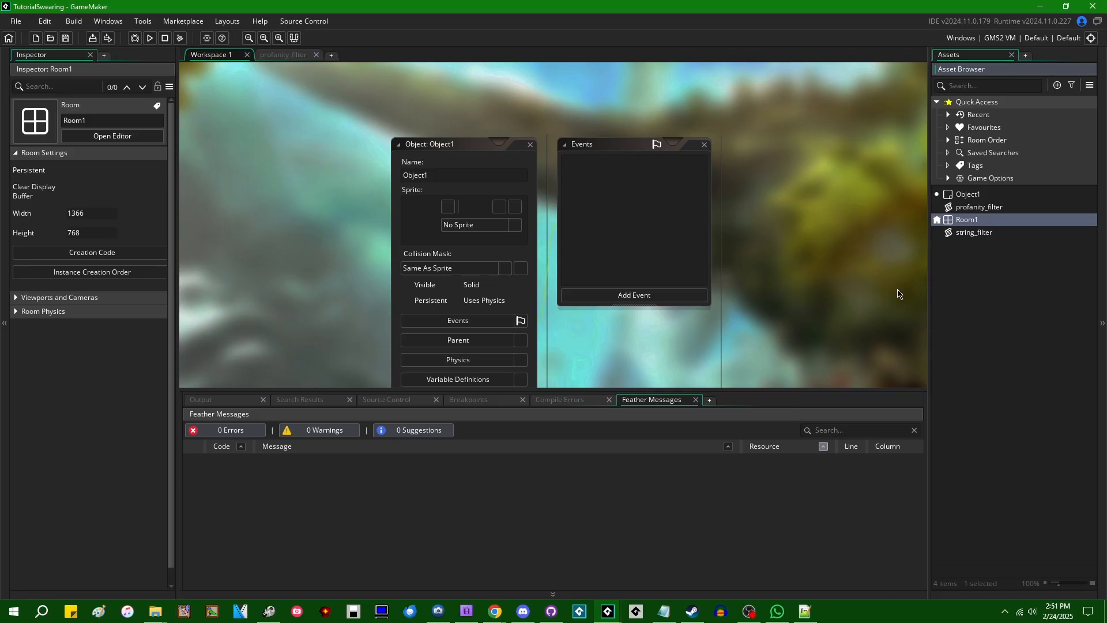
{"action": "double_click", "coordinate": [966, 219]}
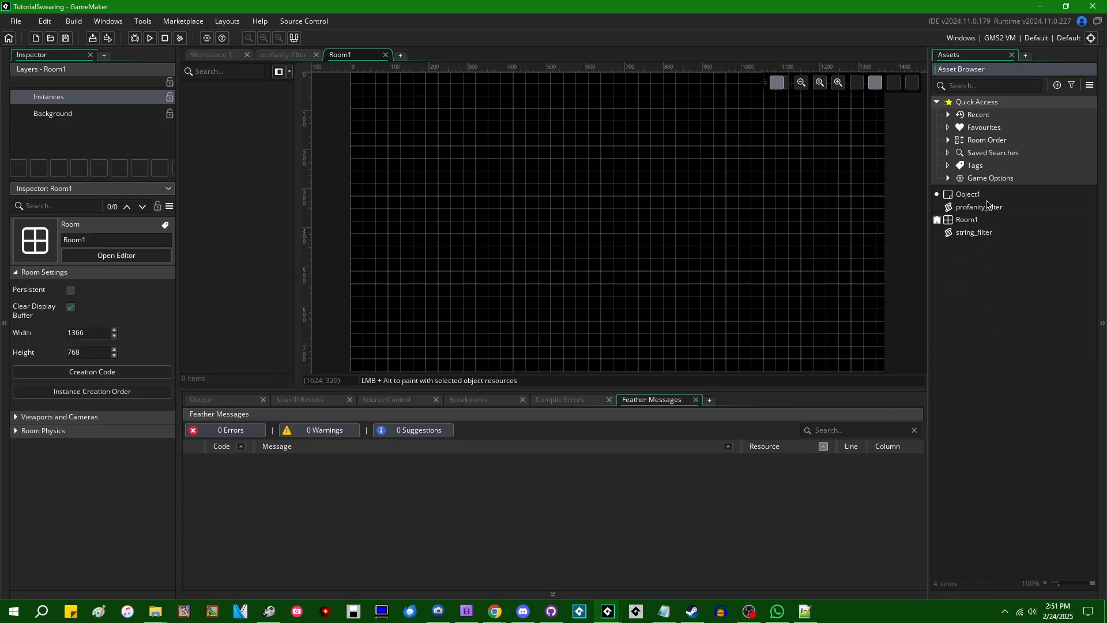
{"action": "left_click", "coordinate": [967, 195]}
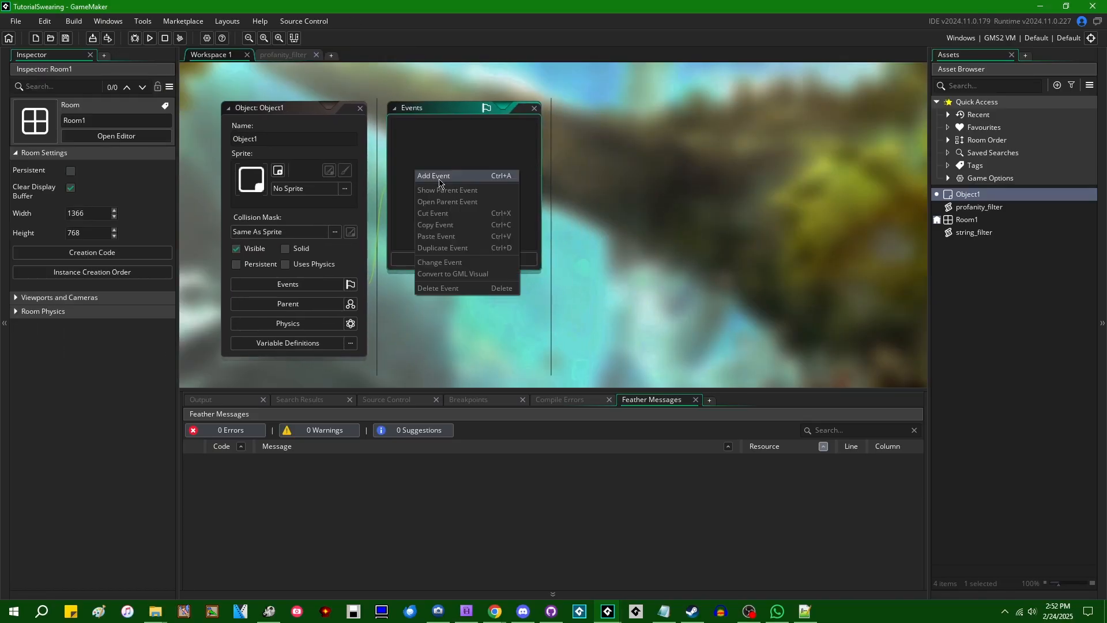
Add a Draw event with draw_text(100, 100, keyboard_string)
{"action": "left_click", "coordinate": [434, 175]}
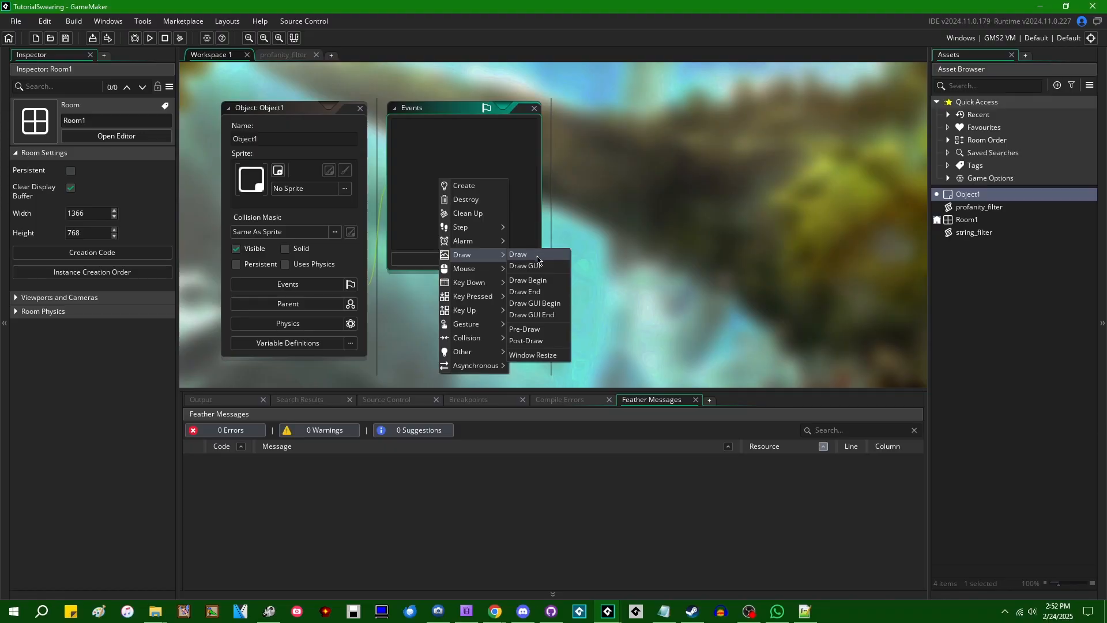
{"action": "left_click", "coordinate": [517, 254]}
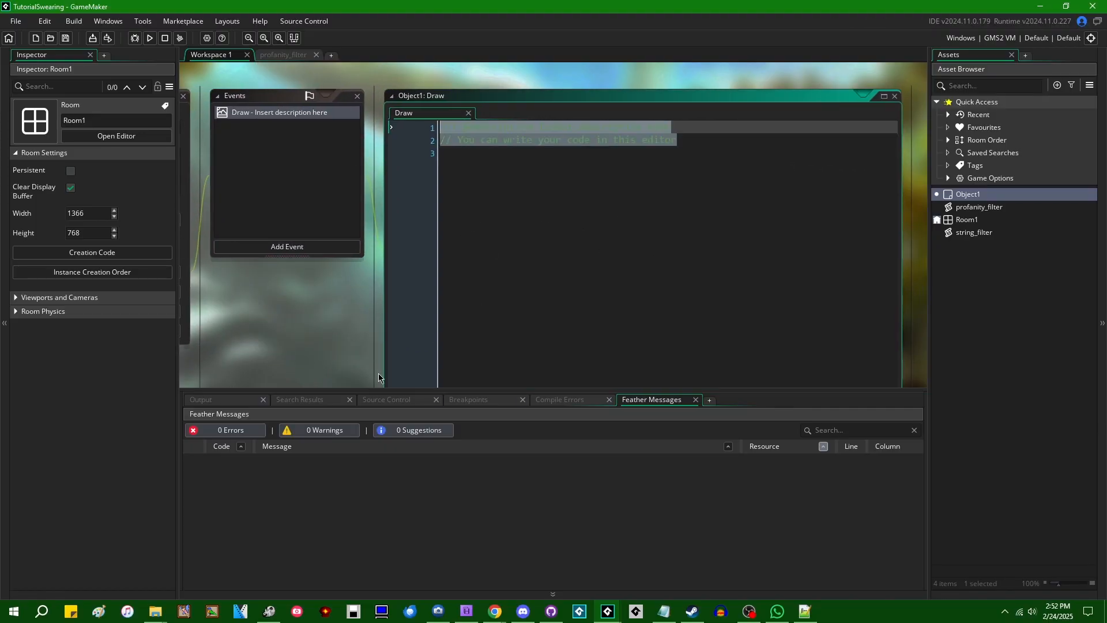
{"action": "type", "text": "draw_text("}
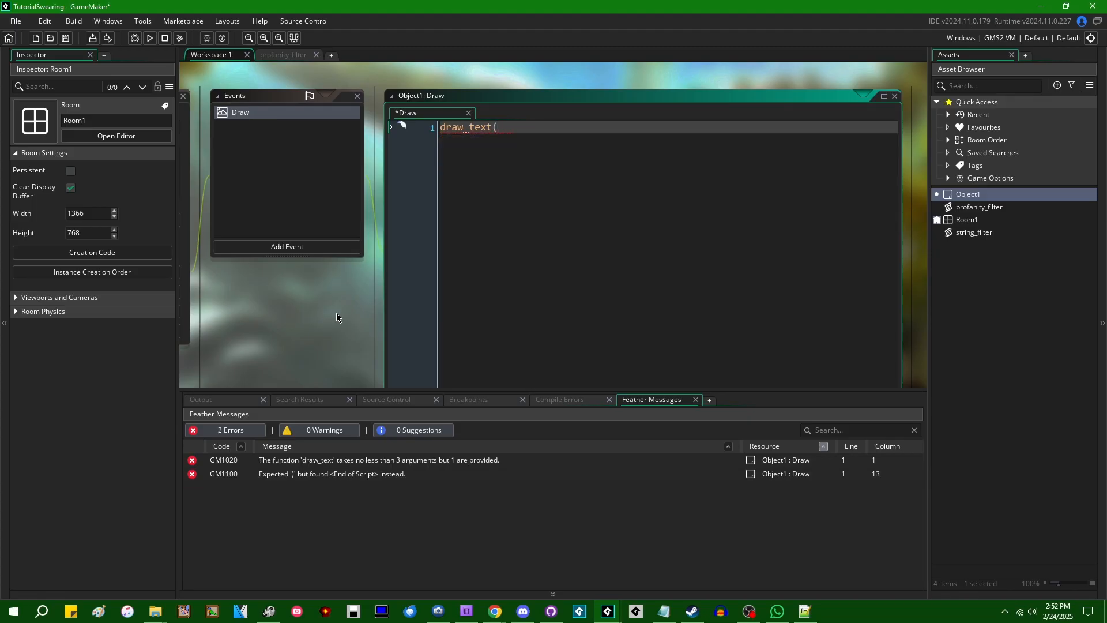
{"action": "type", "text": "100, 100,"}
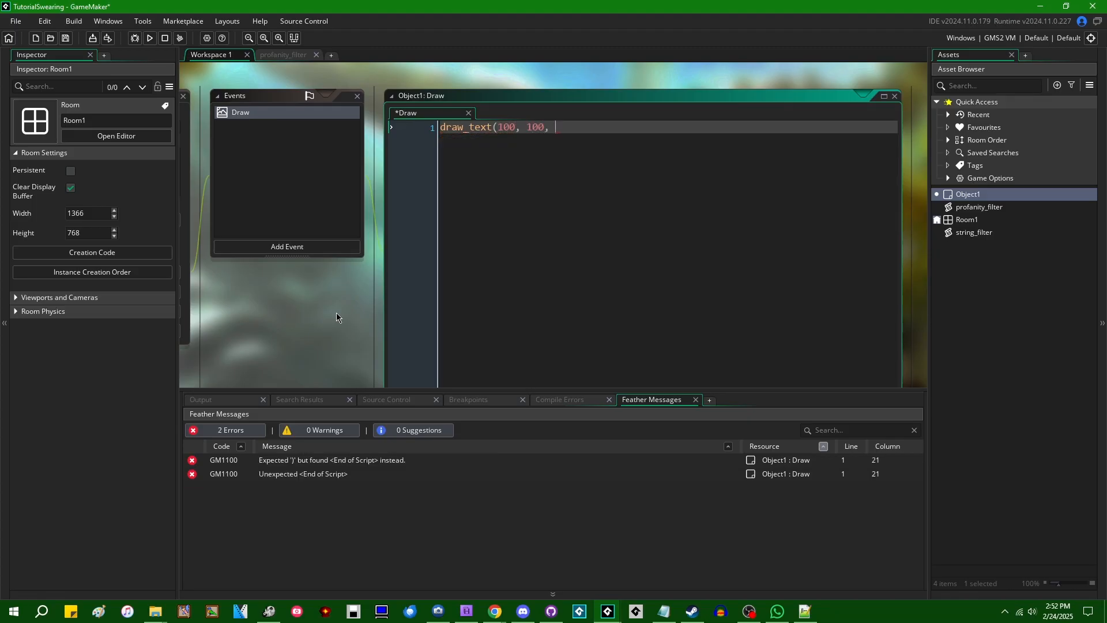
{"action": "type", "text": "keyboard_string);"}
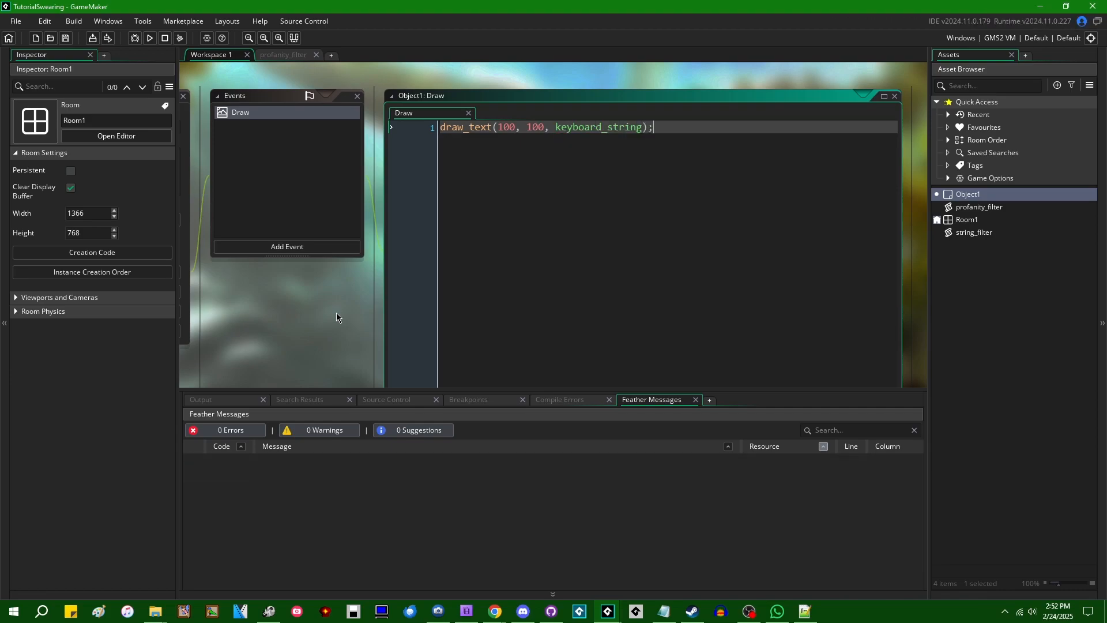
{"action": "key", "text": "Enter"}
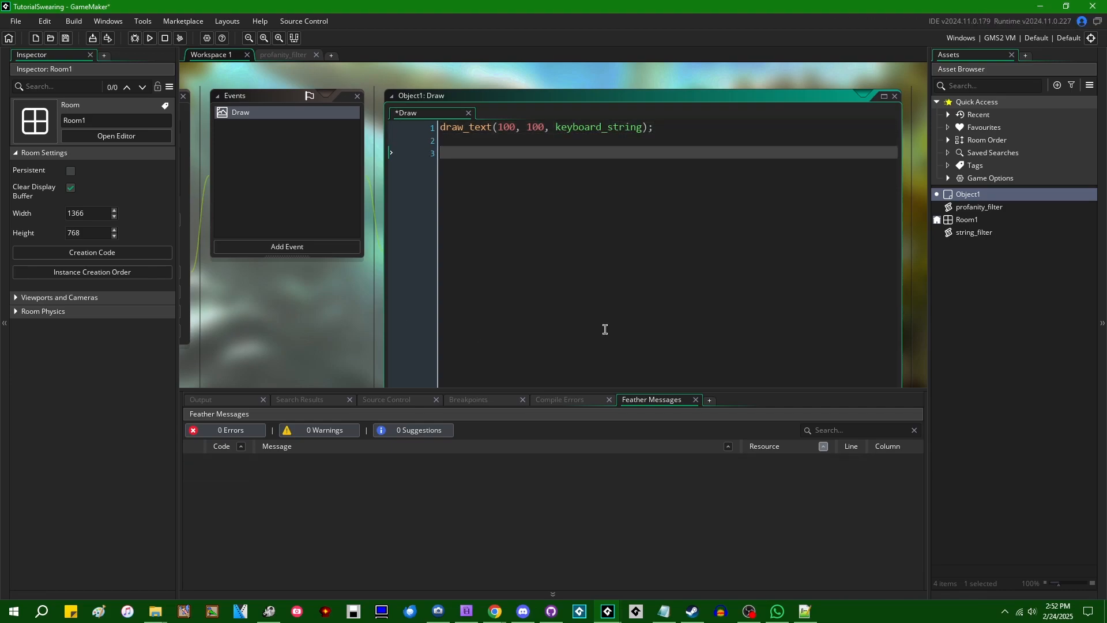
{"action": "mouse_move", "coordinate": [625, 223]}
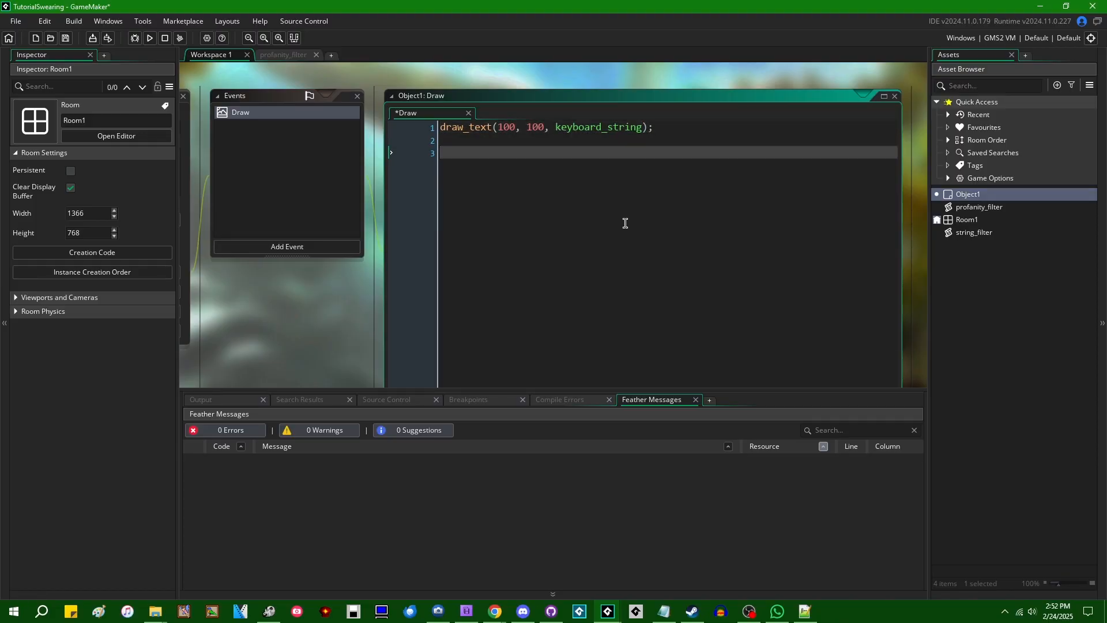
{"action": "mouse_move", "coordinate": [647, 182]}
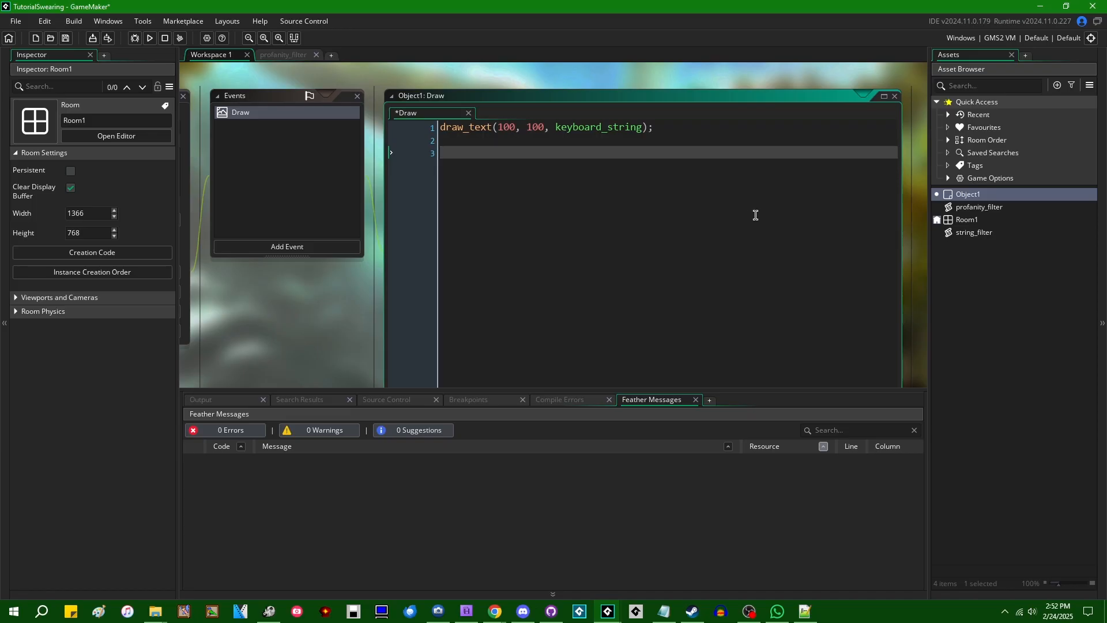
{"action": "mouse_move", "coordinate": [679, 233]}
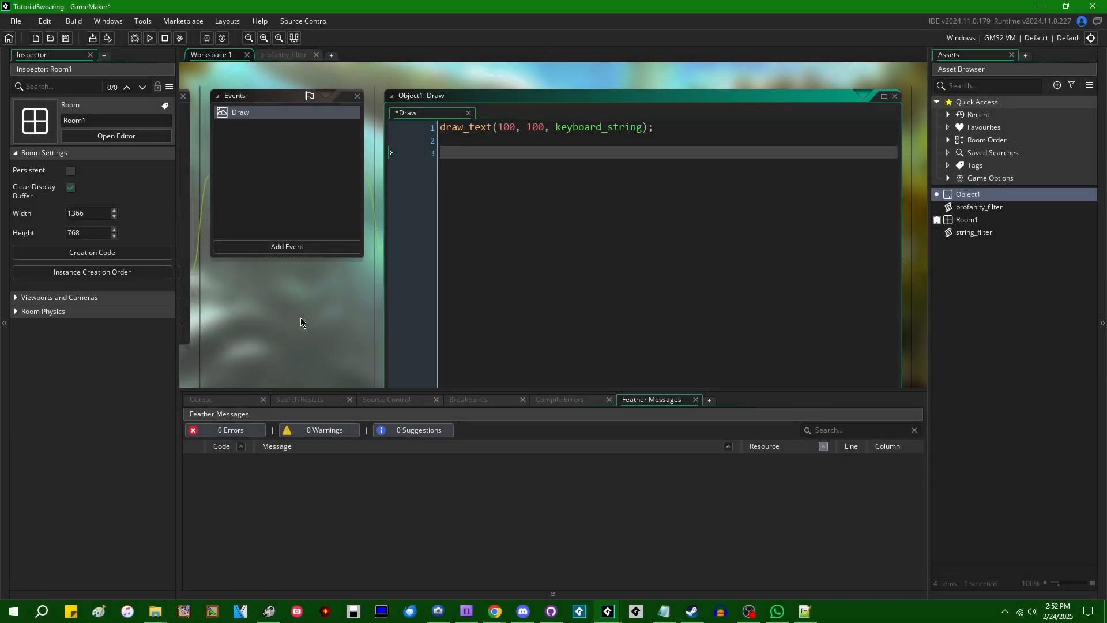
Add draw_text(100, 150, profanity_filter(keyboard_string)) on the next line
{"action": "type", "text": "d"}
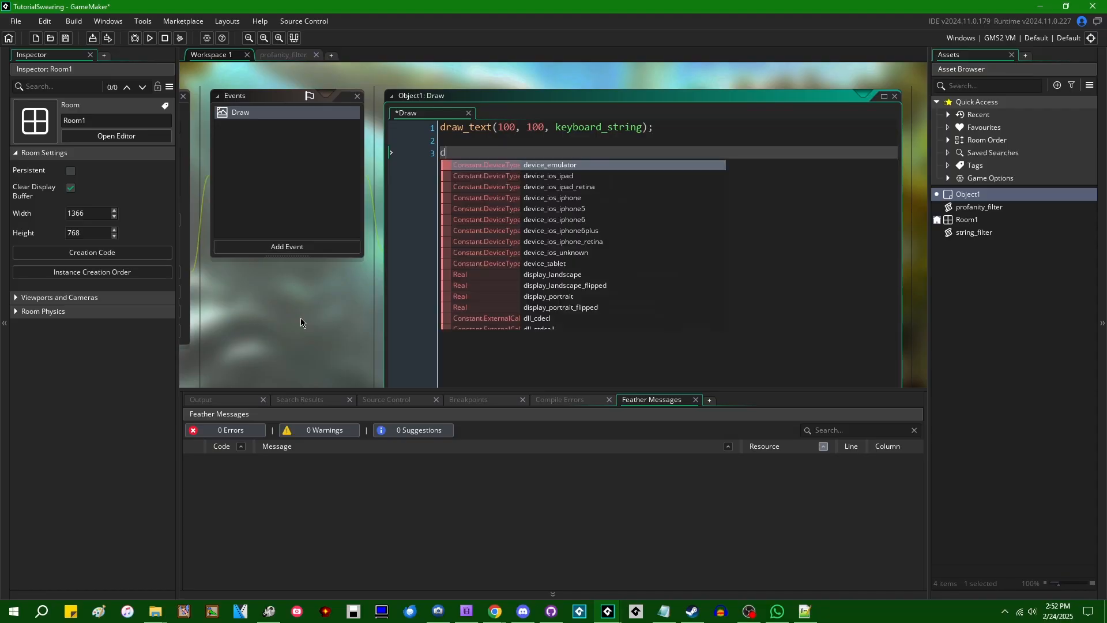
{"action": "type", "text": "raw_text(1"}
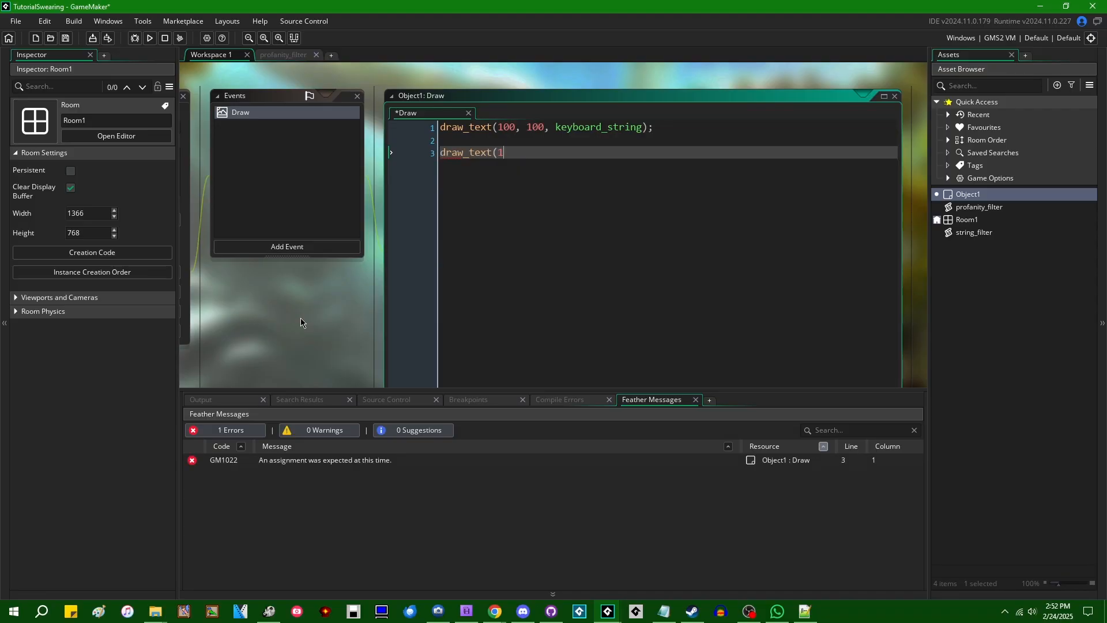
{"action": "type", "text": "00, 150,"}
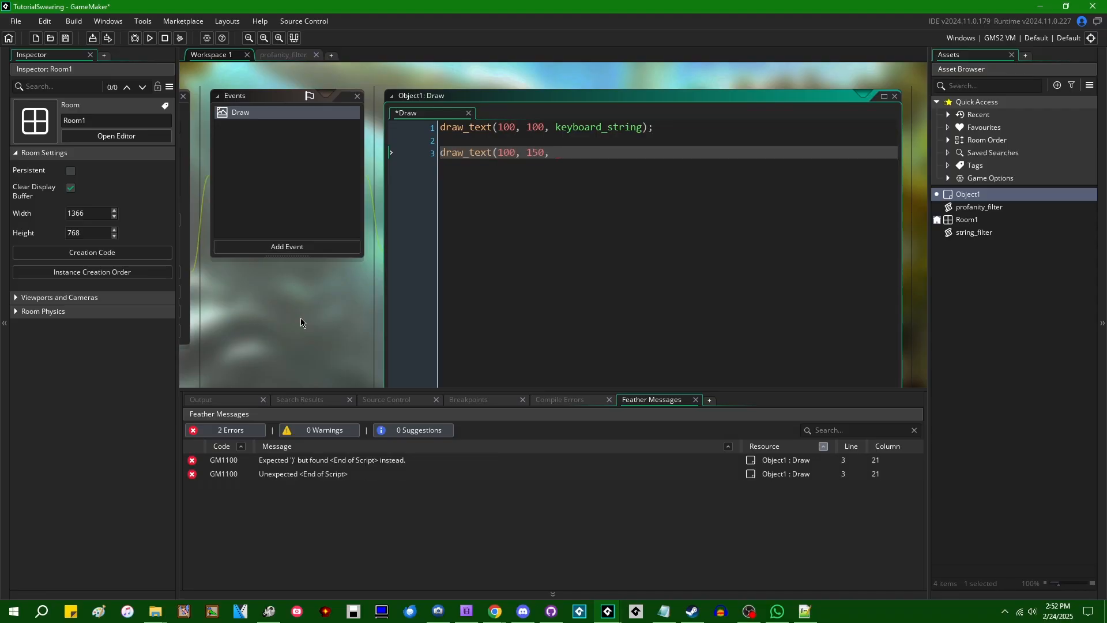
{"action": "type", "text": "profanity_filter(keyboard_strin"}
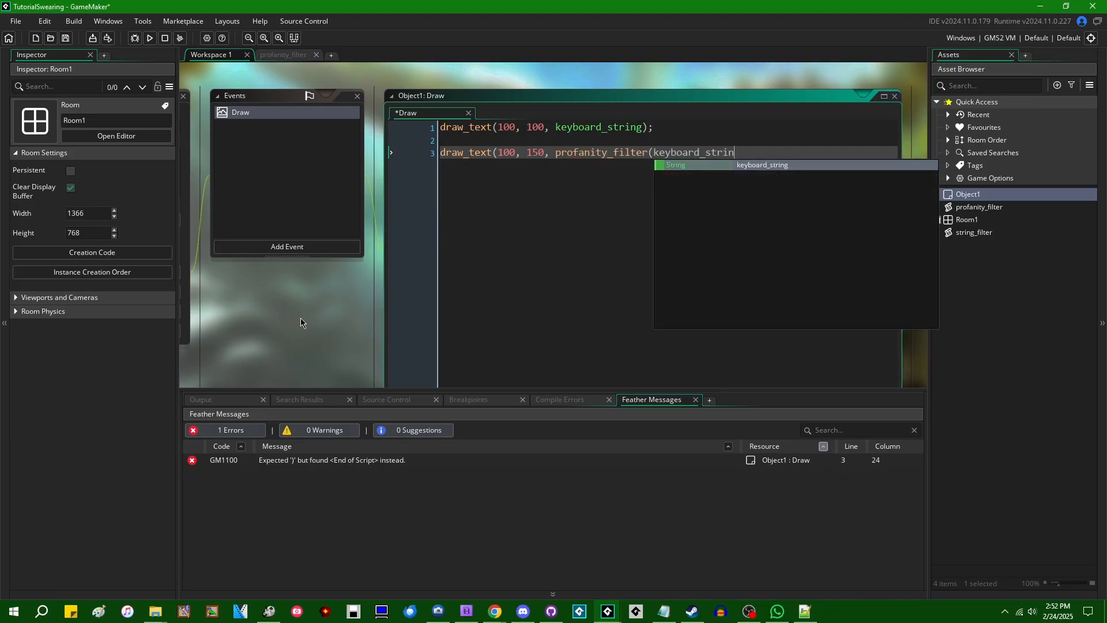
{"action": "type", "text": "g));"}
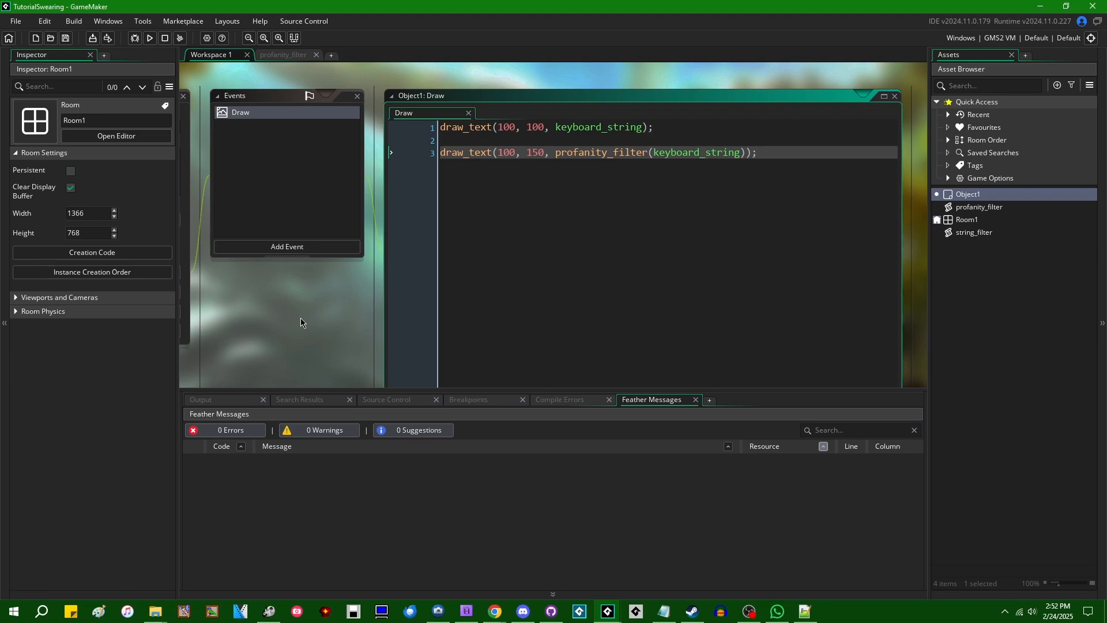
{"action": "mouse_move", "coordinate": [153, 51]}
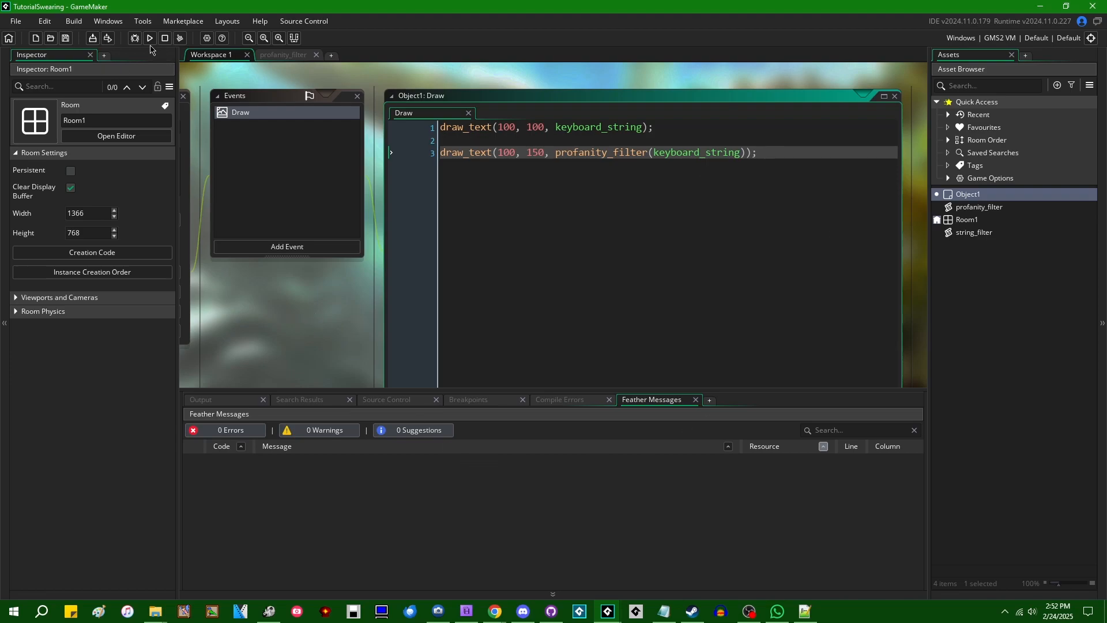
Run the TutorialSwearing game and focus its window to type asdfasdfasdf
{"action": "left_click", "coordinate": [150, 38]}
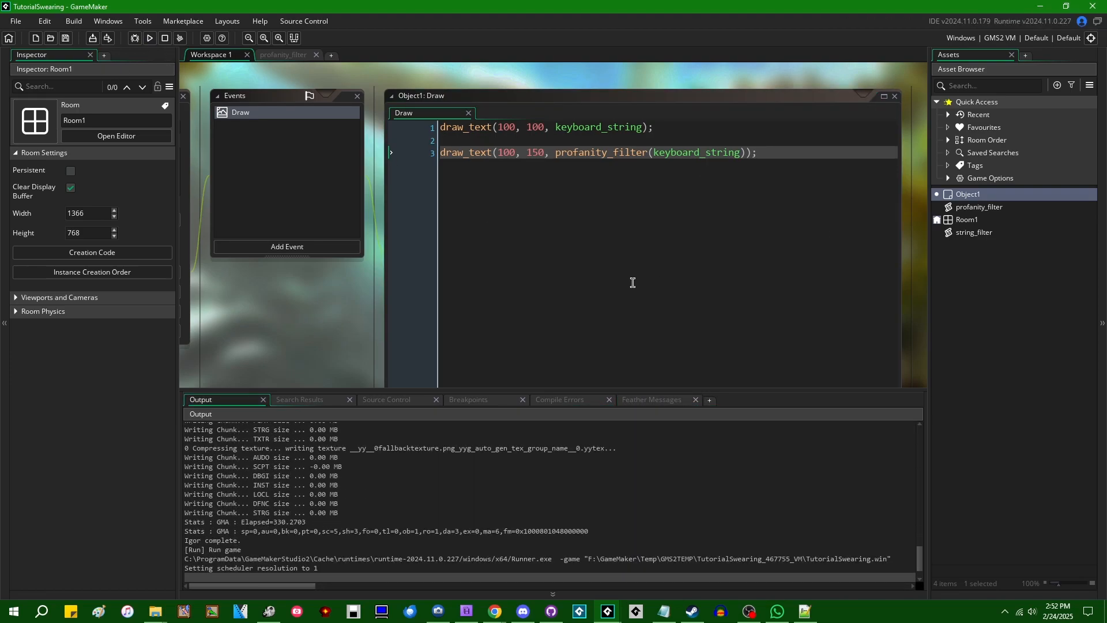
{"action": "left_click", "coordinate": [150, 38]}
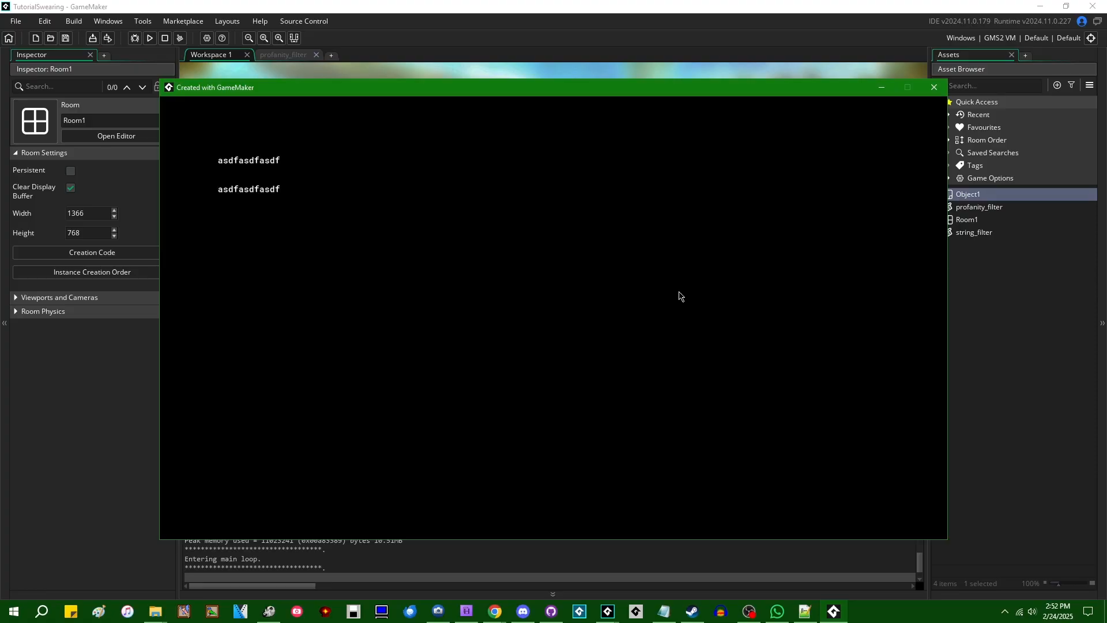
{"action": "mouse_move", "coordinate": [260, 238]}
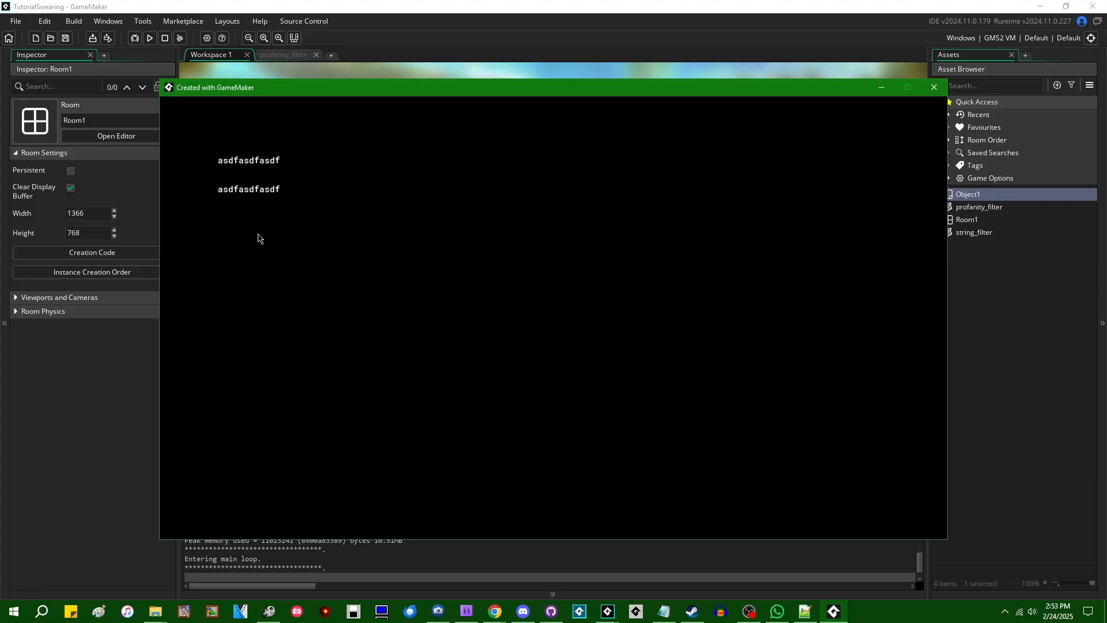
{"action": "mouse_move", "coordinate": [268, 205]}
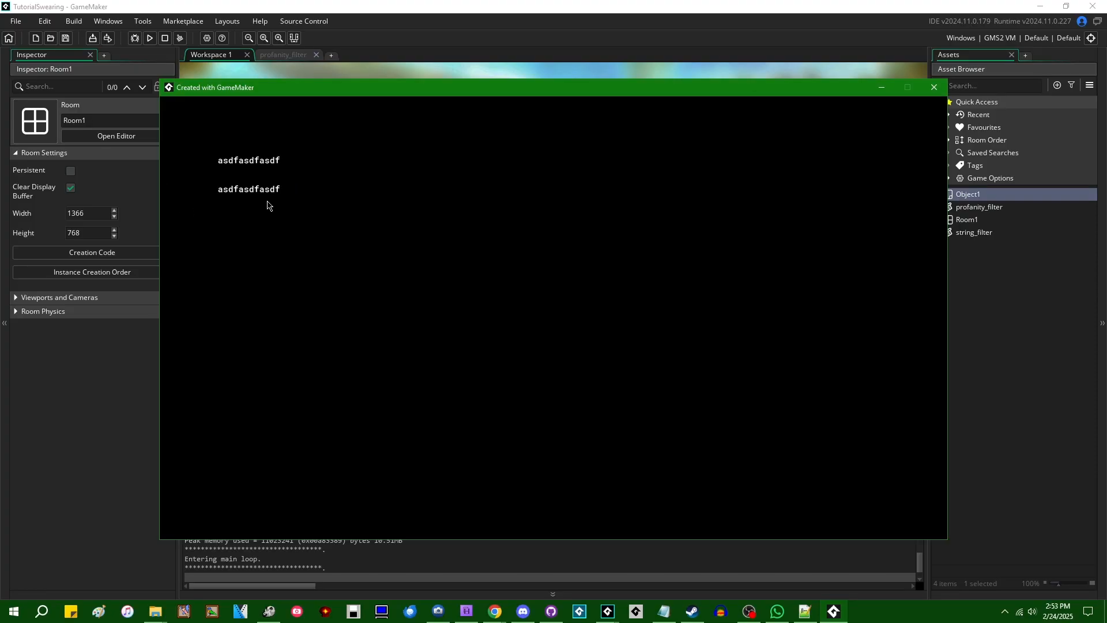
{"action": "mouse_move", "coordinate": [369, 199]}
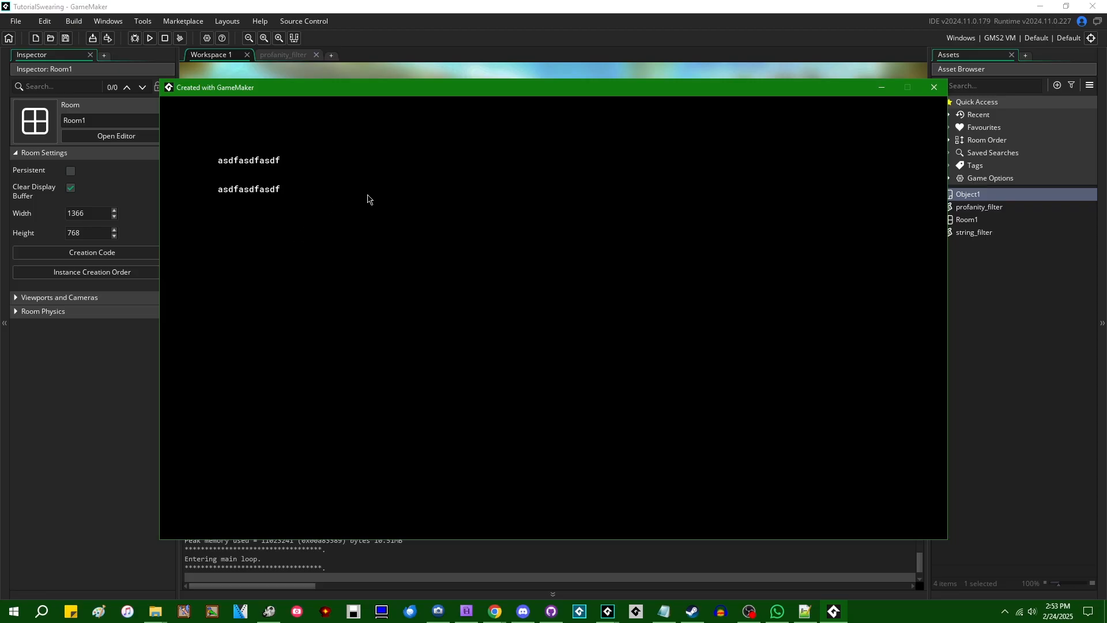
{"action": "mouse_move", "coordinate": [367, 383]}
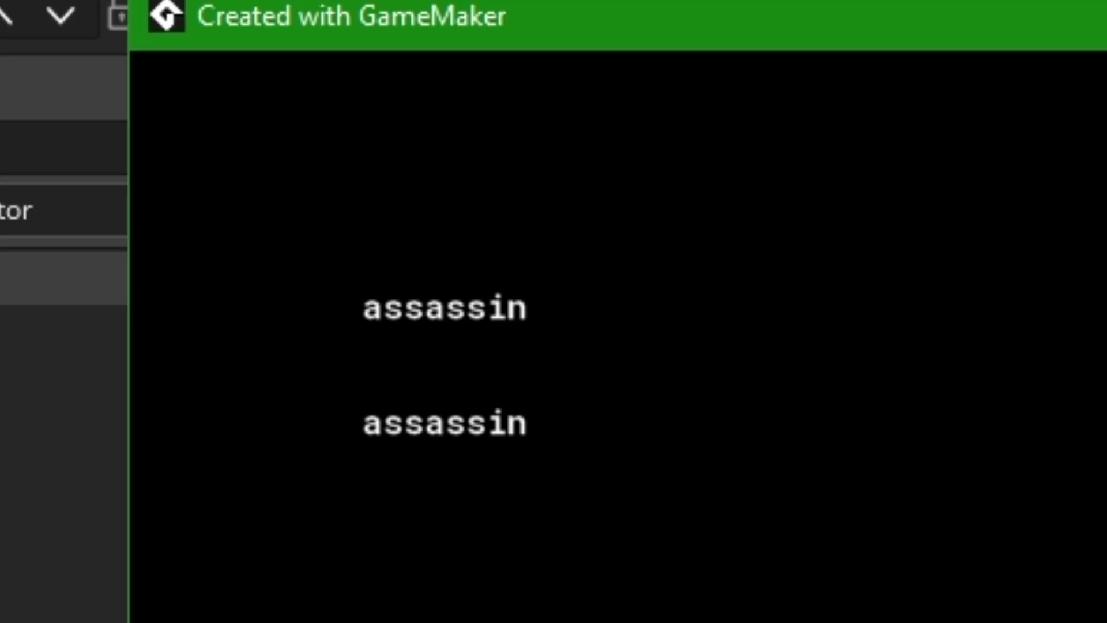
Clear the typed text in the running game before testing new words
{"action": "key", "text": "Backspace"}
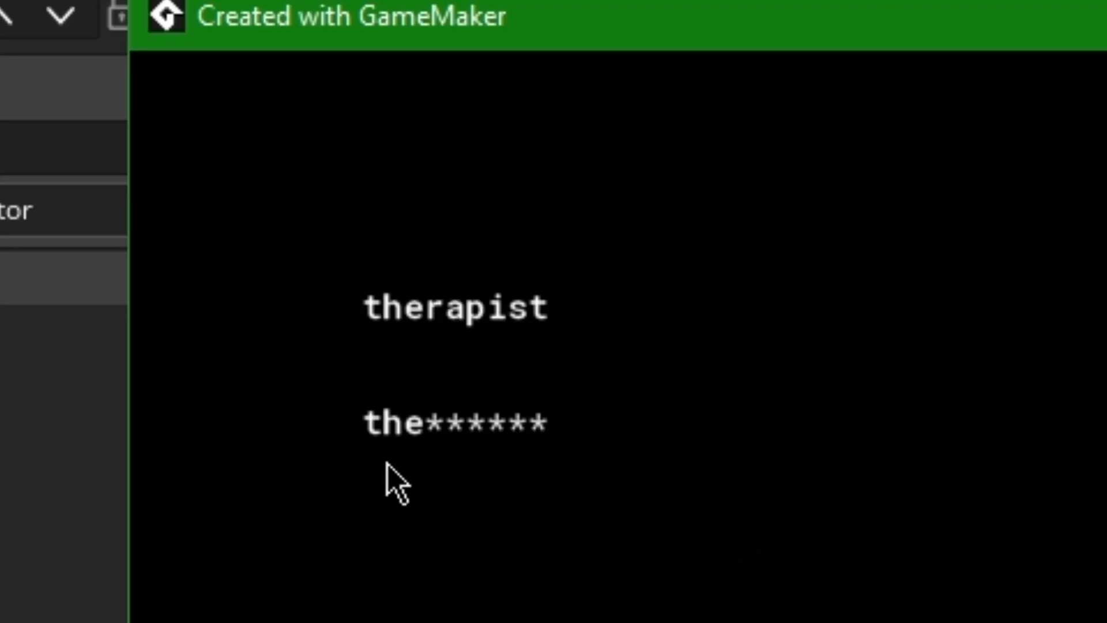
{"action": "mouse_move", "coordinate": [737, 488]}
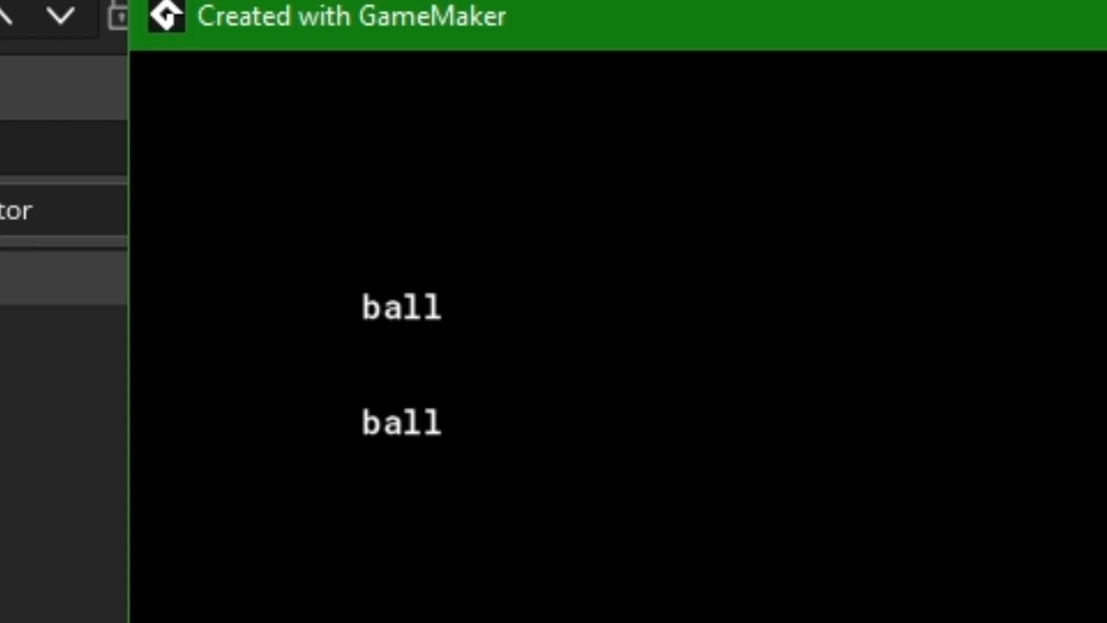
Type 'sasdfasdfa' and 'balls' in the test game to check unfiltered output
{"action": "type", "text": "sasdfasdfa"}
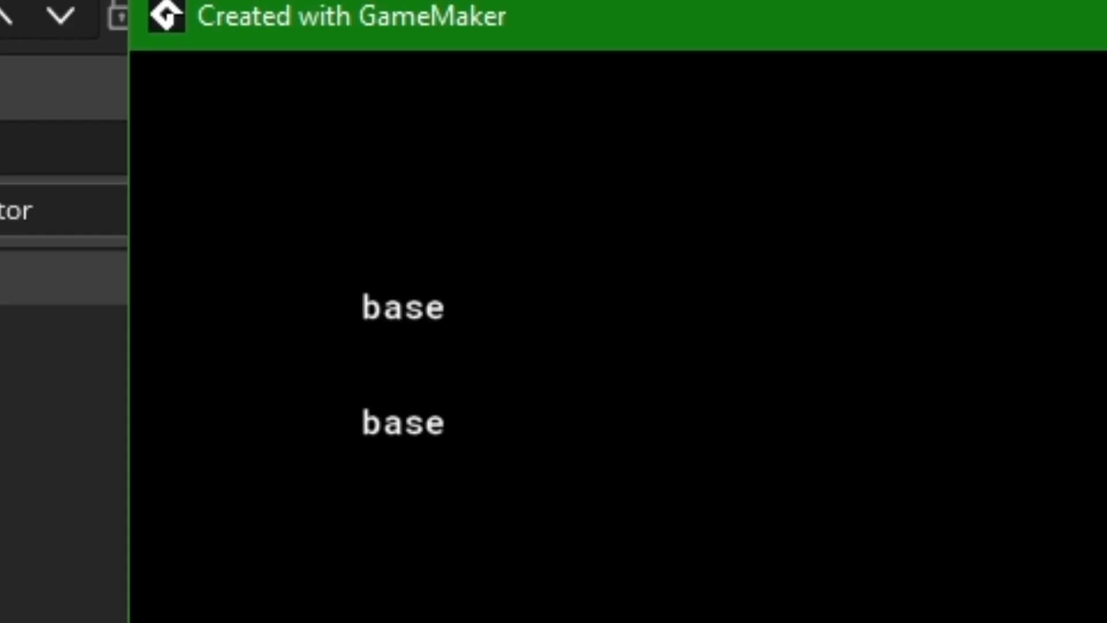
{"action": "type", "text": "balls"}
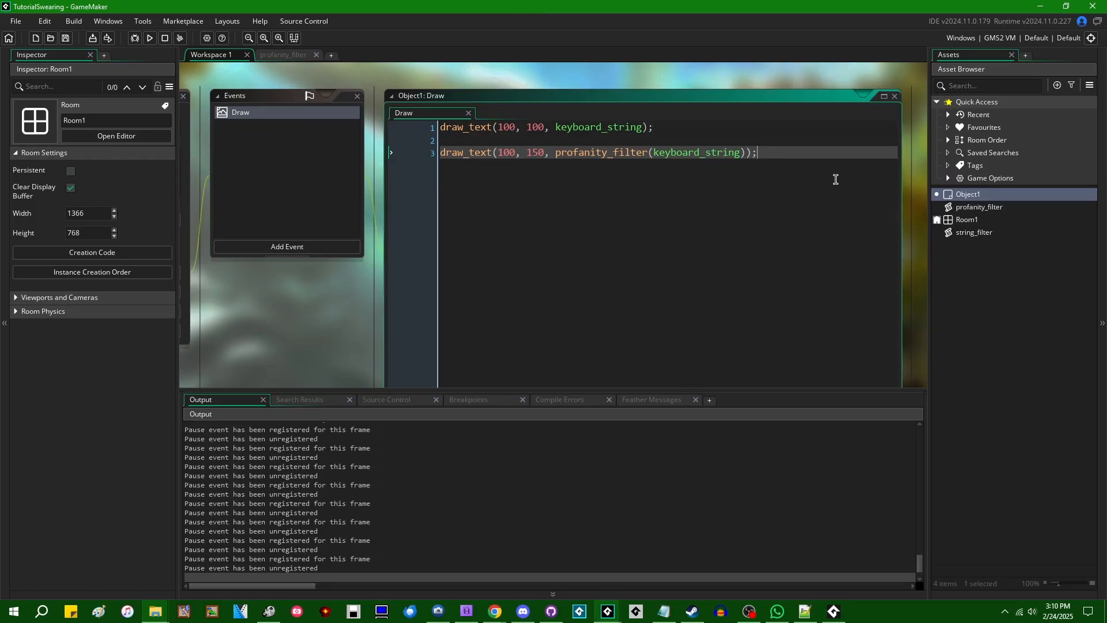
{"action": "mouse_move", "coordinate": [775, 184]}
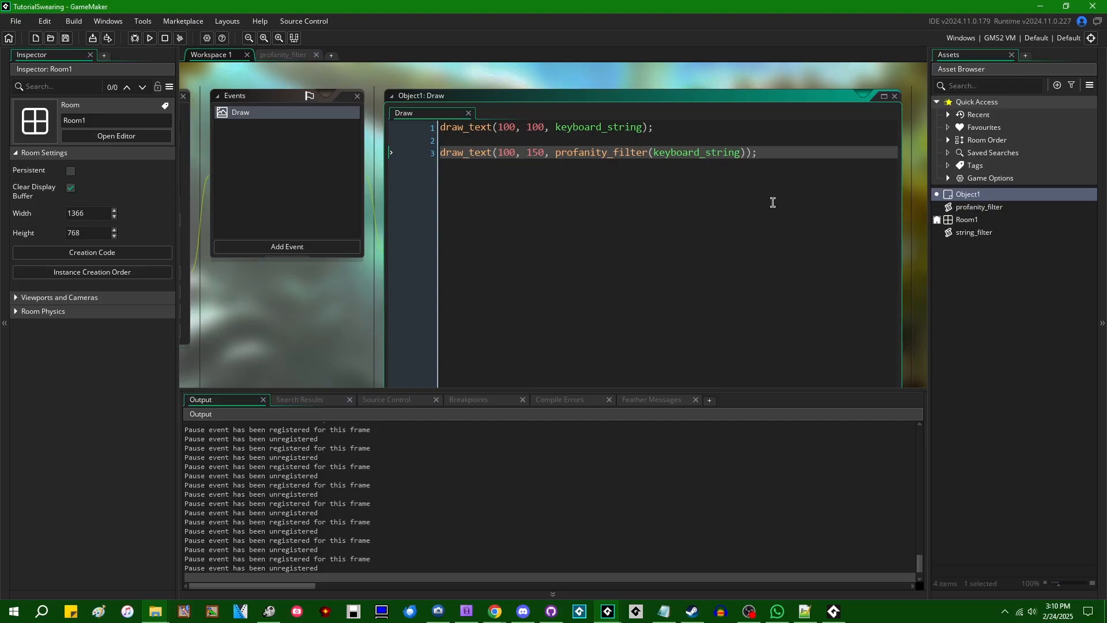
{"action": "mouse_move", "coordinate": [531, 227]}
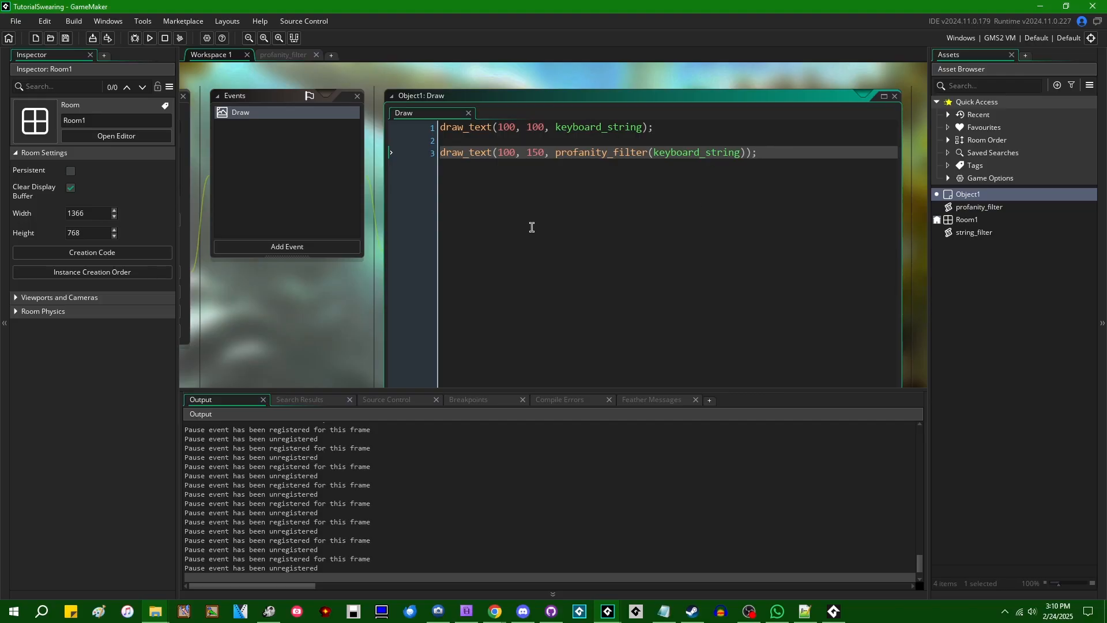
Open the TutorialSwearing datafiles folder in Explorer and show the profanity file's context menu
{"action": "left_click", "coordinate": [259, 21]}
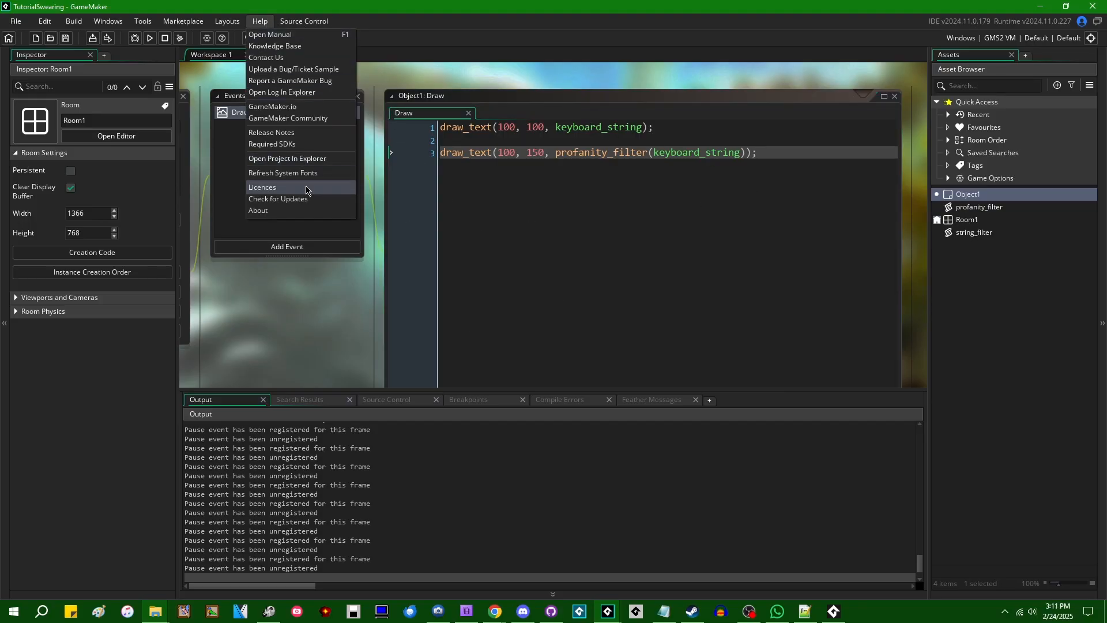
{"action": "left_click", "coordinate": [286, 158]}
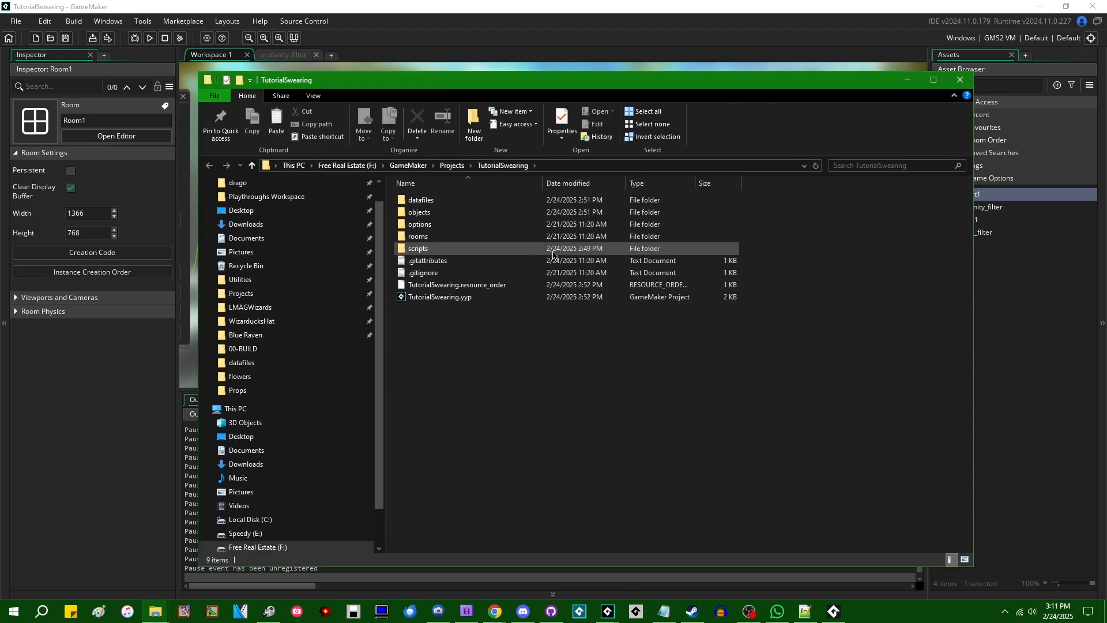
{"action": "double_click", "coordinate": [420, 199]}
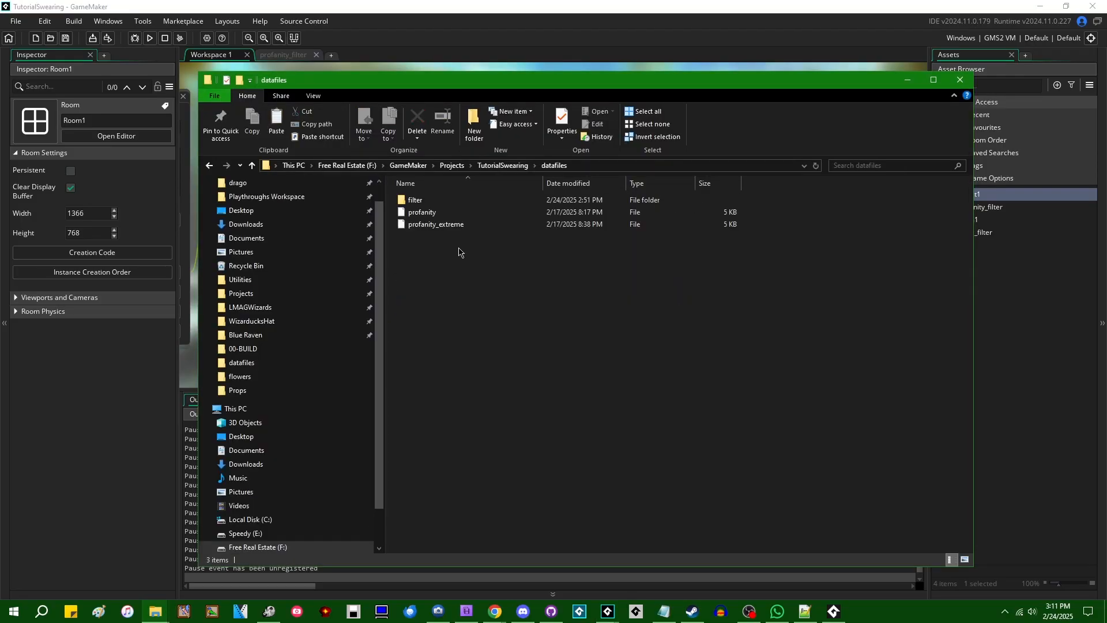
{"action": "right_click", "coordinate": [422, 212]}
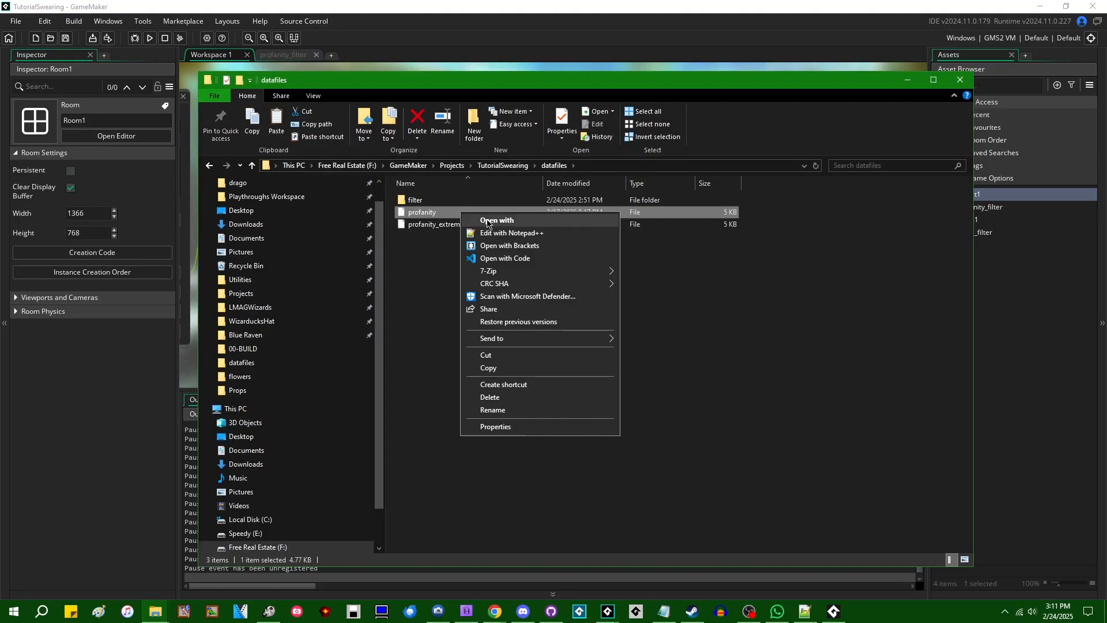
Open the profanity word list in Notepad++ and scroll through the banned terms
{"action": "left_click", "coordinate": [512, 233]}
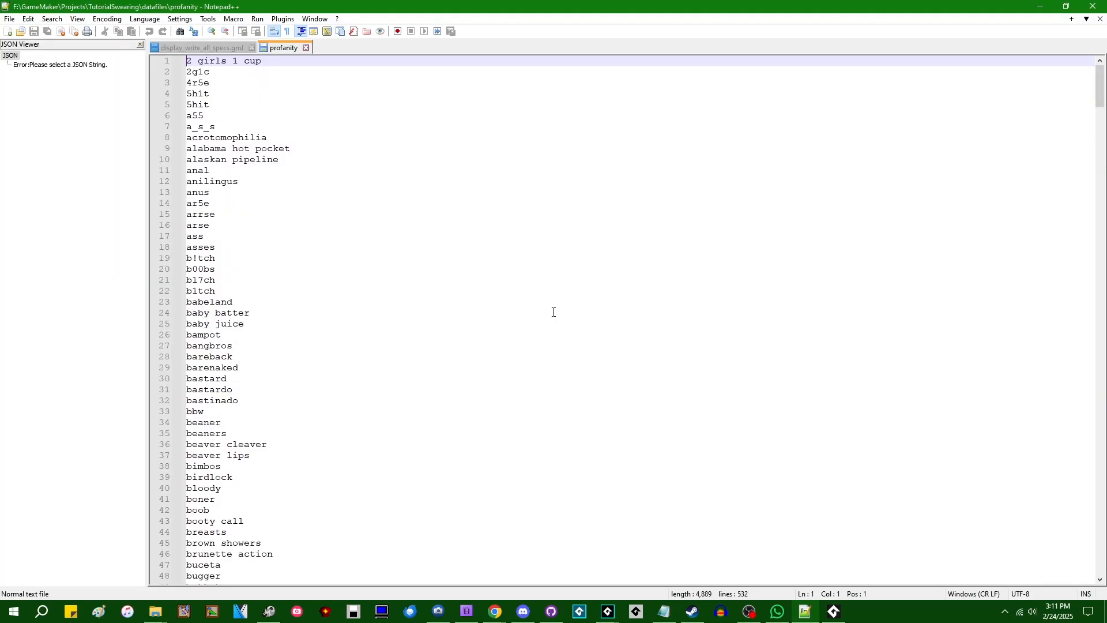
{"action": "mouse_move", "coordinate": [827, 85]}
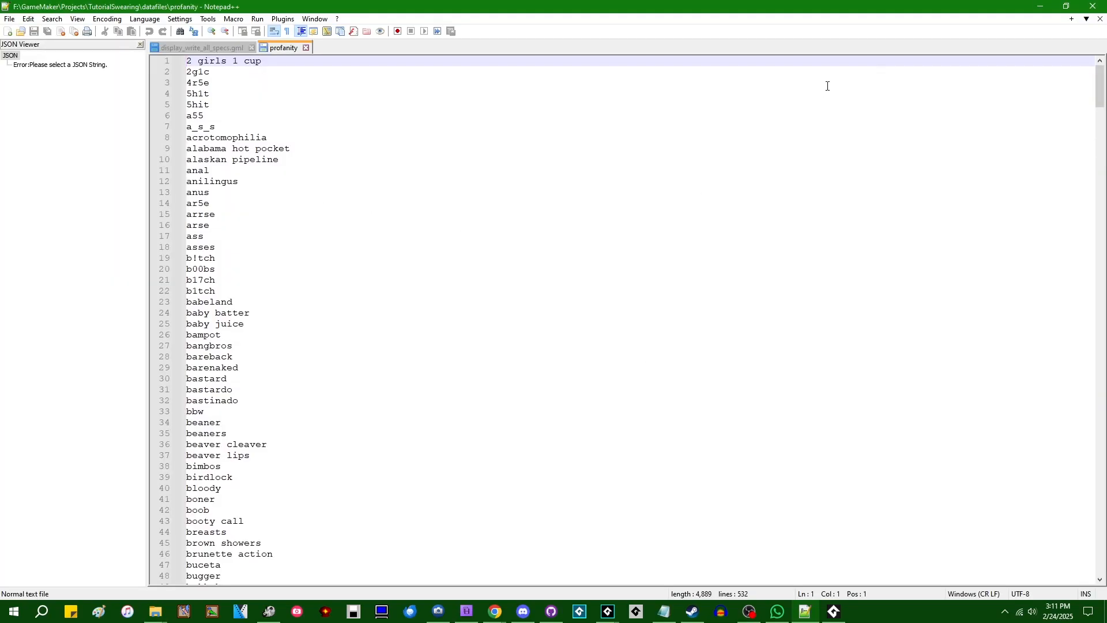
{"action": "scroll", "scroll_direction": "down", "scroll_amount": 3}
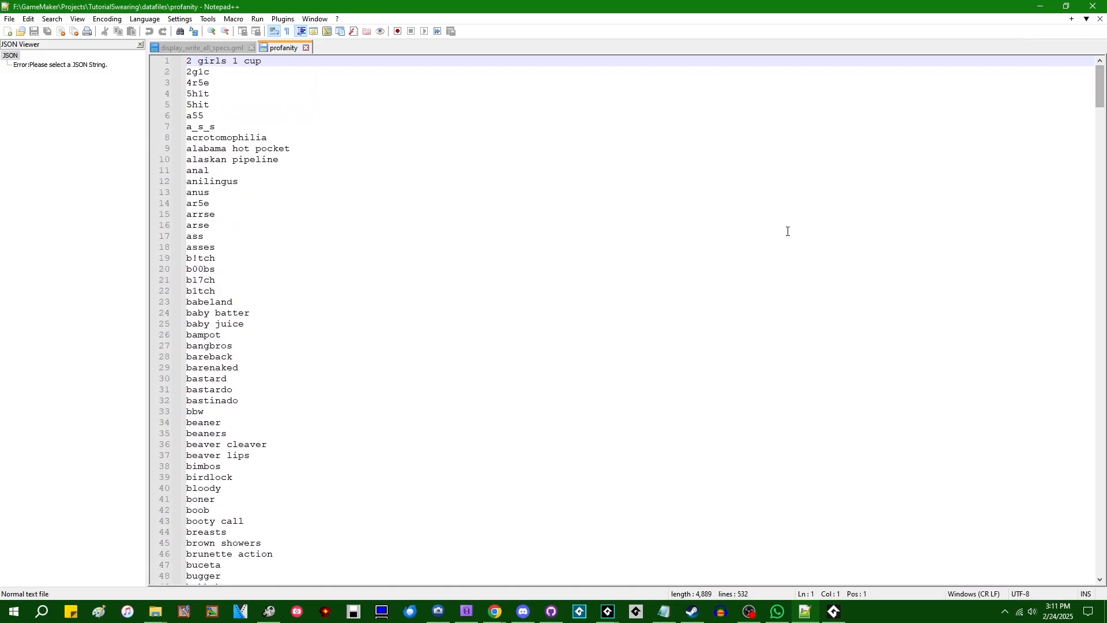
{"action": "mouse_move", "coordinate": [430, 255]}
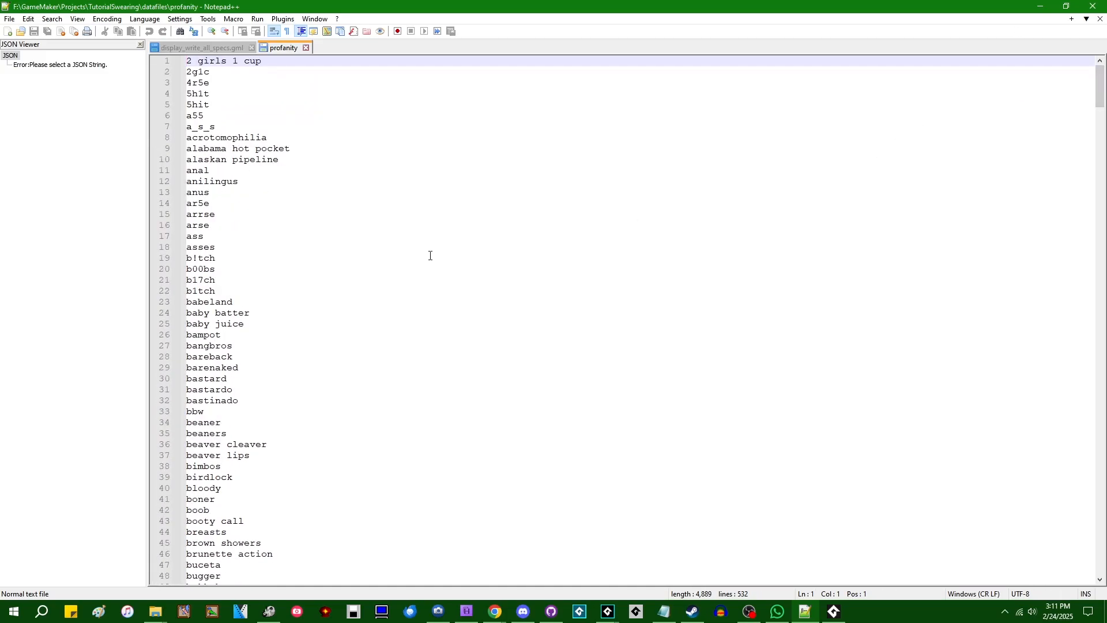
{"action": "mouse_move", "coordinate": [445, 278]}
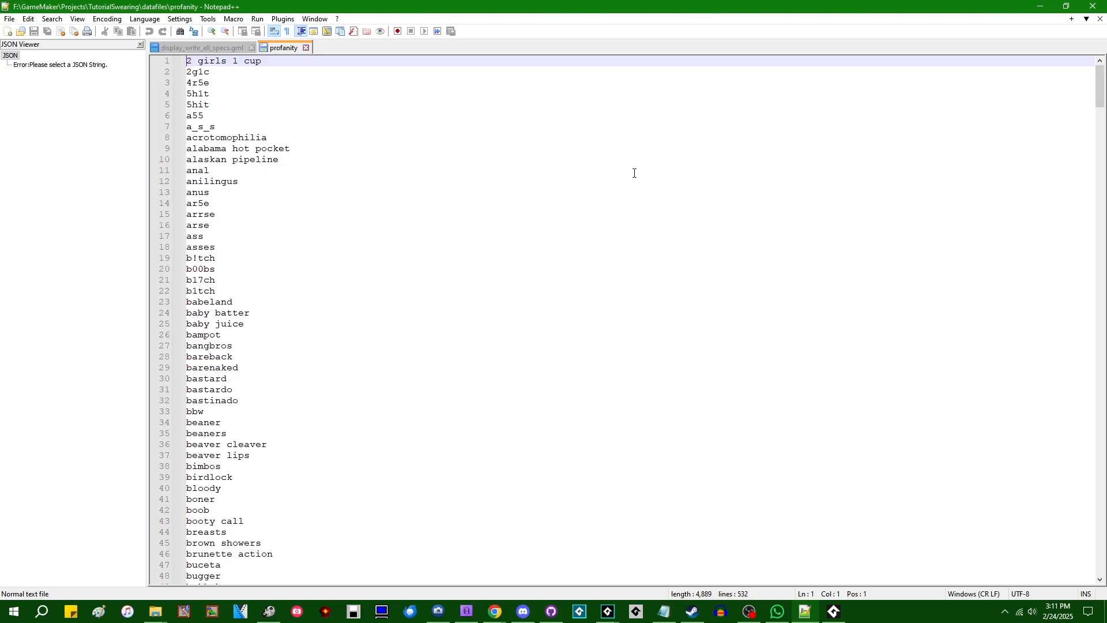
{"action": "mouse_move", "coordinate": [642, 169]}
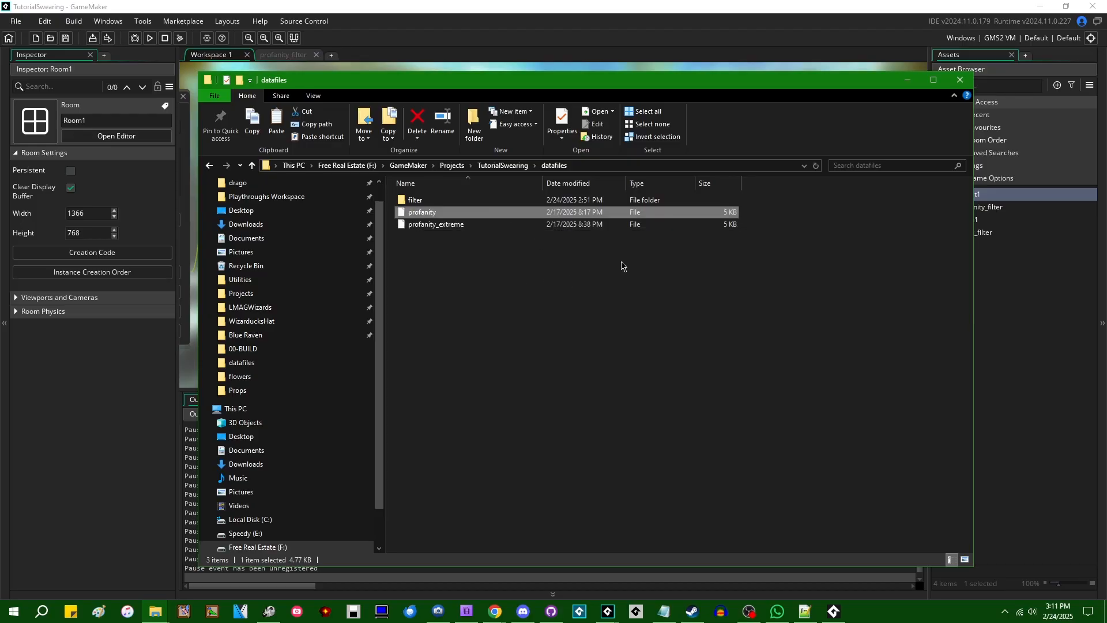
{"action": "mouse_move", "coordinate": [705, 262]}
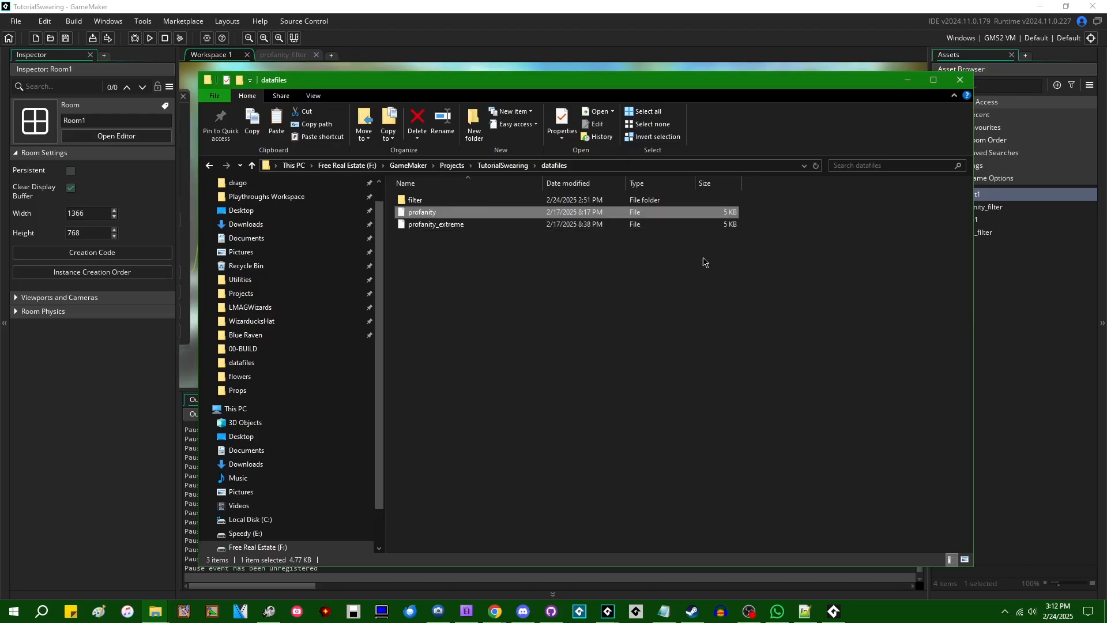
{"action": "mouse_move", "coordinate": [558, 267]}
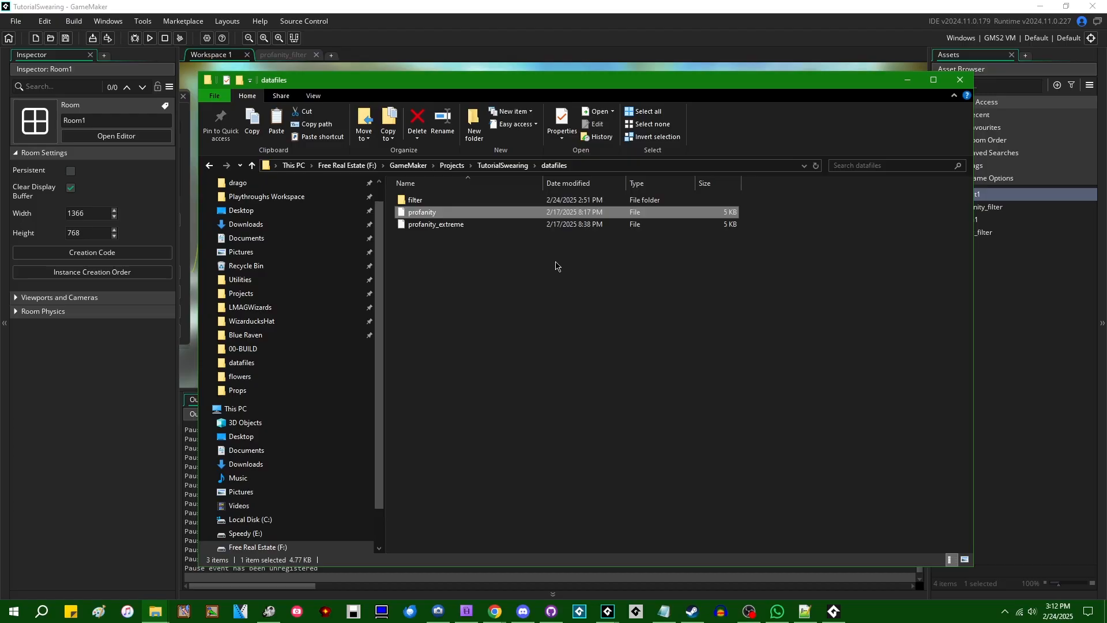
Open the filter subfolder inside datafiles
{"action": "left_click", "coordinate": [415, 199]}
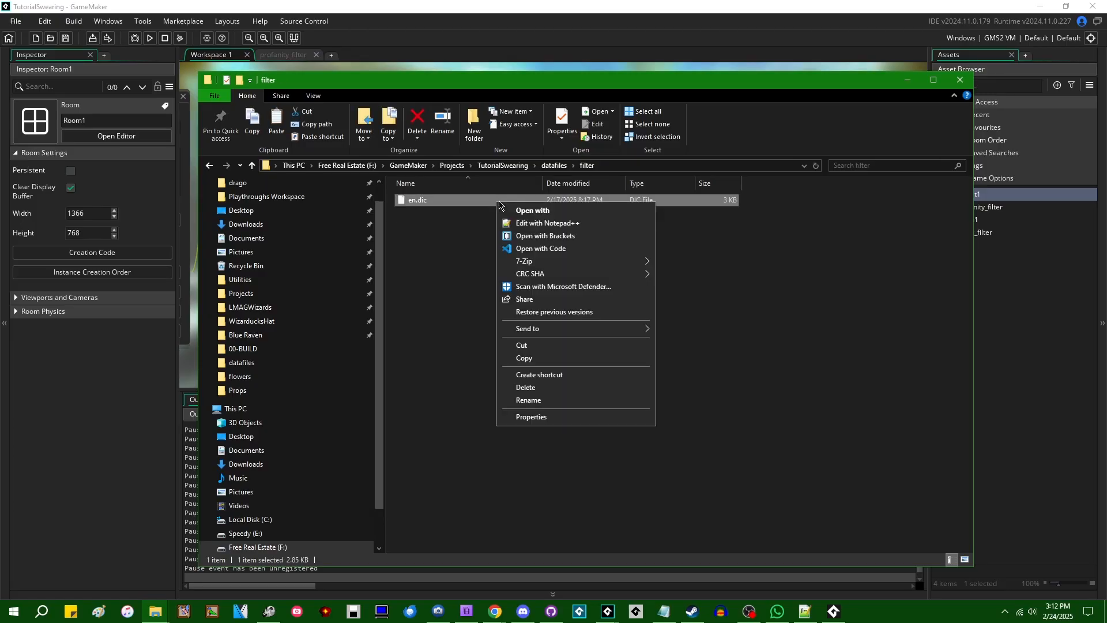
{"action": "mouse_move", "coordinate": [472, 213]}
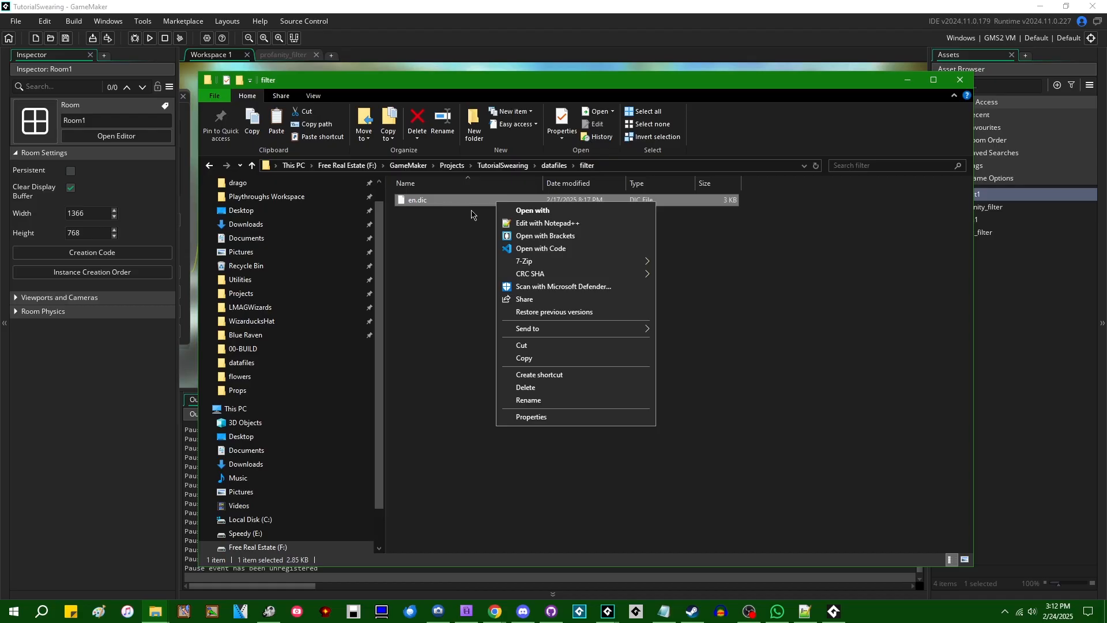
Open en.dic in Notepad++ to view its encoded single-line contents
{"action": "left_click", "coordinate": [547, 224]}
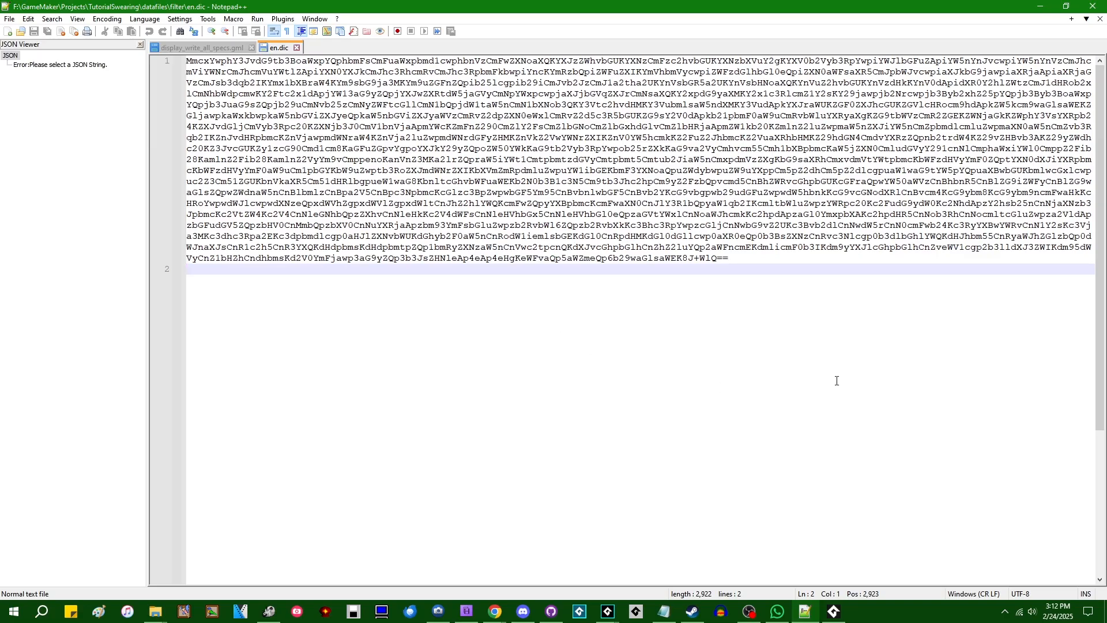
{"action": "mouse_move", "coordinate": [541, 398]}
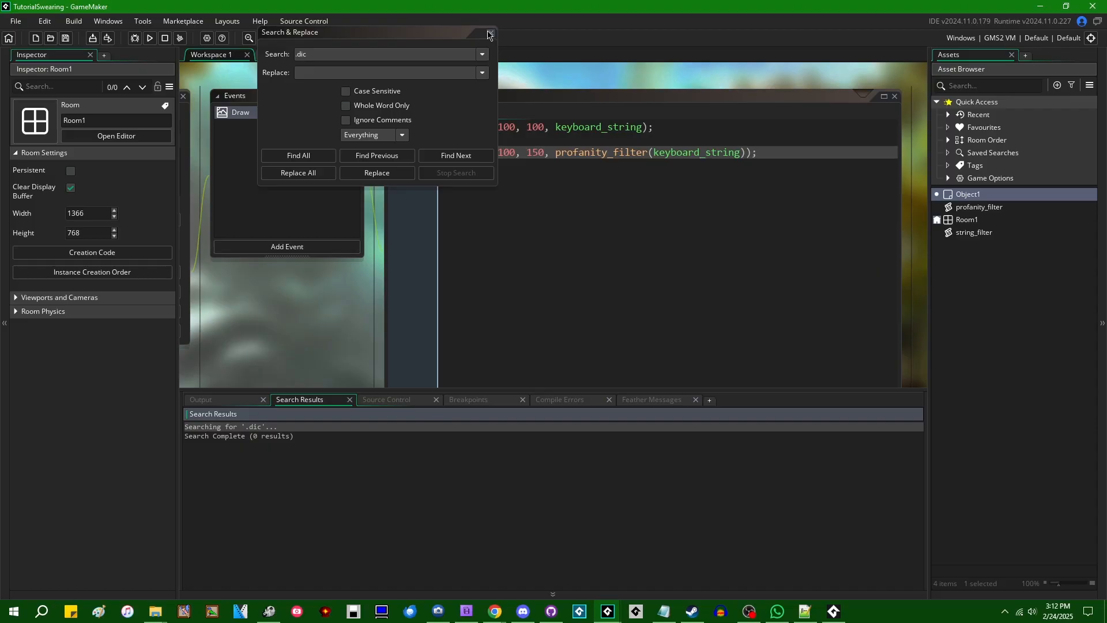
Close Search & Replace and relaunch the test game
{"action": "left_click", "coordinate": [489, 32]}
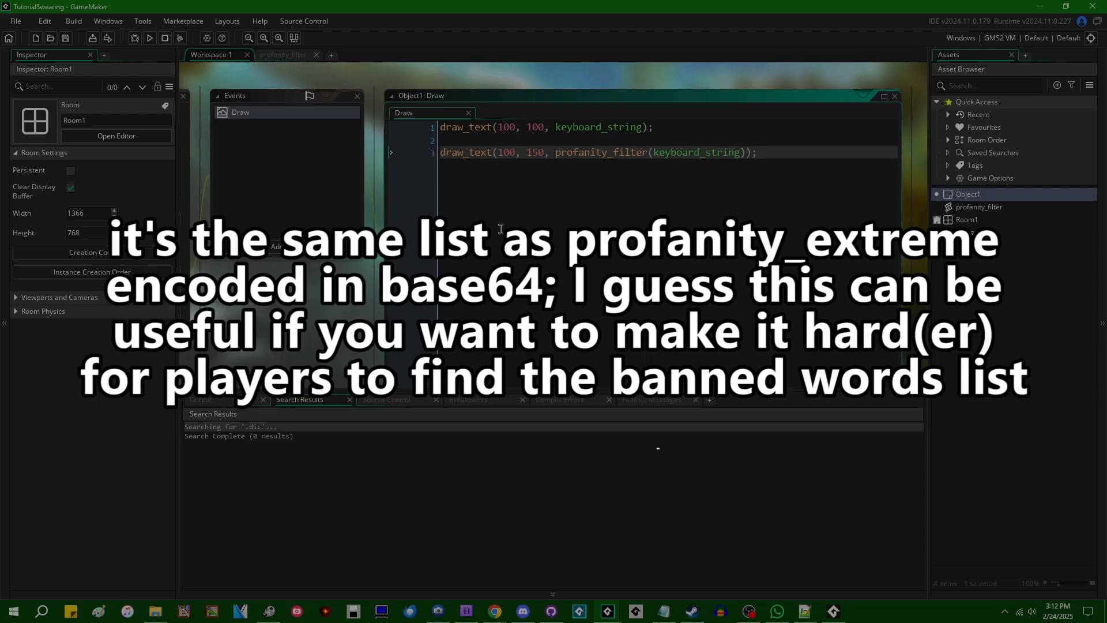
{"action": "left_click", "coordinate": [149, 38]}
{"action": "type", "text": "footballs"}
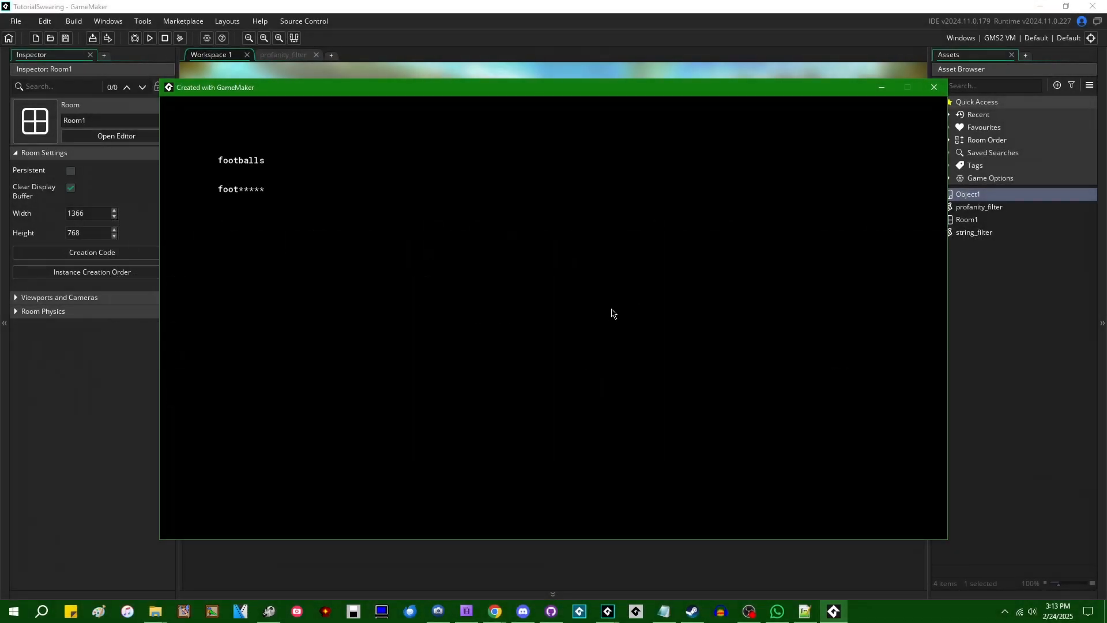
{"action": "mouse_move", "coordinate": [646, 299]}
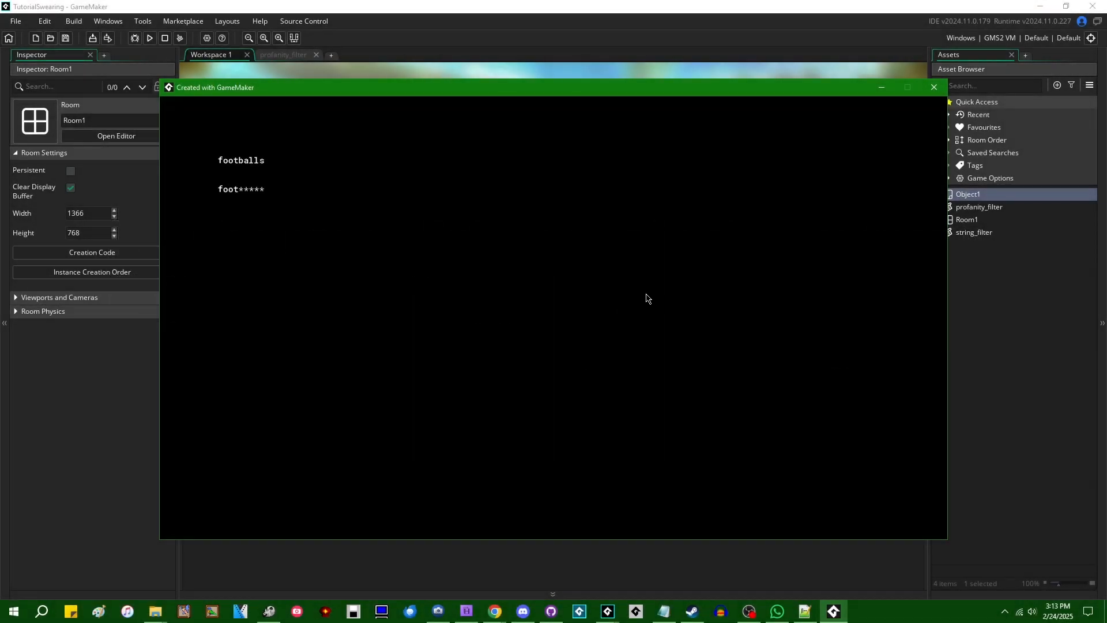
{"action": "mouse_move", "coordinate": [563, 331]}
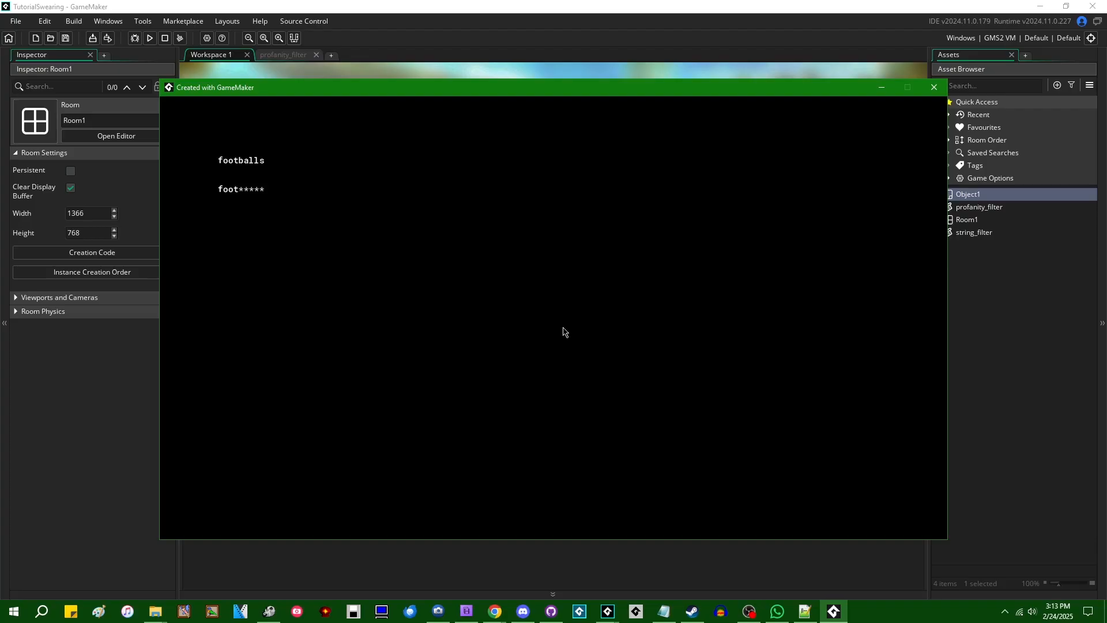
{"action": "mouse_move", "coordinate": [556, 318]}
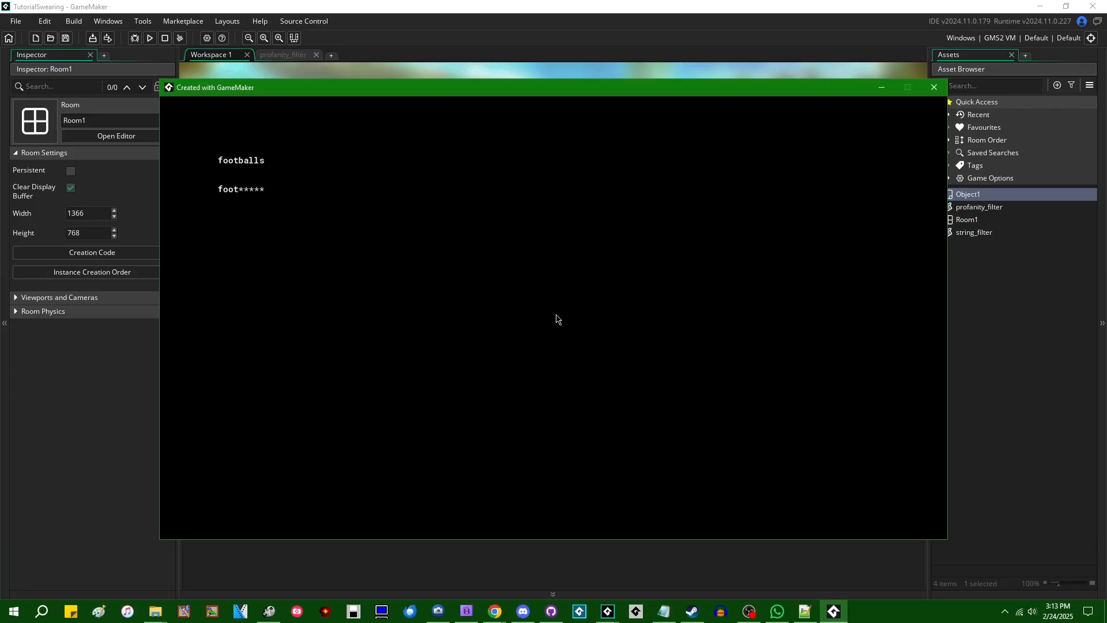
{"action": "mouse_move", "coordinate": [23, 478]}
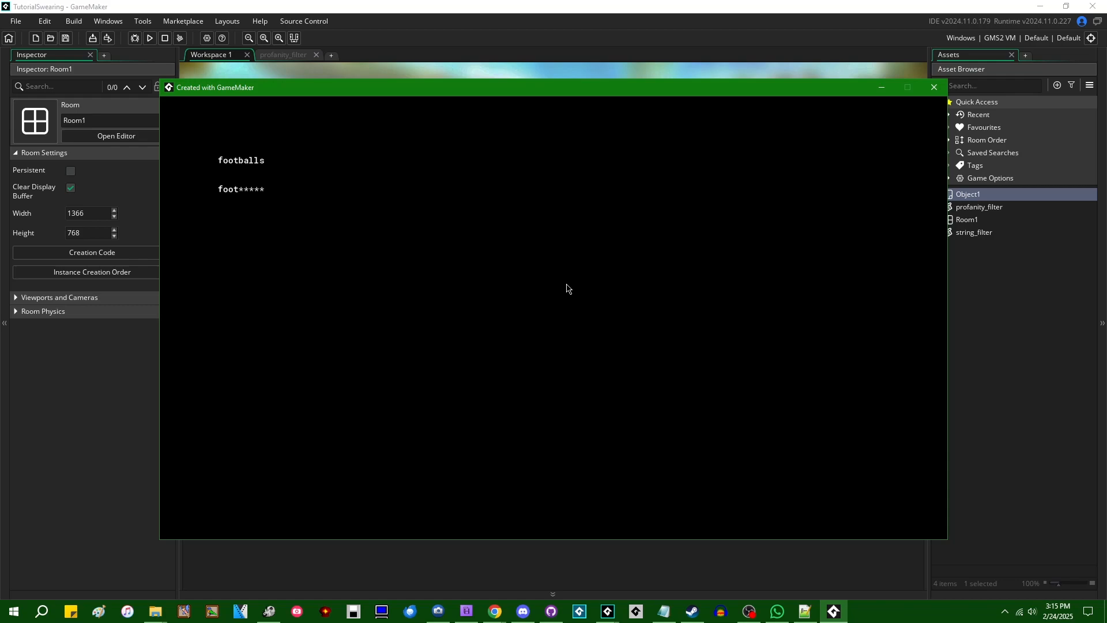
{"action": "mouse_move", "coordinate": [783, 409]}
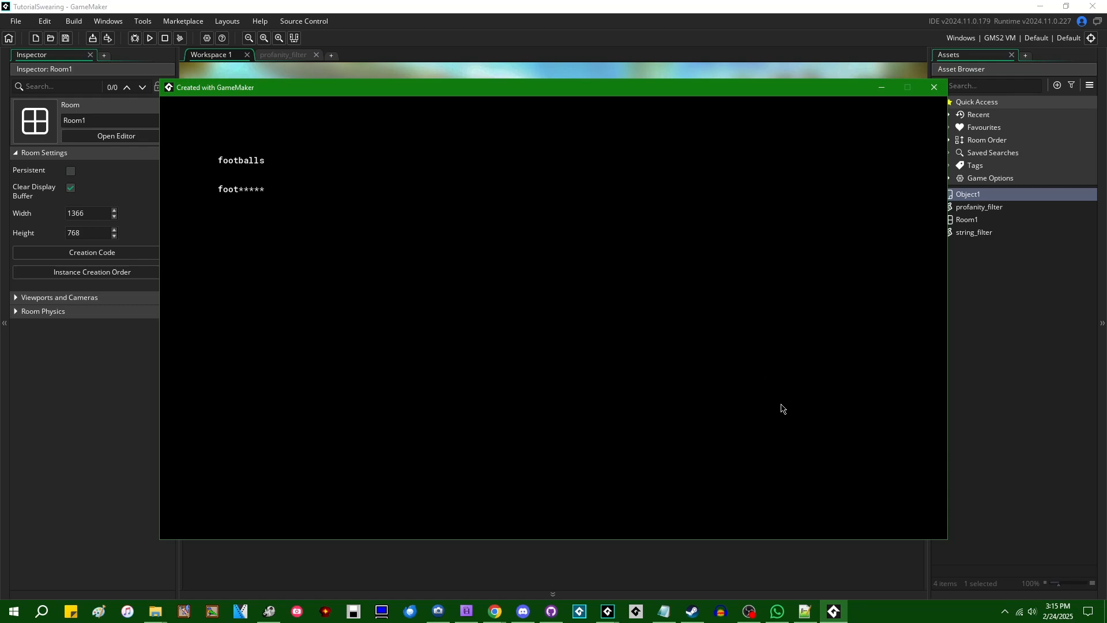
{"action": "mouse_move", "coordinate": [705, 380]}
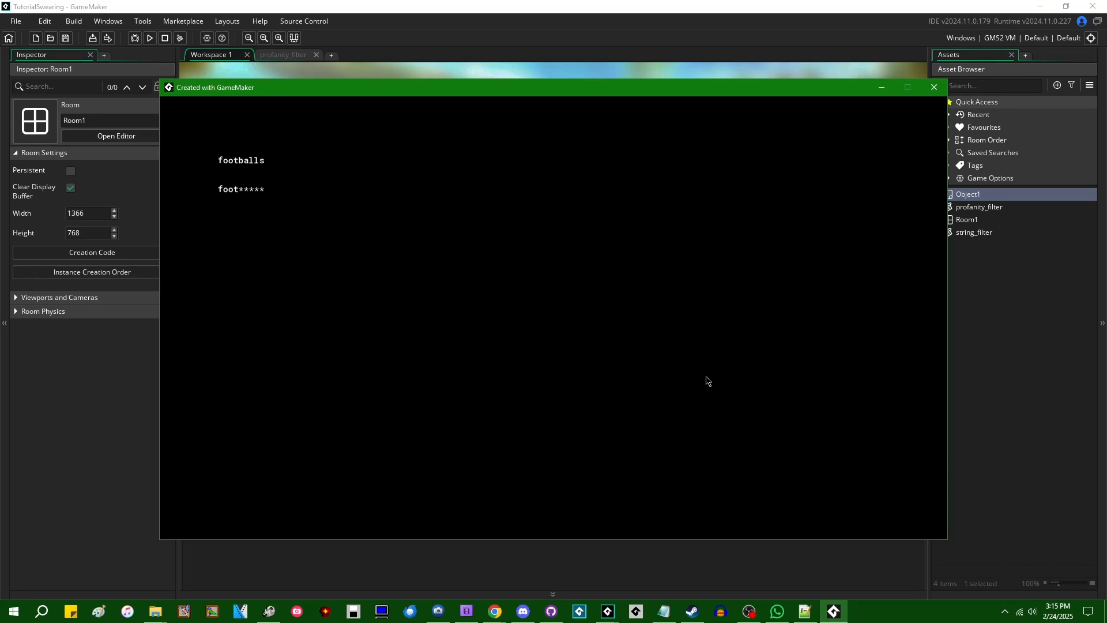
{"action": "mouse_move", "coordinate": [752, 432]}
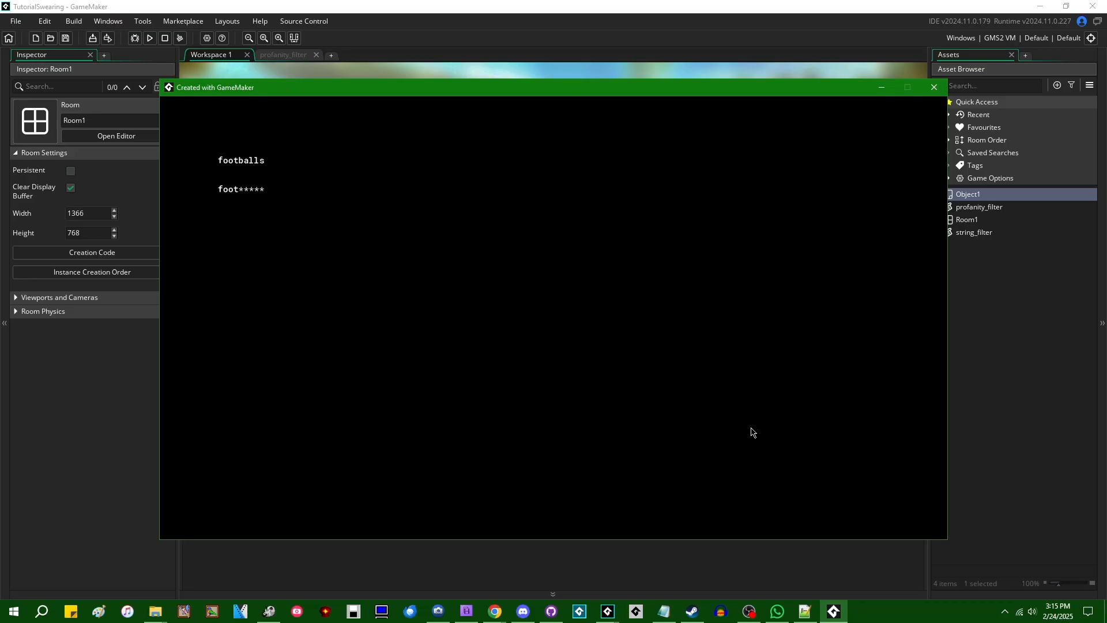
{"action": "mouse_move", "coordinate": [648, 398]}
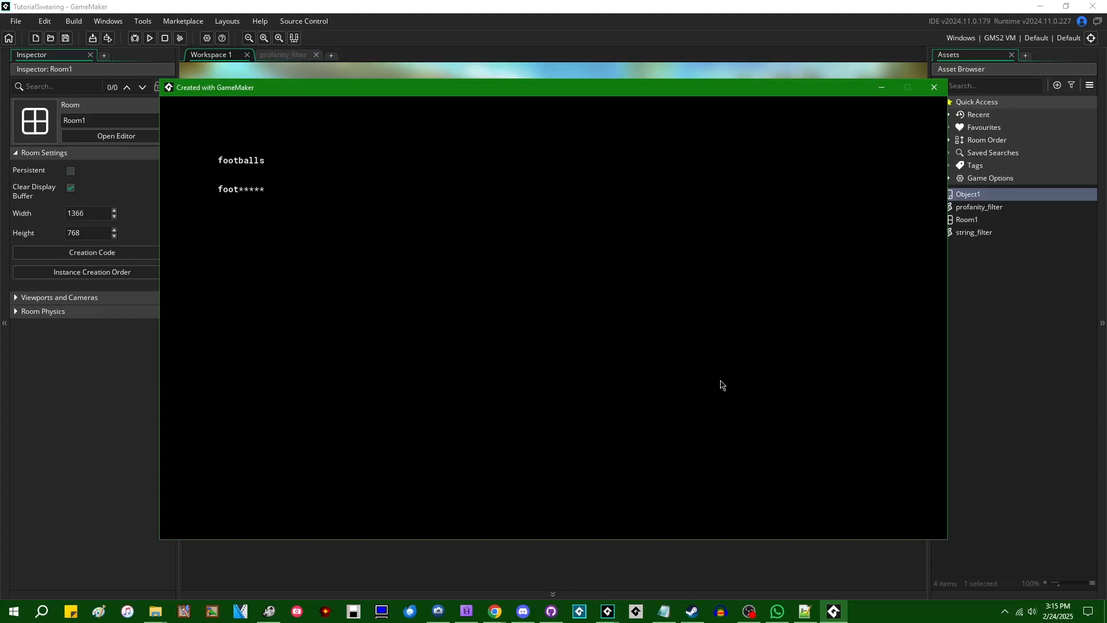
{"action": "mouse_move", "coordinate": [685, 429]}
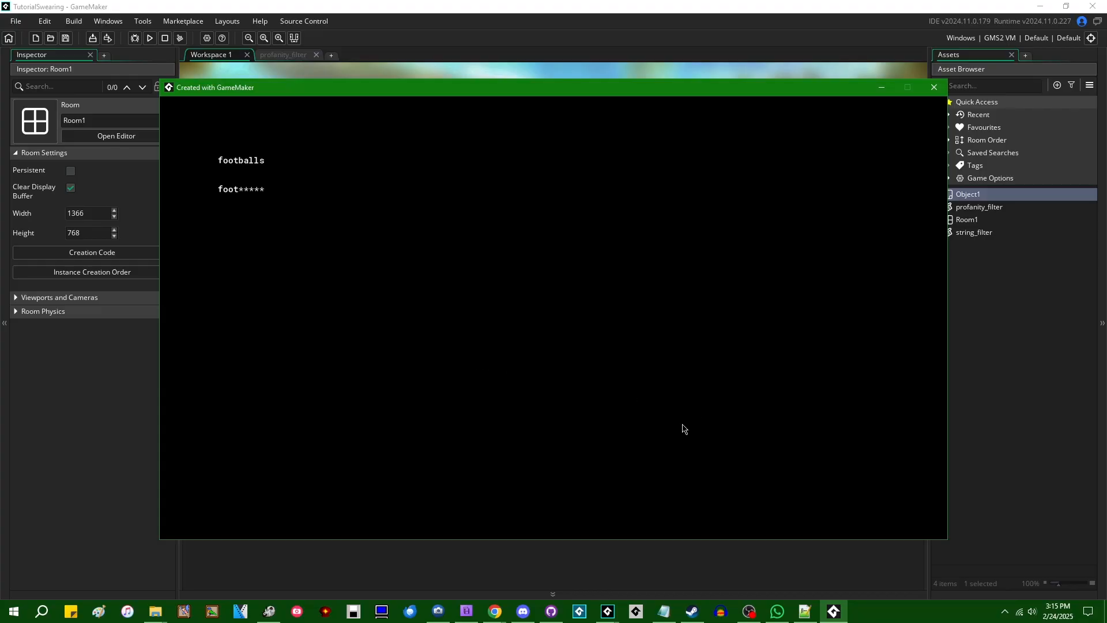
{"action": "mouse_move", "coordinate": [608, 320]}
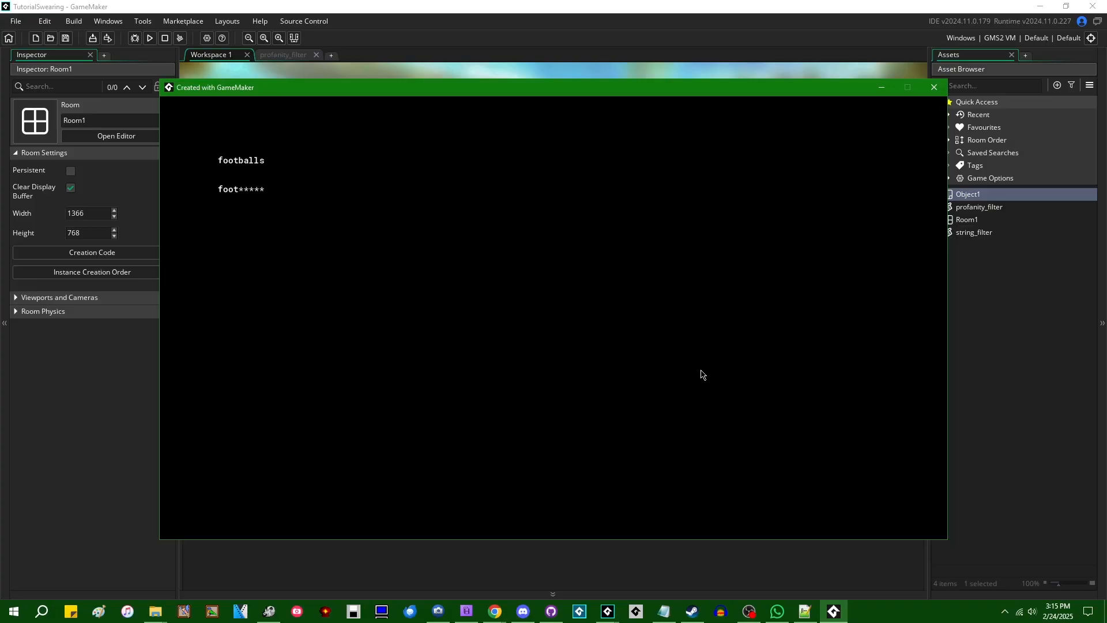
{"action": "mouse_move", "coordinate": [705, 369]}
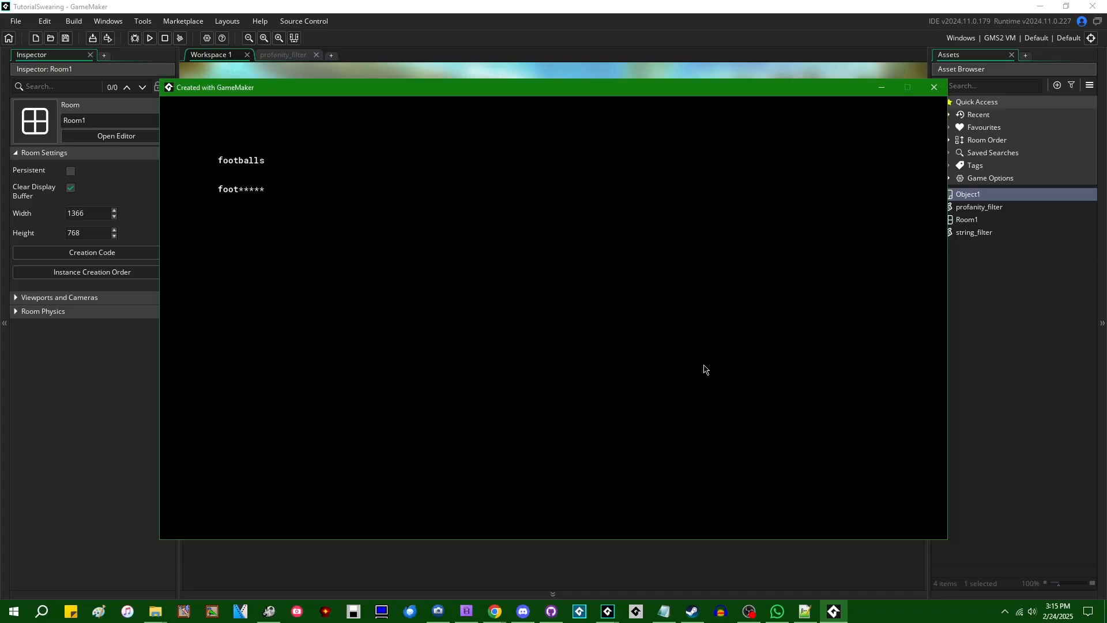
{"action": "mouse_move", "coordinate": [702, 362]}
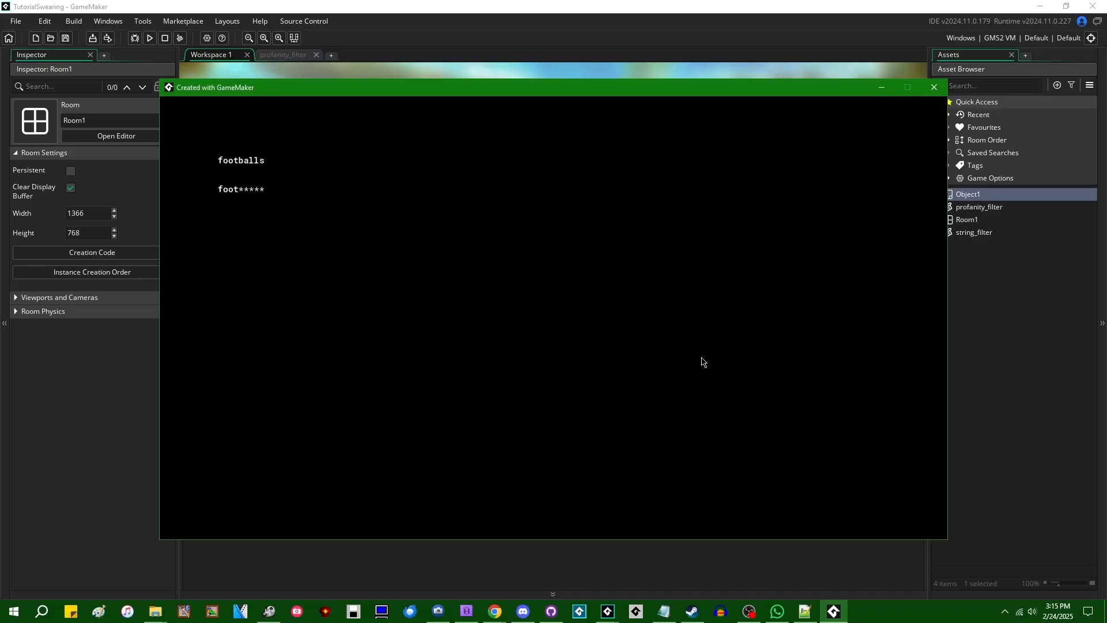
{"action": "mouse_move", "coordinate": [655, 301]}
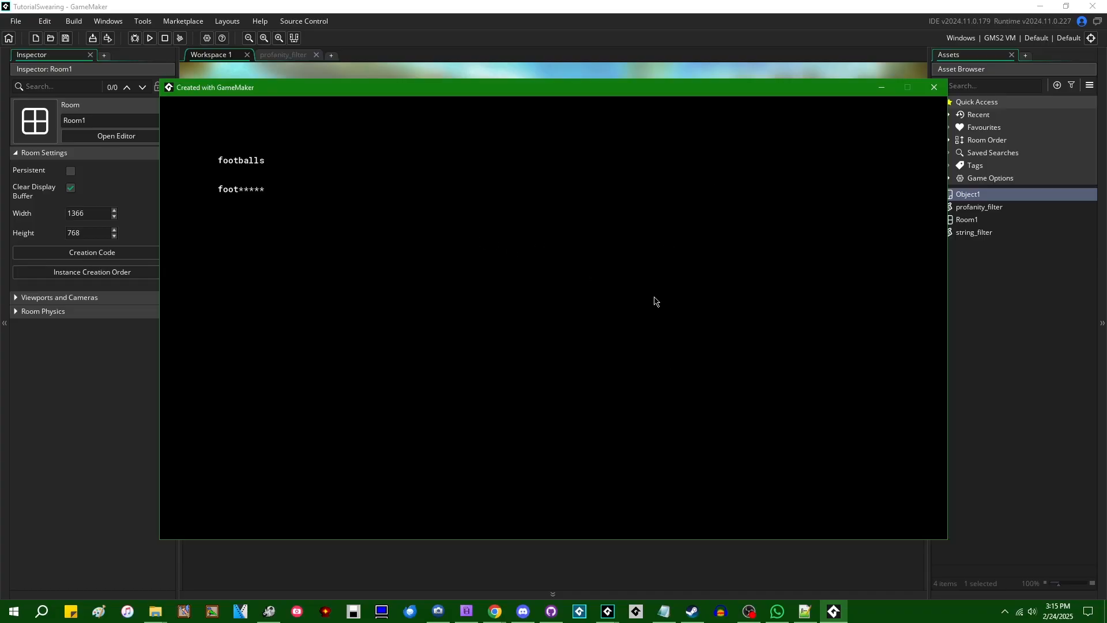
{"action": "mouse_move", "coordinate": [622, 299]}
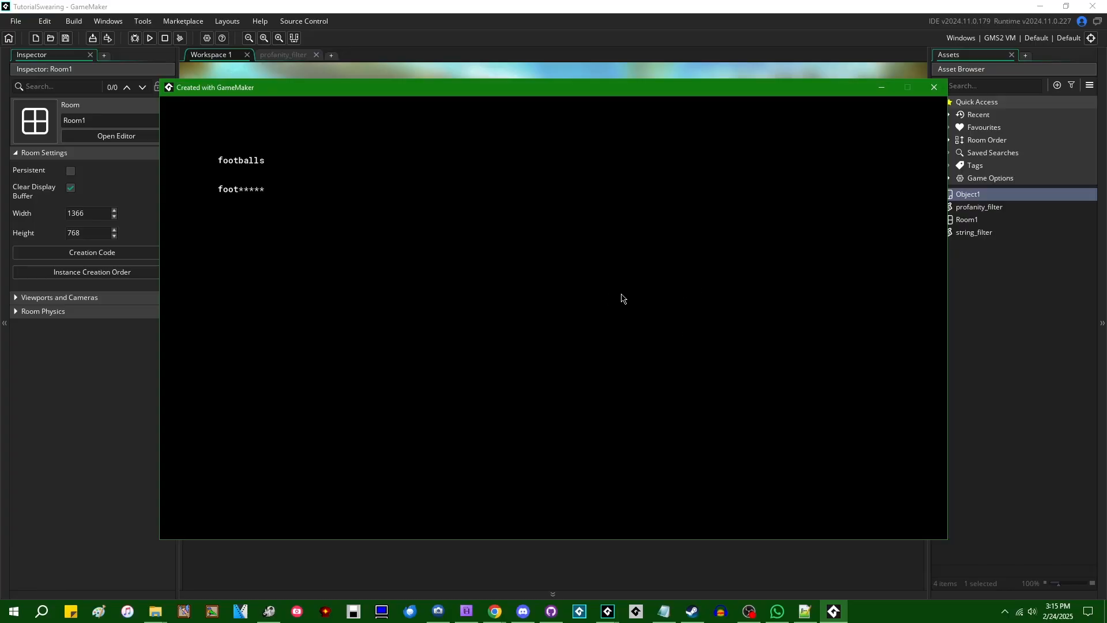